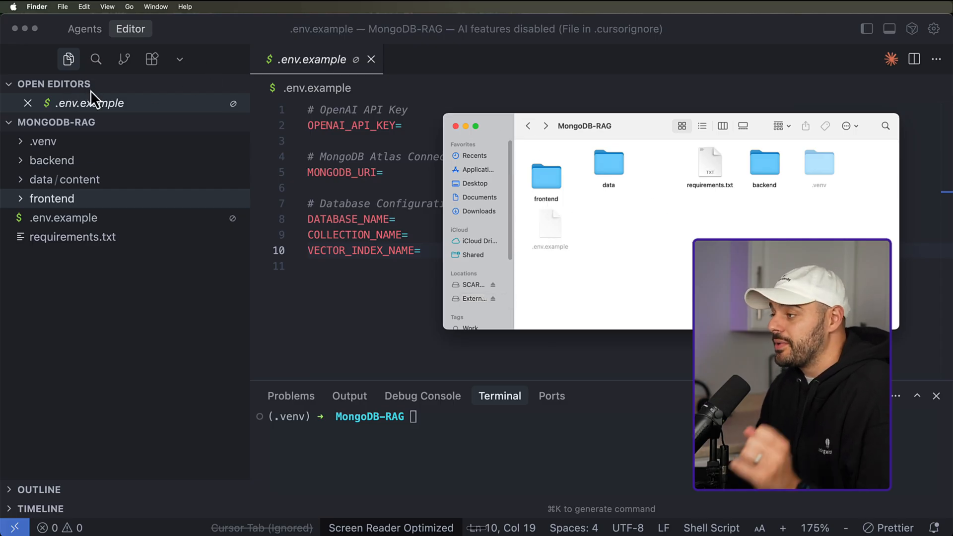
{"action": "mouse_move", "coordinate": [595, 194]}
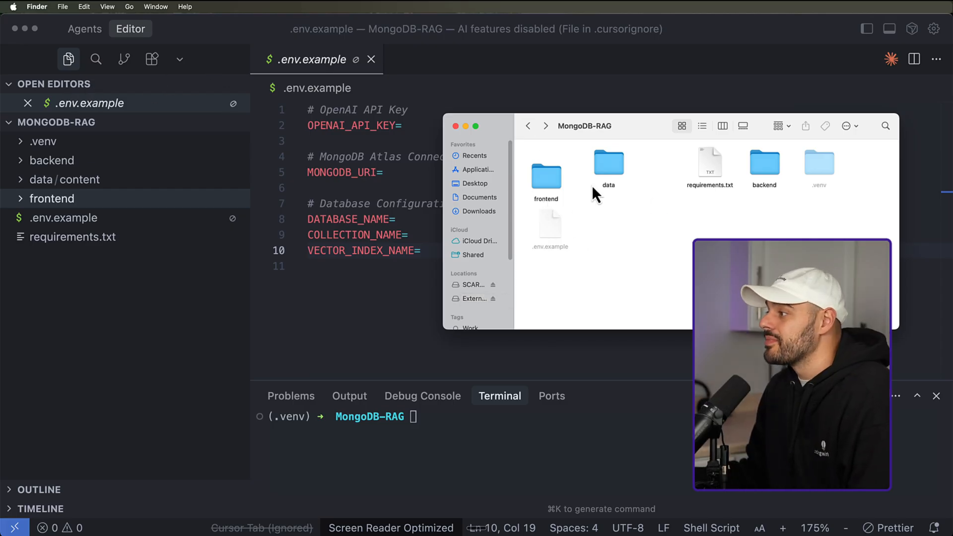
Open the frontend folder and launch index.html in the browser
{"action": "double_click", "coordinate": [544, 177]}
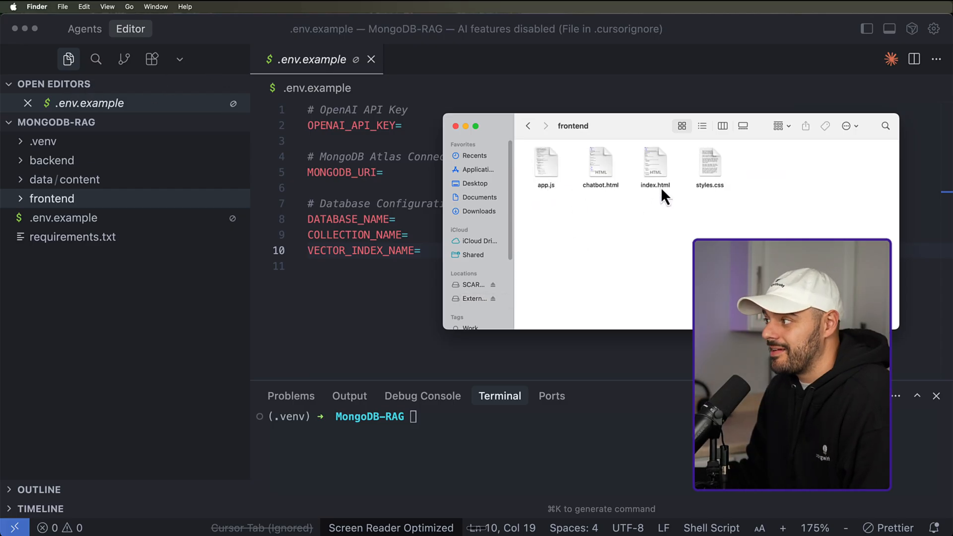
{"action": "left_click", "coordinate": [654, 163]}
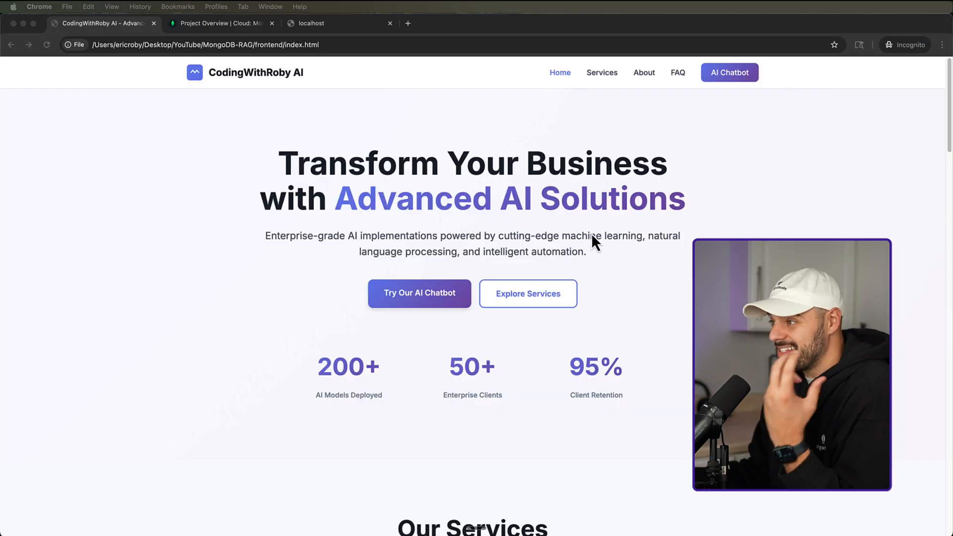
{"action": "mouse_move", "coordinate": [227, 96]}
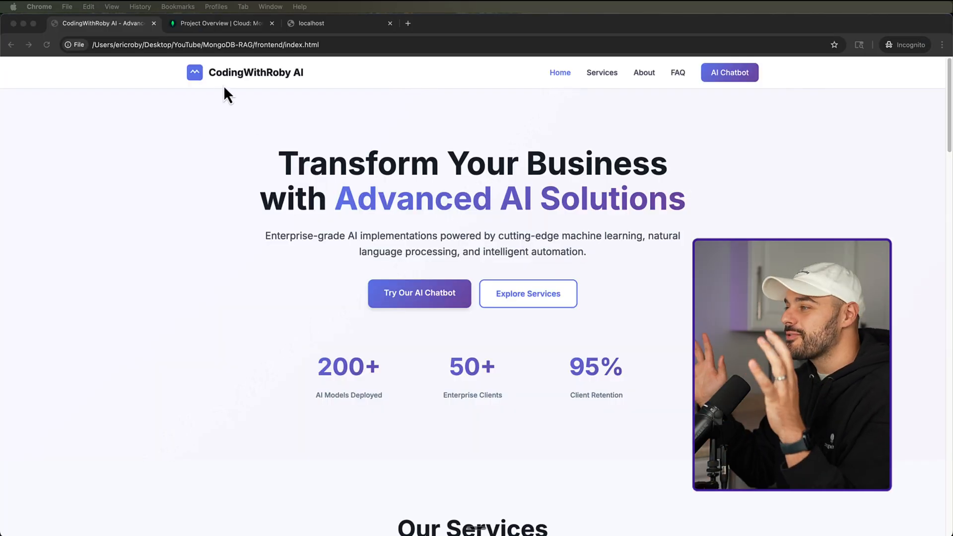
{"action": "mouse_move", "coordinate": [538, 203]}
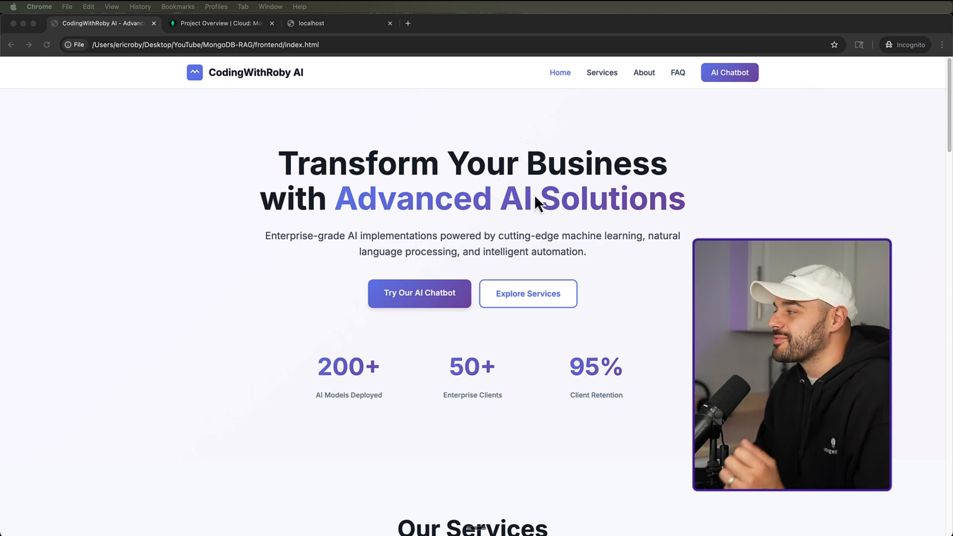
{"action": "scroll", "scroll_direction": "down", "scroll_amount": 3}
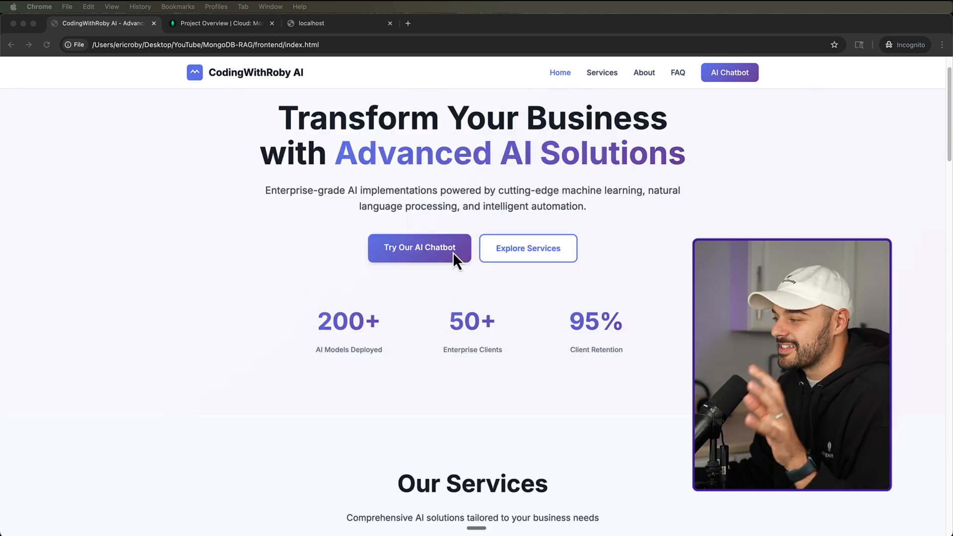
{"action": "scroll", "scroll_direction": "down", "scroll_amount": 3}
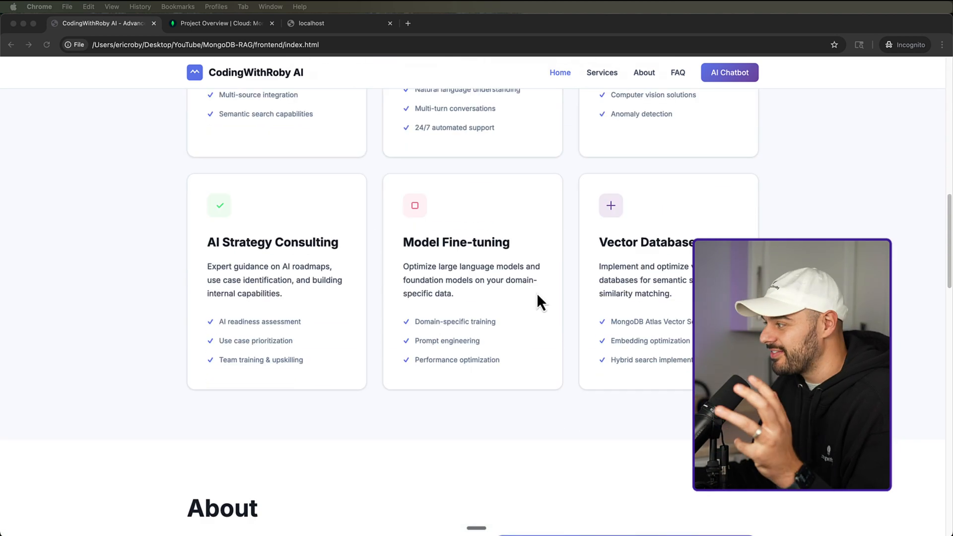
{"action": "scroll", "scroll_direction": "down", "scroll_amount": 3}
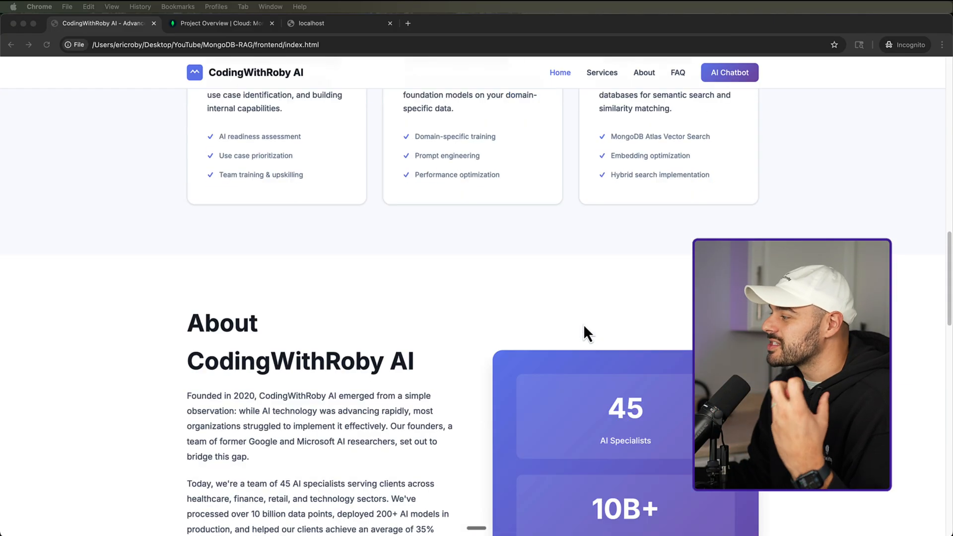
{"action": "scroll", "scroll_direction": "down", "scroll_amount": 3}
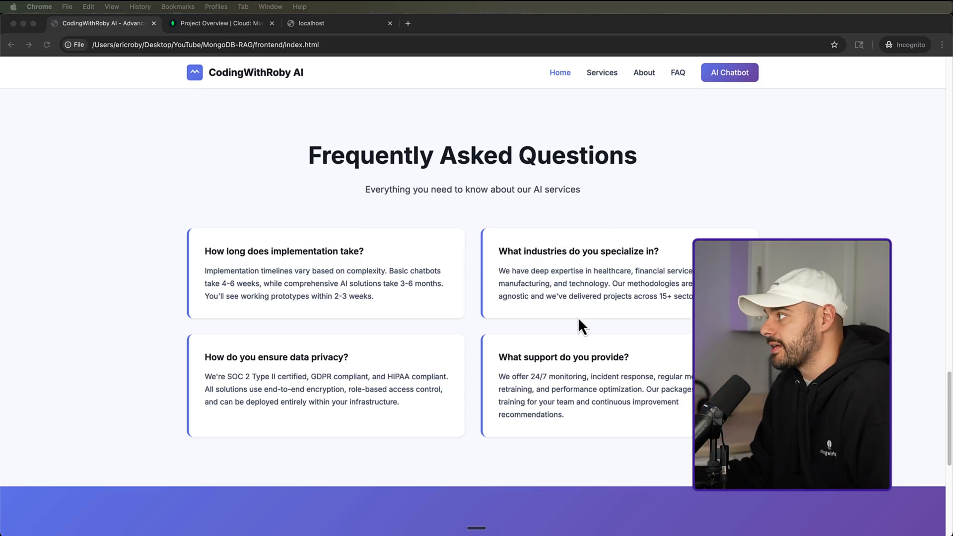
{"action": "left_click", "coordinate": [601, 72]}
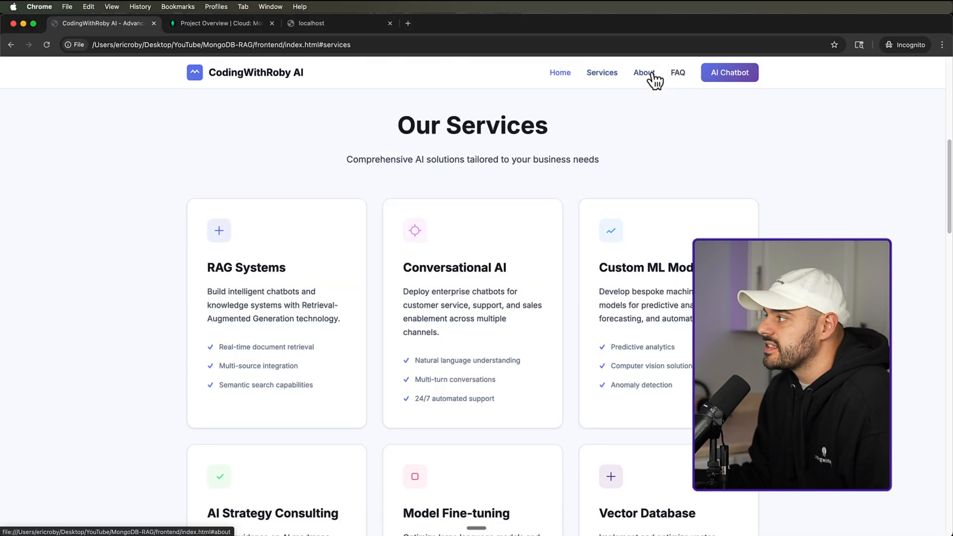
{"action": "left_click", "coordinate": [676, 72]}
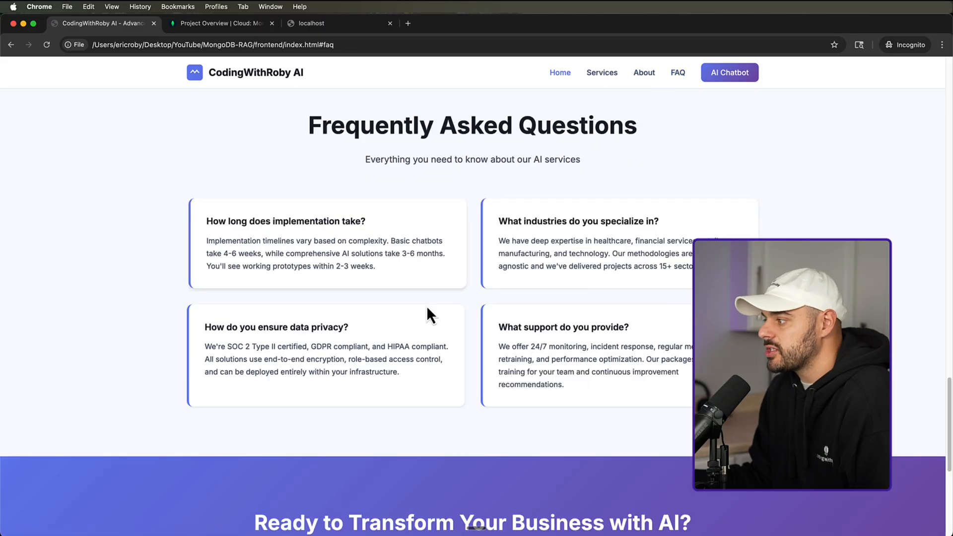
{"action": "scroll", "scroll_direction": "up", "scroll_amount": 3}
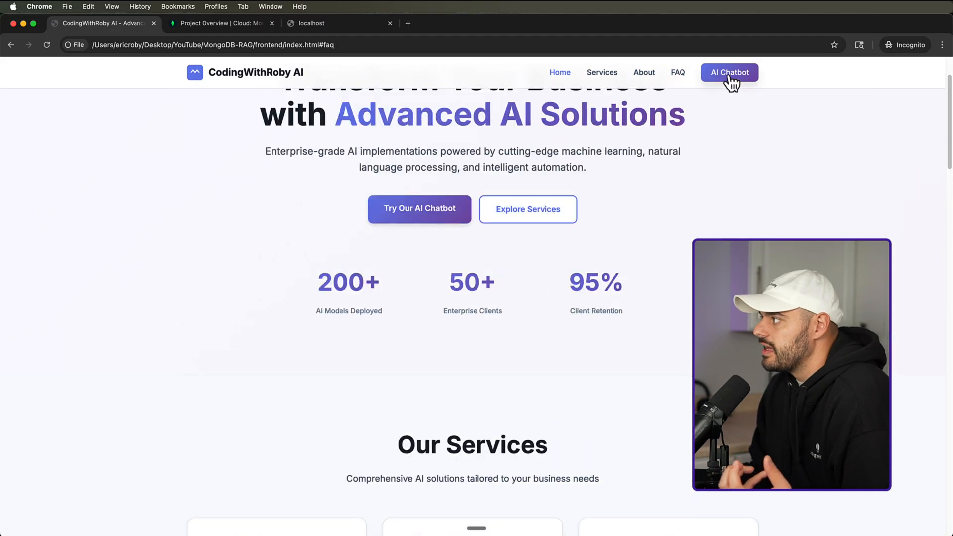
Ask the chatbot 'What AI services do you offer?' and clear the test text 'dfasddf' from the message box
{"action": "left_click", "coordinate": [728, 72]}
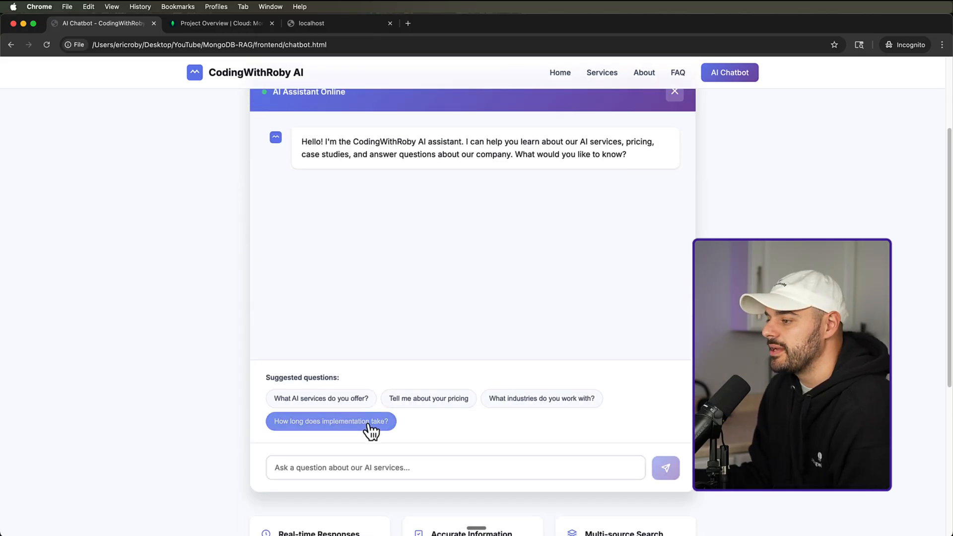
{"action": "left_click", "coordinate": [320, 398]}
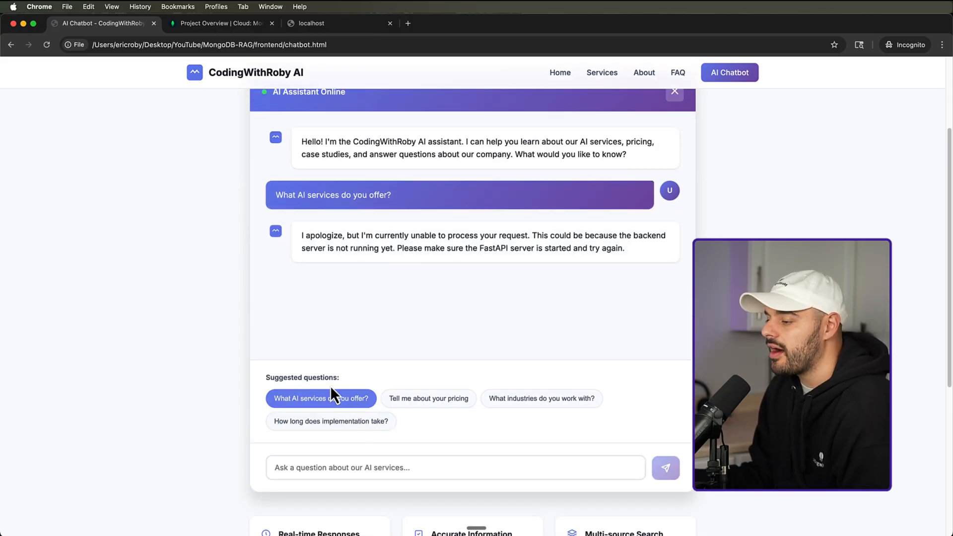
{"action": "type", "text": "dfasddf"}
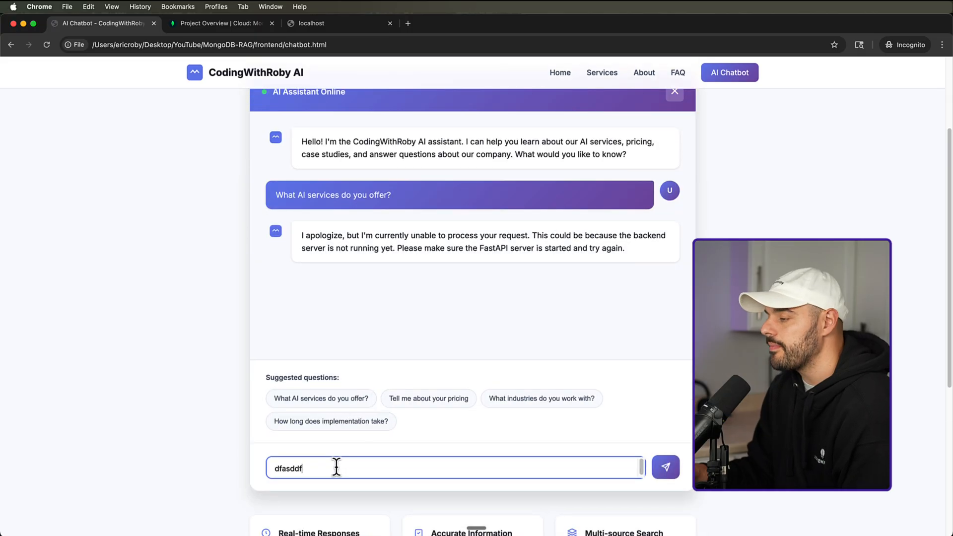
{"action": "key", "text": "Backspace"}
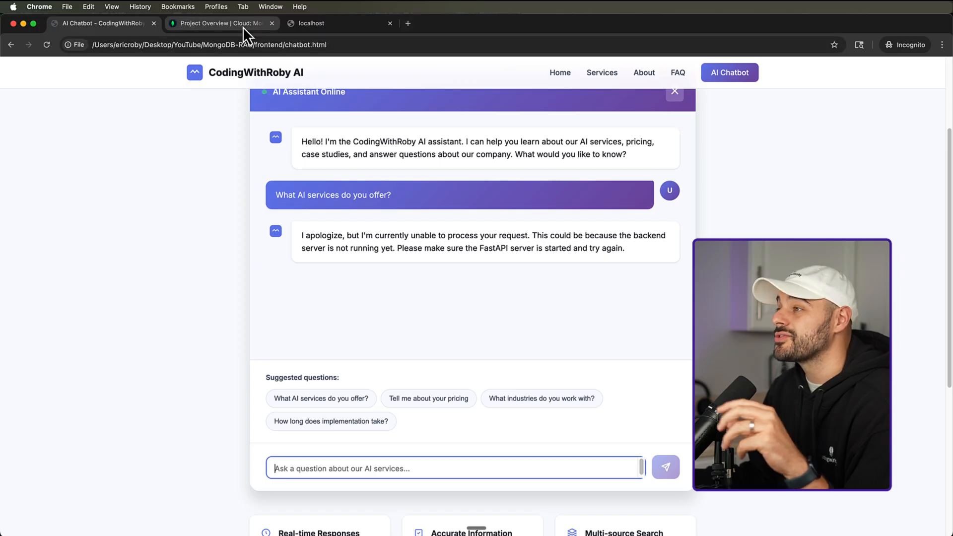
In Atlas, start a new cluster and choose the Free tier named Cluster1
{"action": "left_click", "coordinate": [219, 23]}
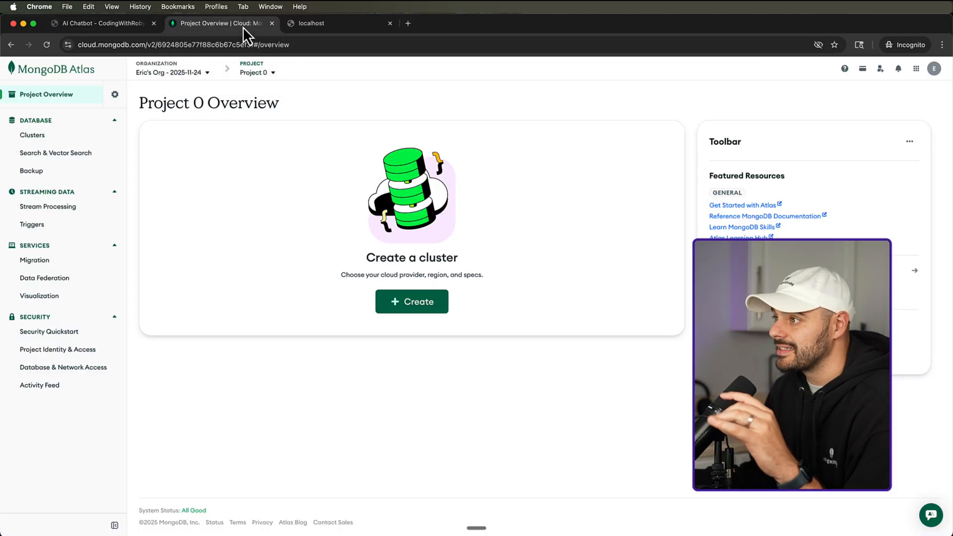
{"action": "mouse_move", "coordinate": [347, 99]}
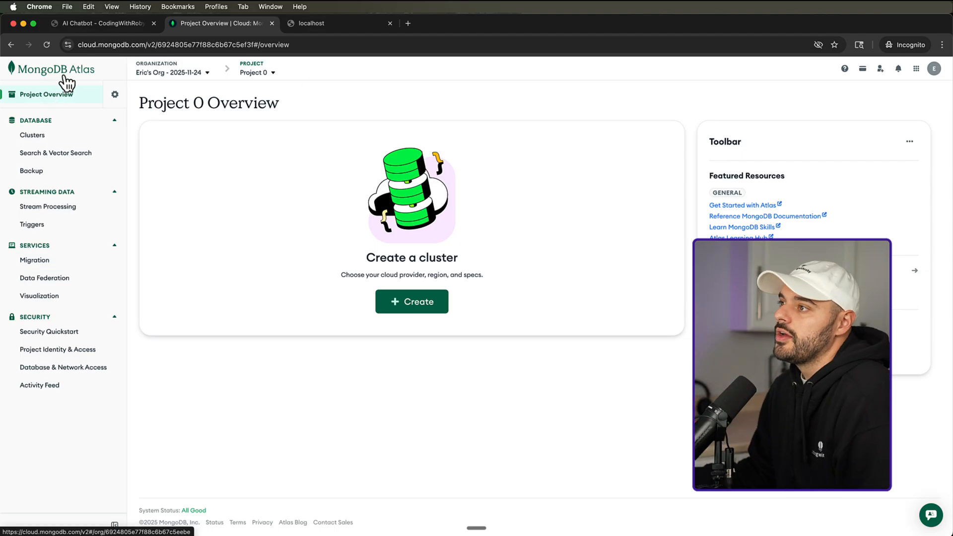
{"action": "mouse_move", "coordinate": [437, 290]}
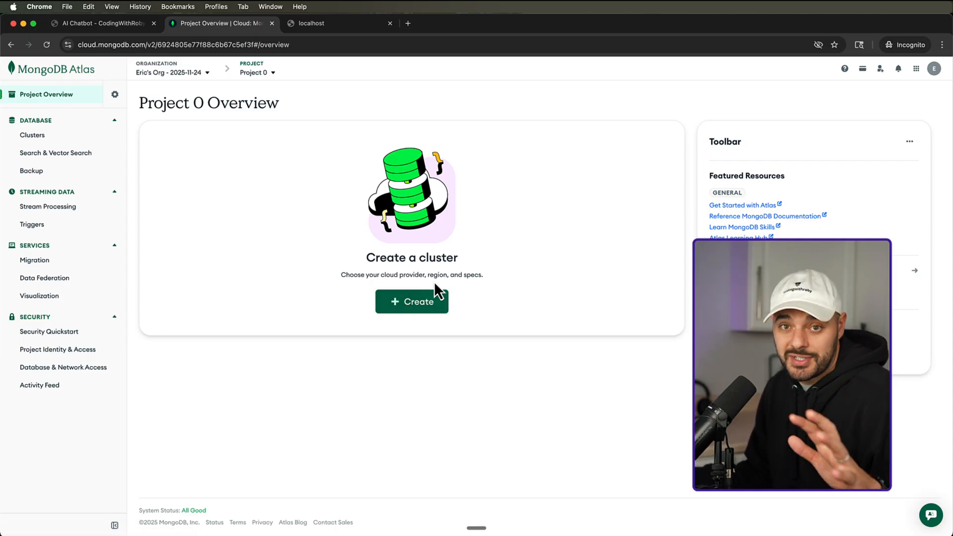
{"action": "left_click", "coordinate": [411, 302]}
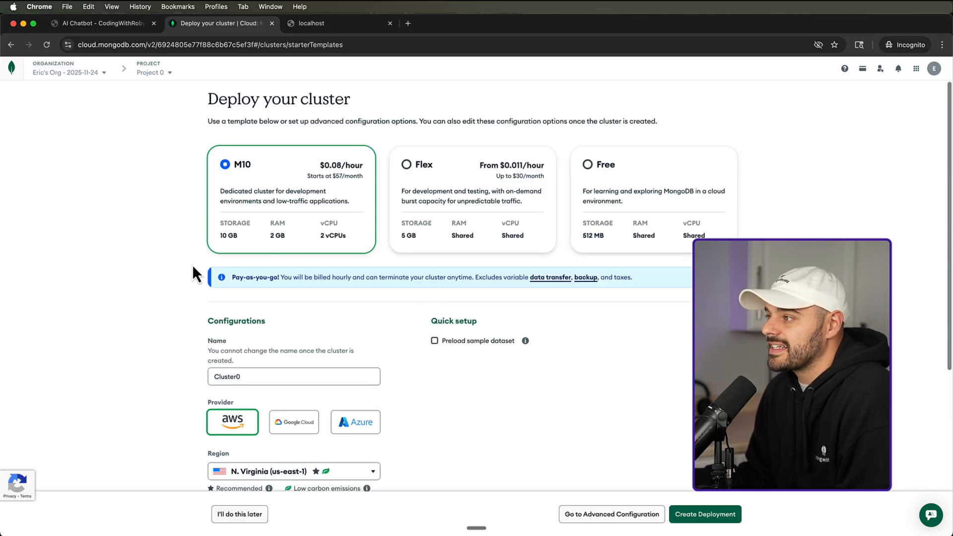
{"action": "left_click", "coordinate": [586, 164]}
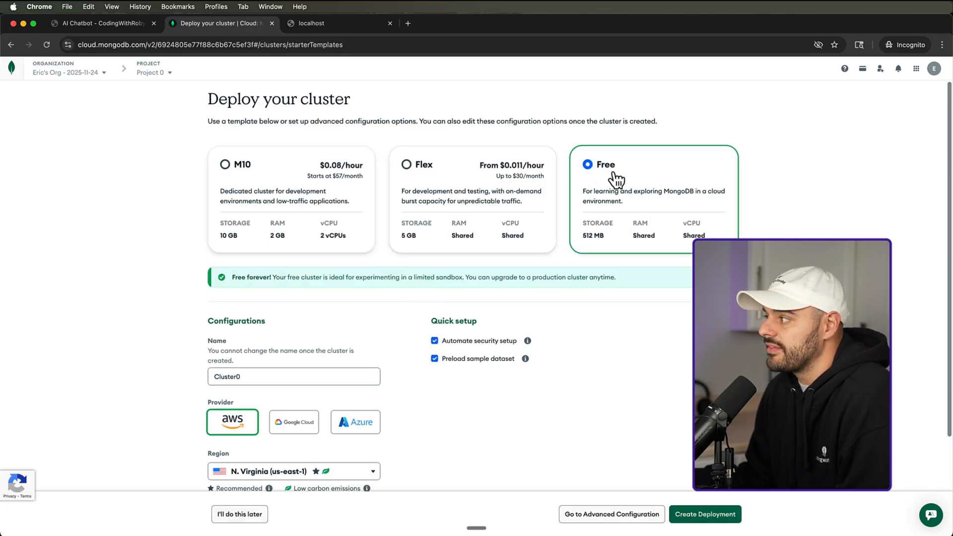
{"action": "scroll", "scroll_direction": "down", "scroll_amount": 3}
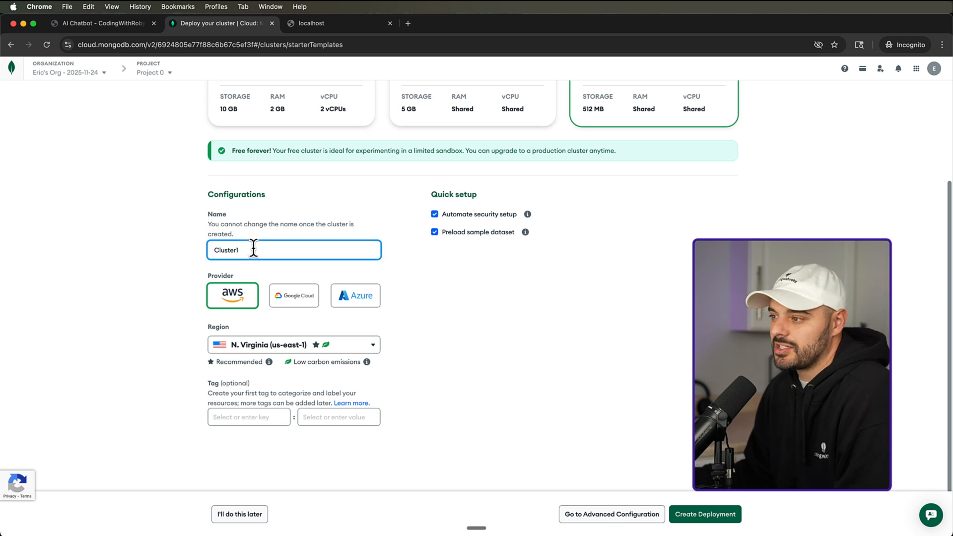
{"action": "mouse_move", "coordinate": [502, 344]}
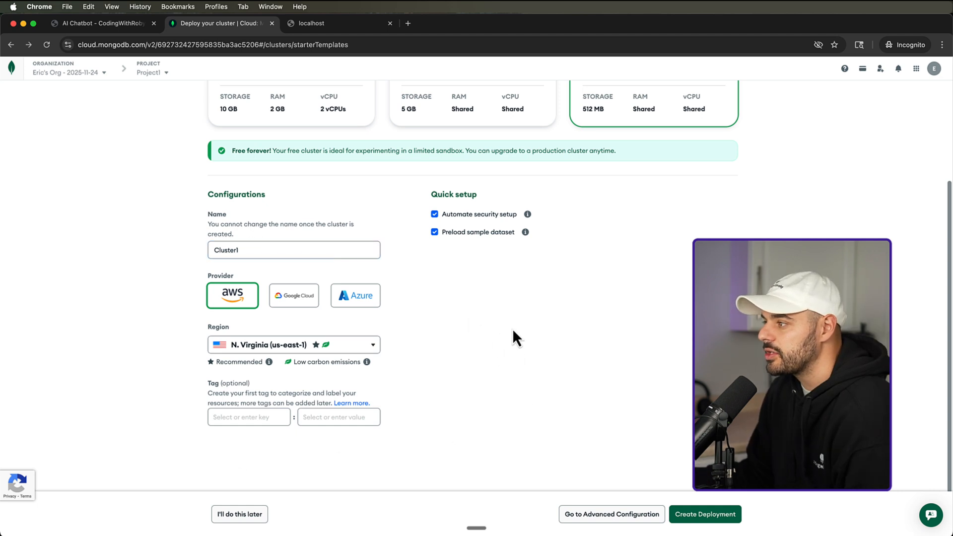
Turn off Preload sample dataset and create the deployment
{"action": "left_click", "coordinate": [433, 231]}
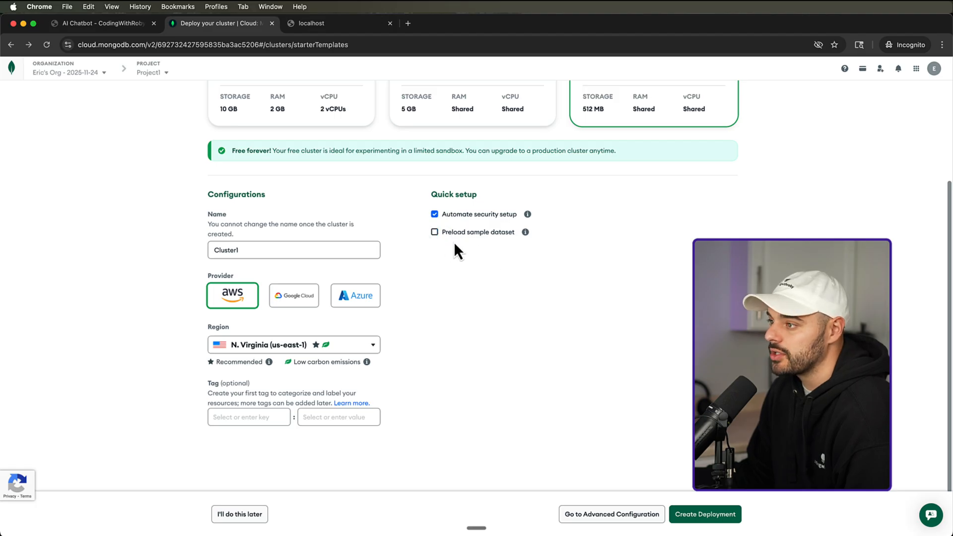
{"action": "mouse_move", "coordinate": [451, 251]}
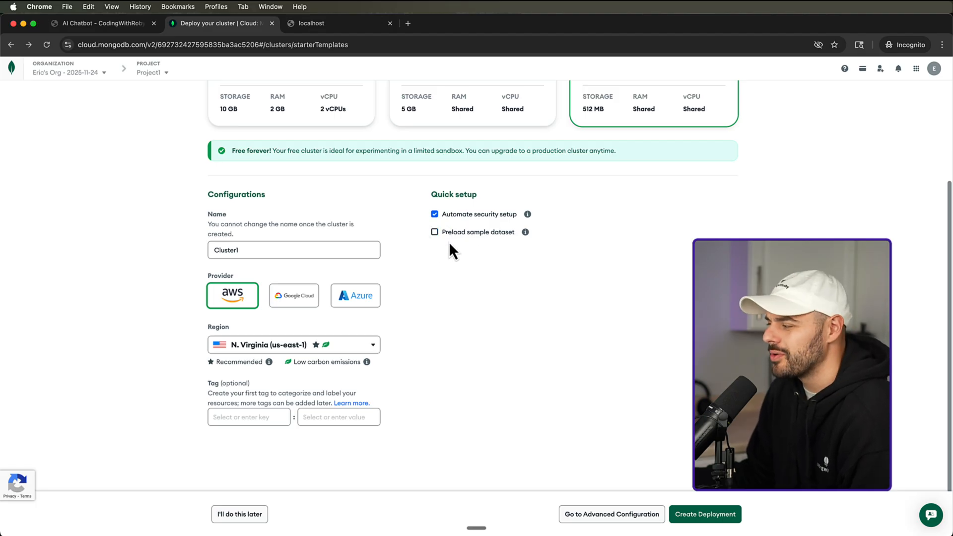
{"action": "left_click", "coordinate": [704, 514]}
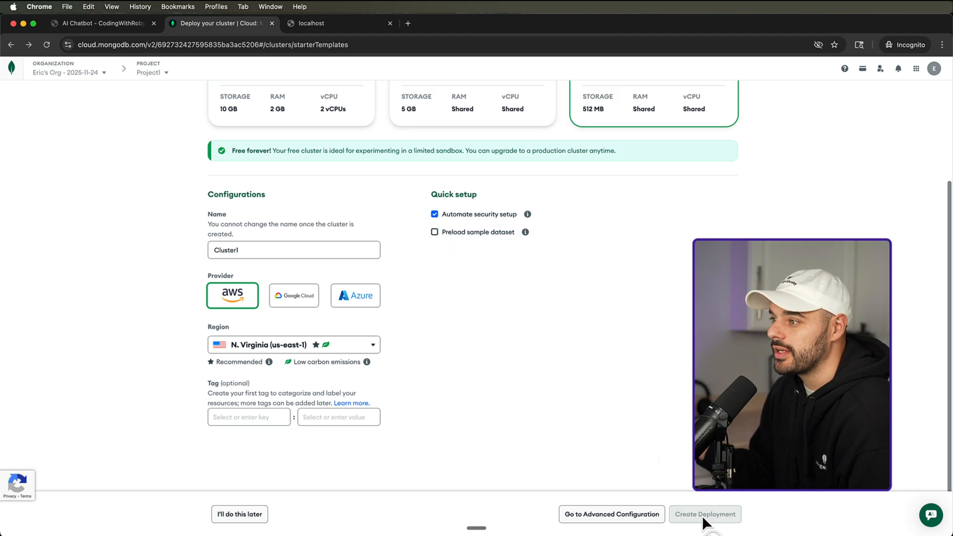
{"action": "left_click", "coordinate": [705, 514]}
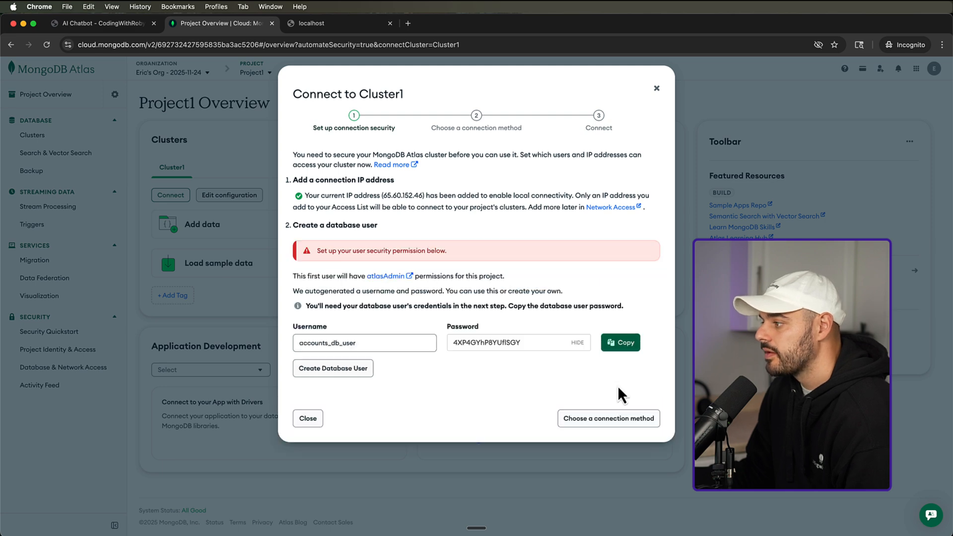
Create the Cluster1 database user and proceed to choosing a connection method
{"action": "left_click", "coordinate": [332, 367]}
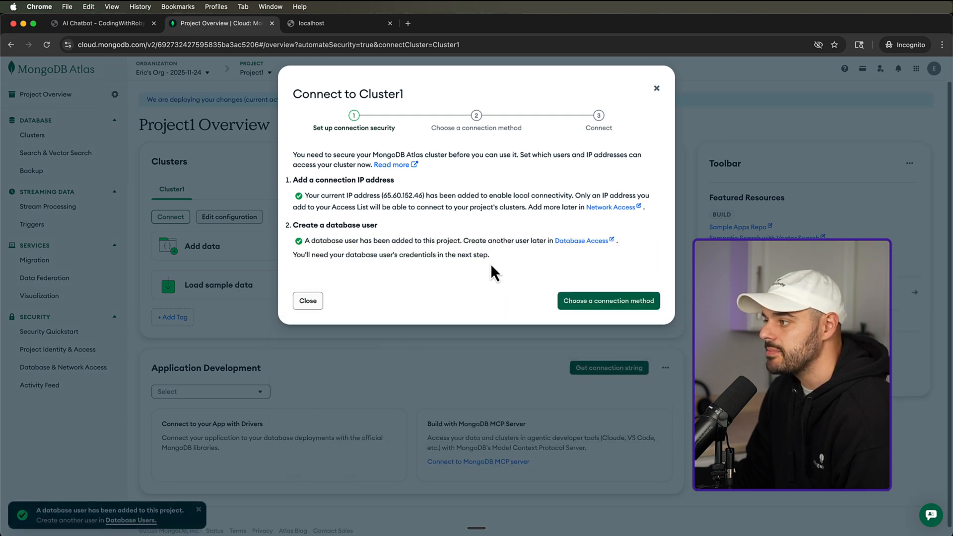
{"action": "left_click", "coordinate": [608, 299]}
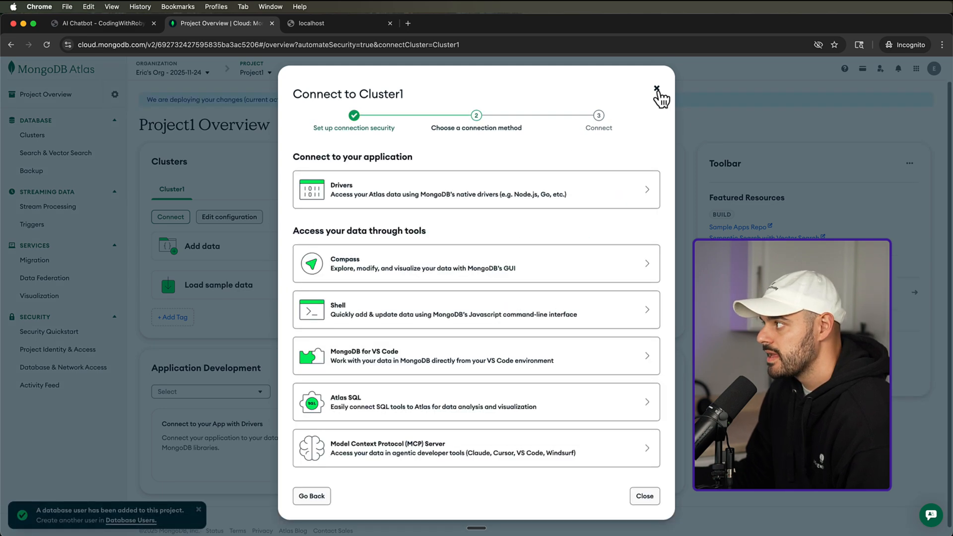
{"action": "left_click", "coordinate": [658, 88]}
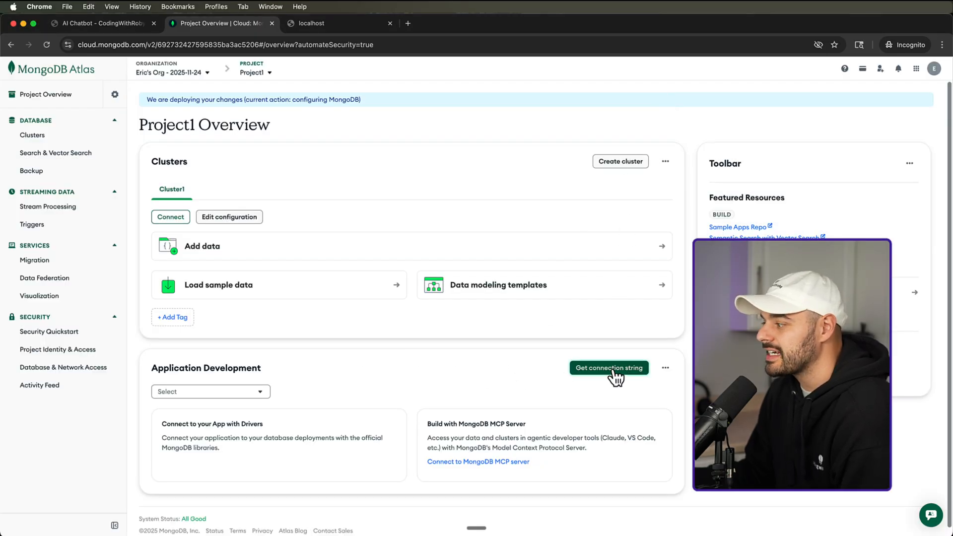
Get the Node.js driver connection string for Cluster1 and copy it
{"action": "left_click", "coordinate": [608, 367]}
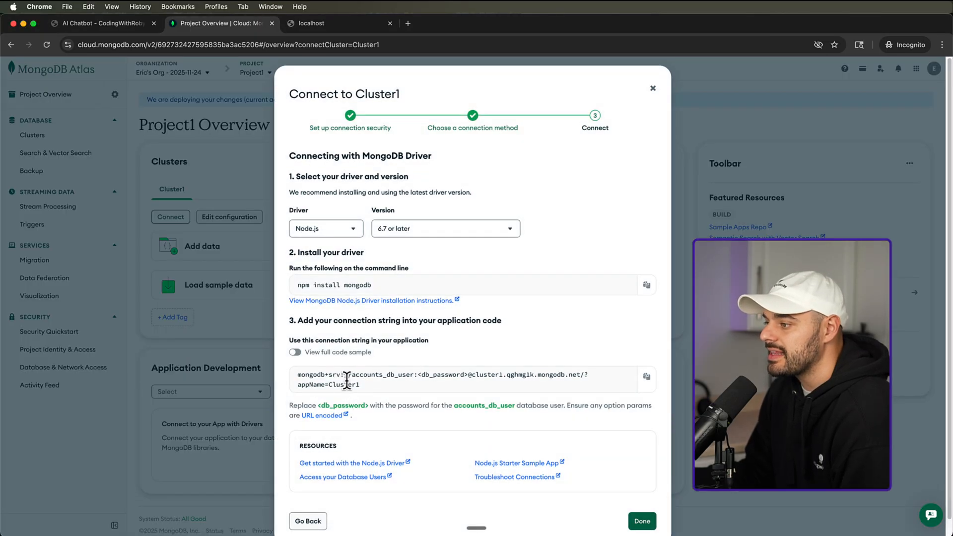
{"action": "triple_click", "coordinate": [443, 374]}
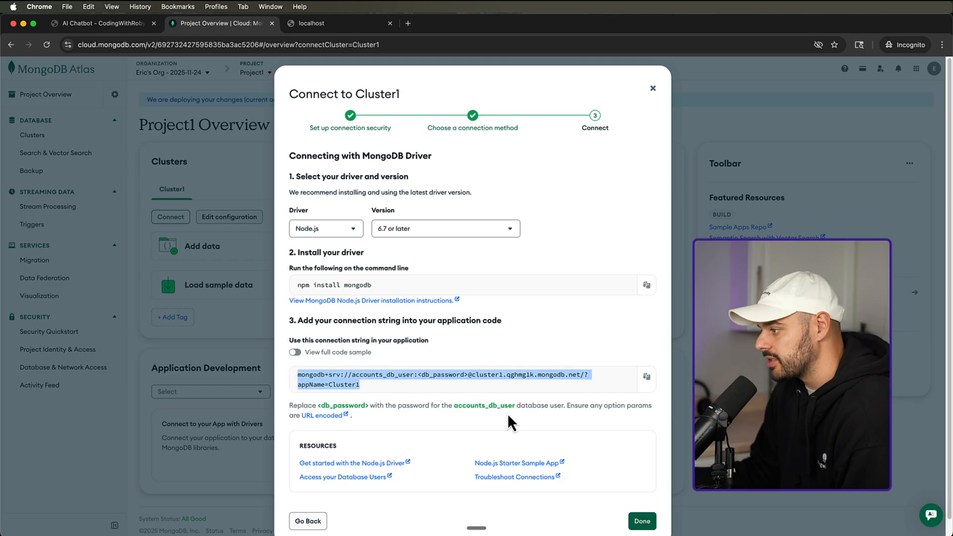
{"action": "left_click", "coordinate": [646, 377]}
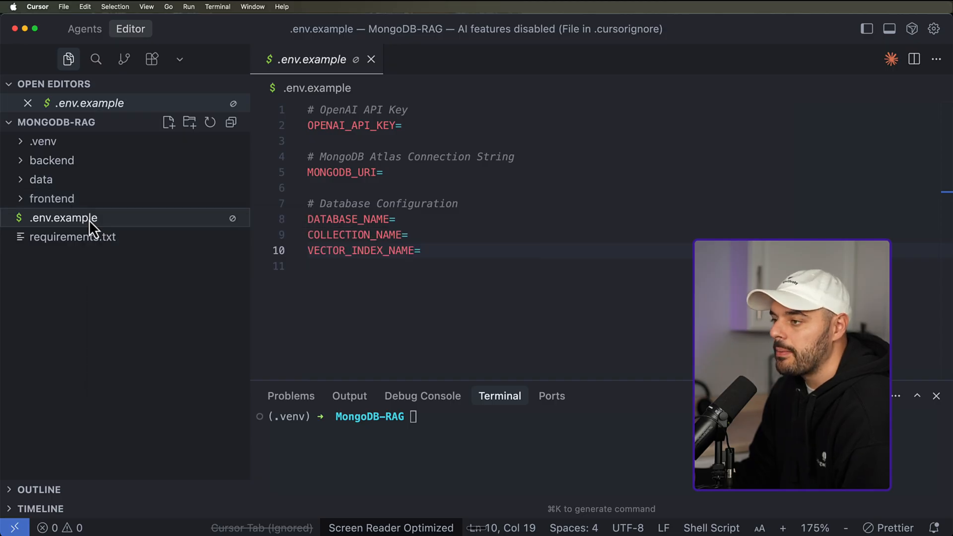
{"action": "mouse_move", "coordinate": [91, 311]}
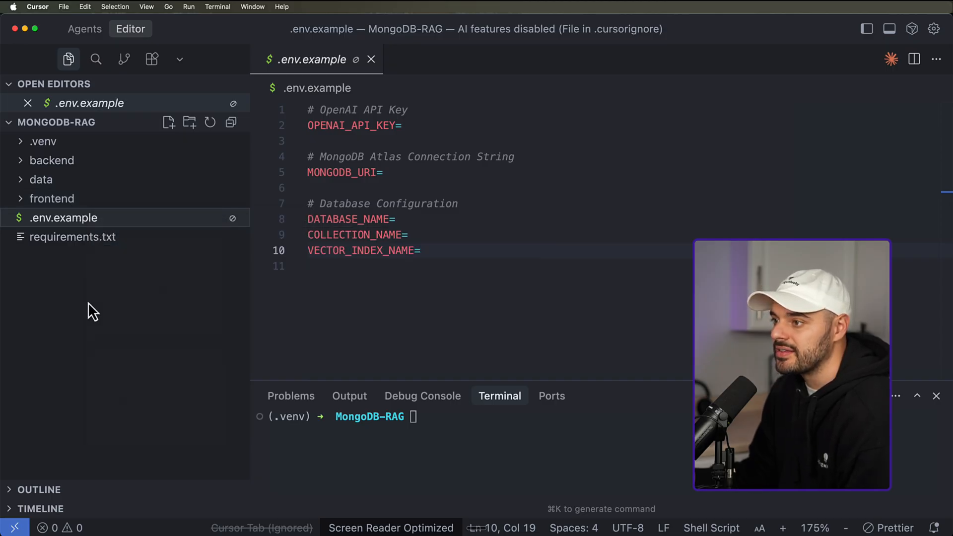
Rename the duplicated example file to .env and set MONGODB_URI to the Cluster1 connection string
{"action": "right_click", "coordinate": [92, 309]}
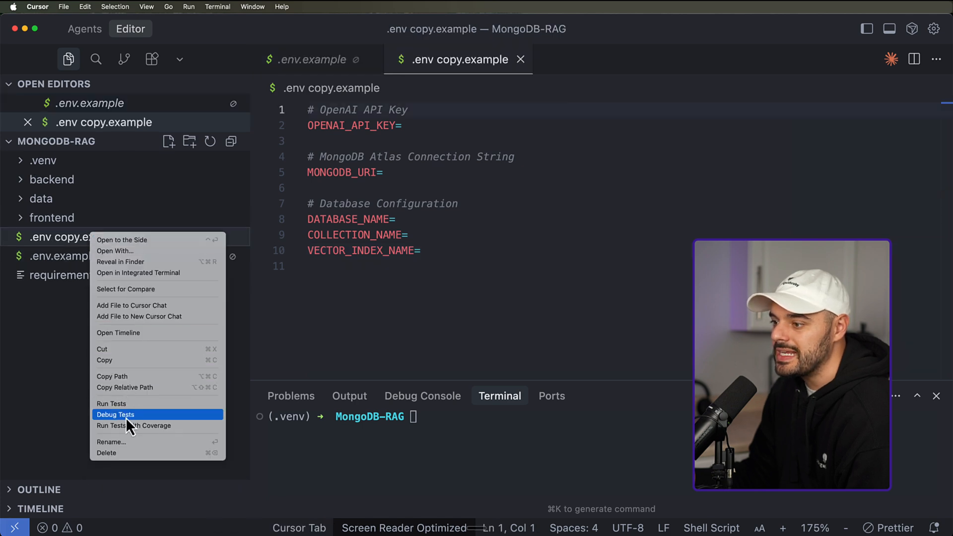
{"action": "left_click", "coordinate": [110, 442]}
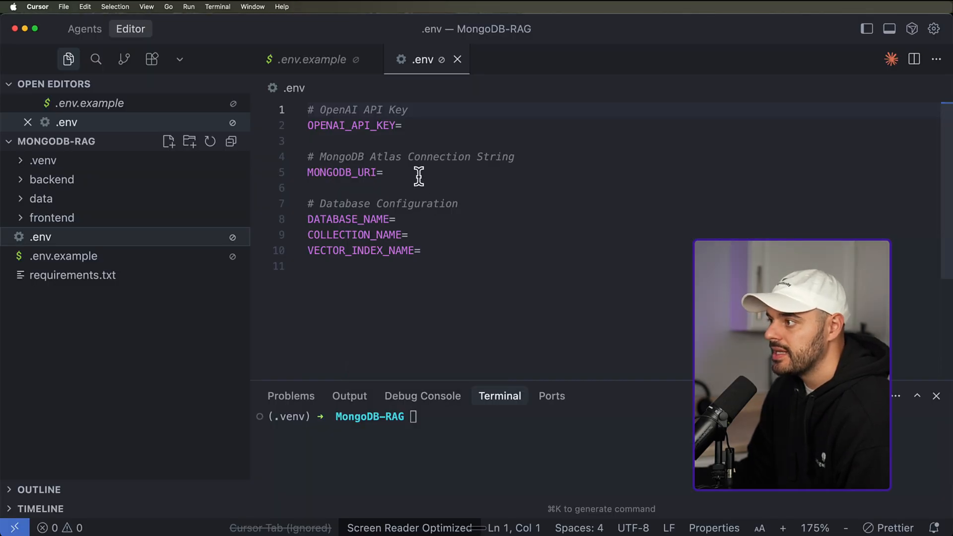
{"action": "type", "text": "mongodb+srv://accounts_db_user:<db_password>@cluster1.qghmg1k.mongodb.net/?appName=Cluster1"}
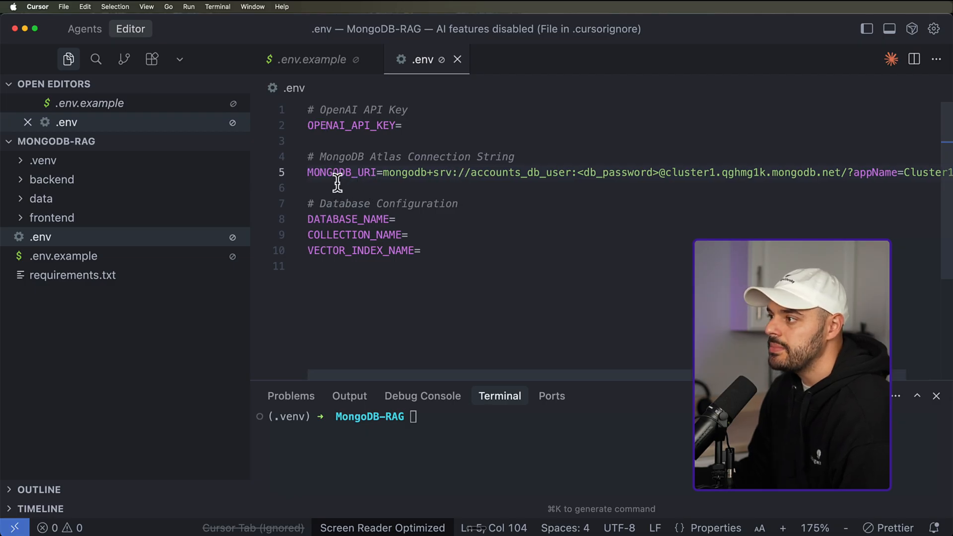
{"action": "mouse_move", "coordinate": [589, 254]}
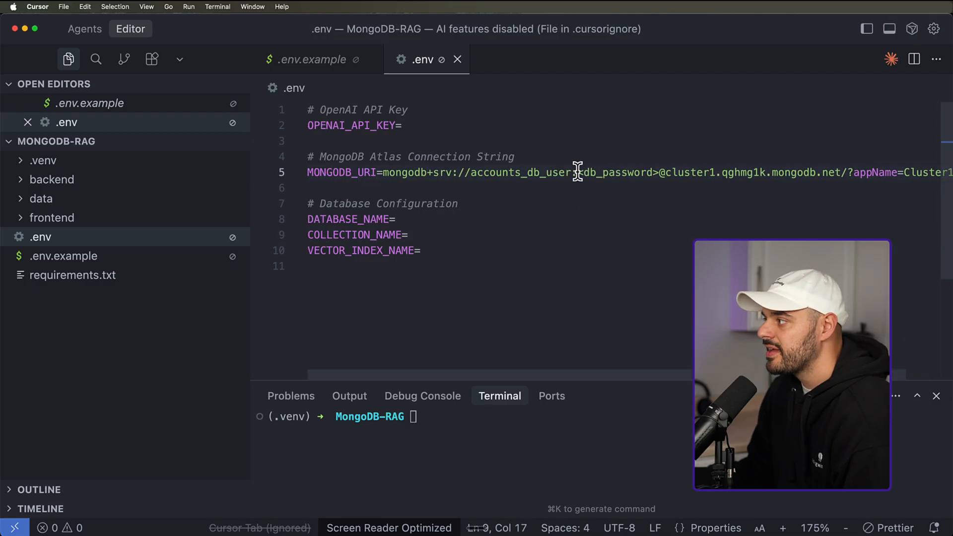
Replace <db_password> in the URI with the real password and move to the OPENAI_API_KEY line
{"action": "double_click", "coordinate": [615, 173]}
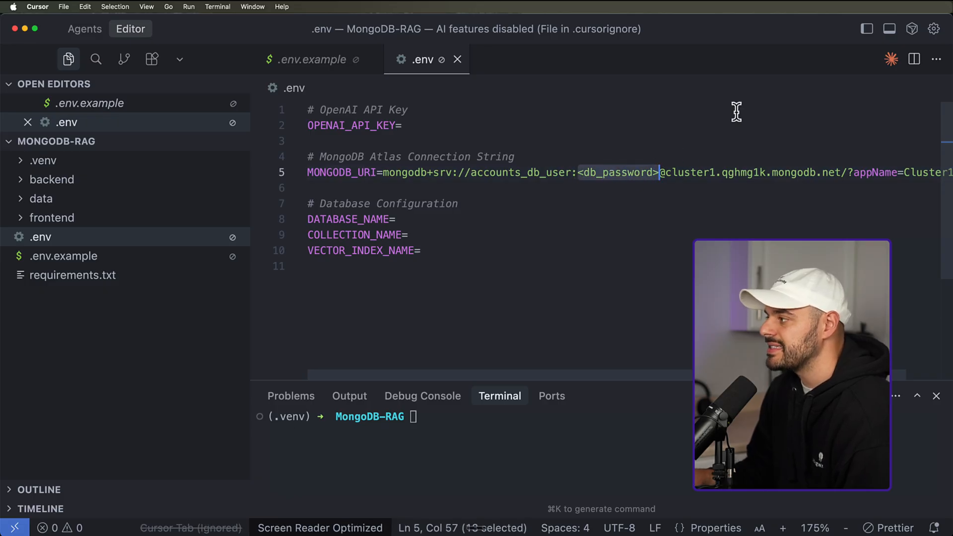
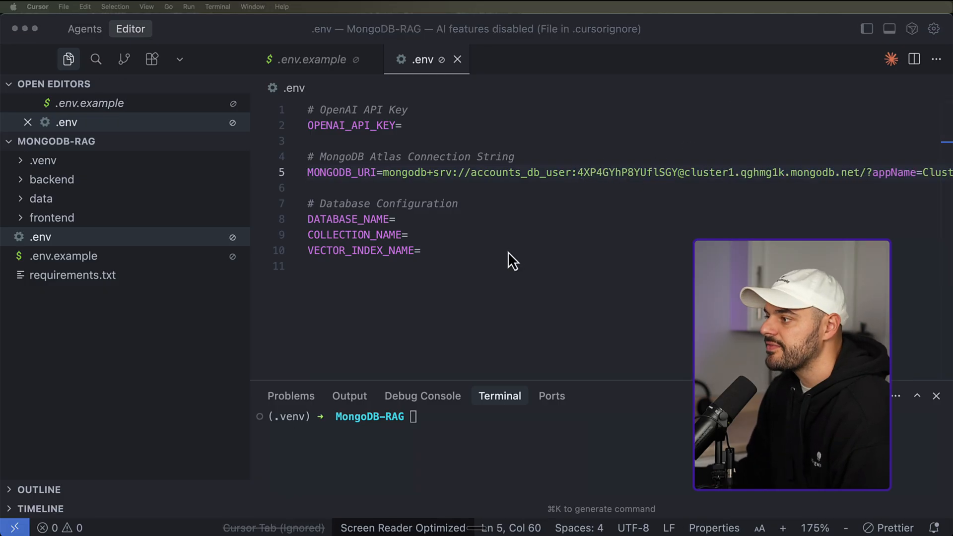
{"action": "left_click", "coordinate": [402, 125]}
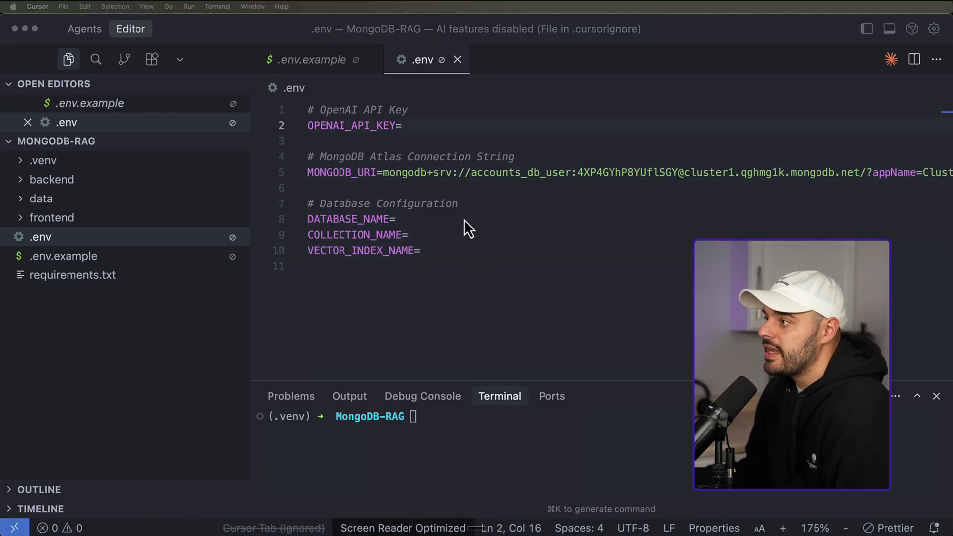
{"action": "left_click", "coordinate": [408, 125]}
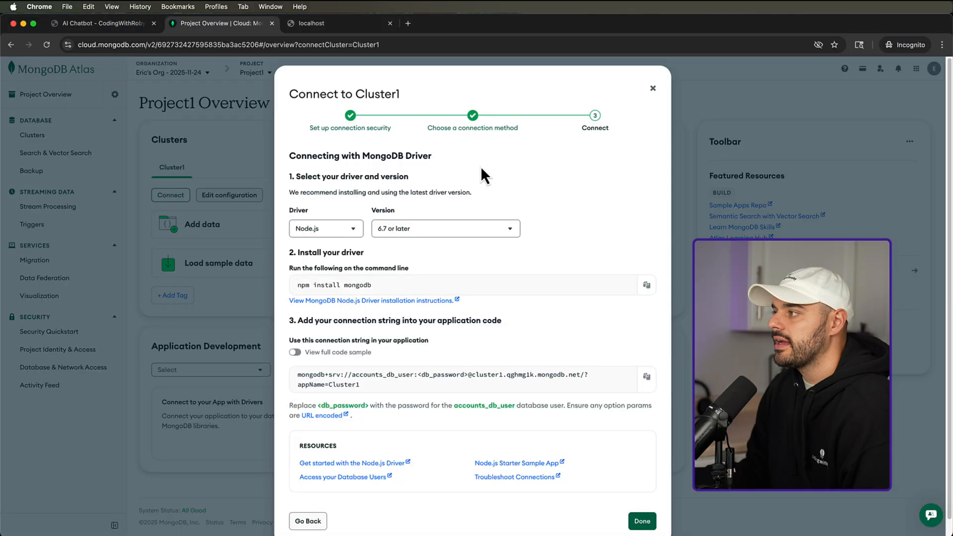
Close the Connect dialog and show Cluster1's Search & Vector Search Get Started steps
{"action": "left_click", "coordinate": [652, 88]}
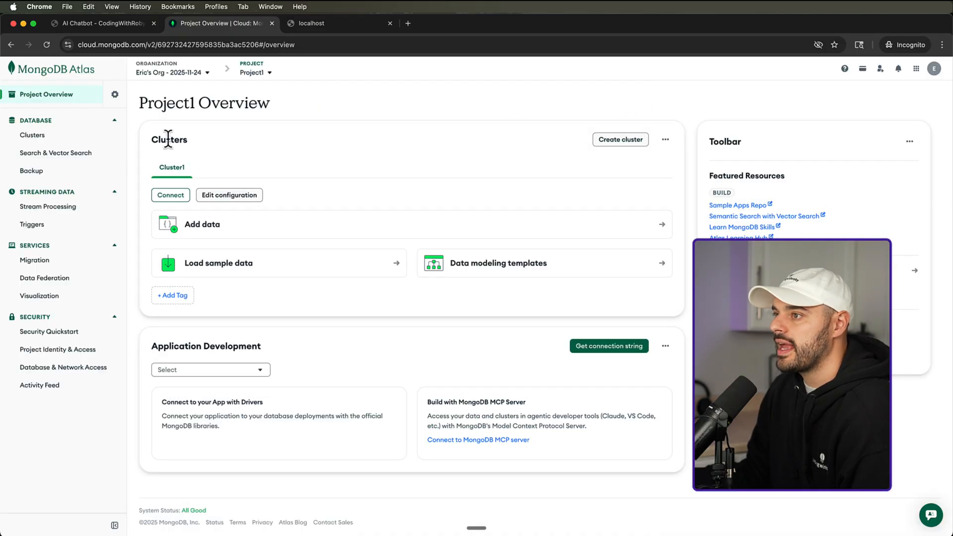
{"action": "left_click", "coordinate": [55, 153]}
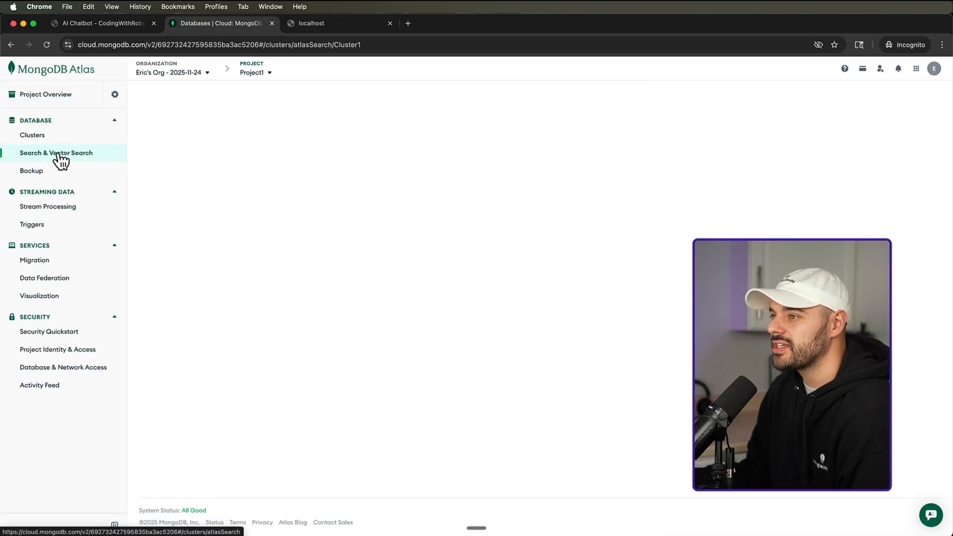
{"action": "left_click", "coordinate": [55, 153]}
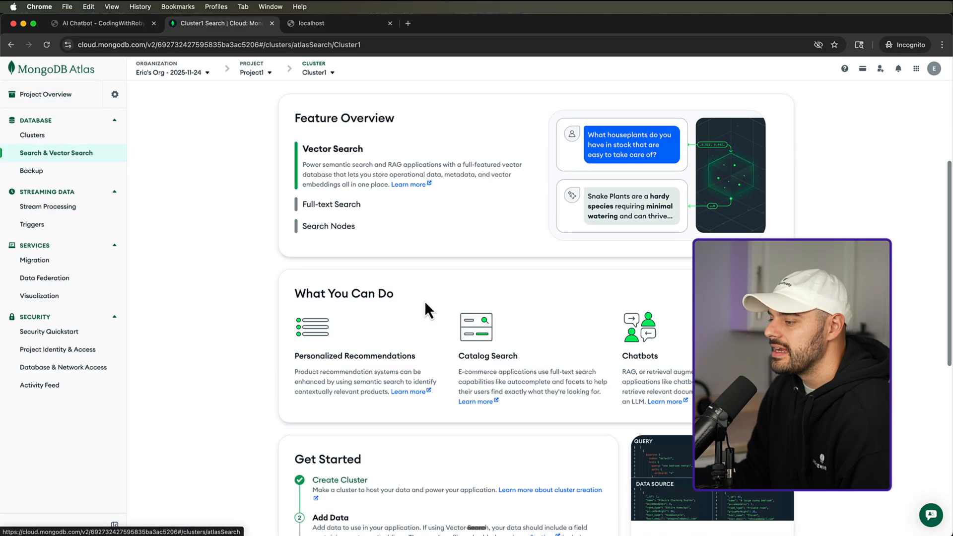
{"action": "scroll", "scroll_direction": "down", "scroll_amount": 3}
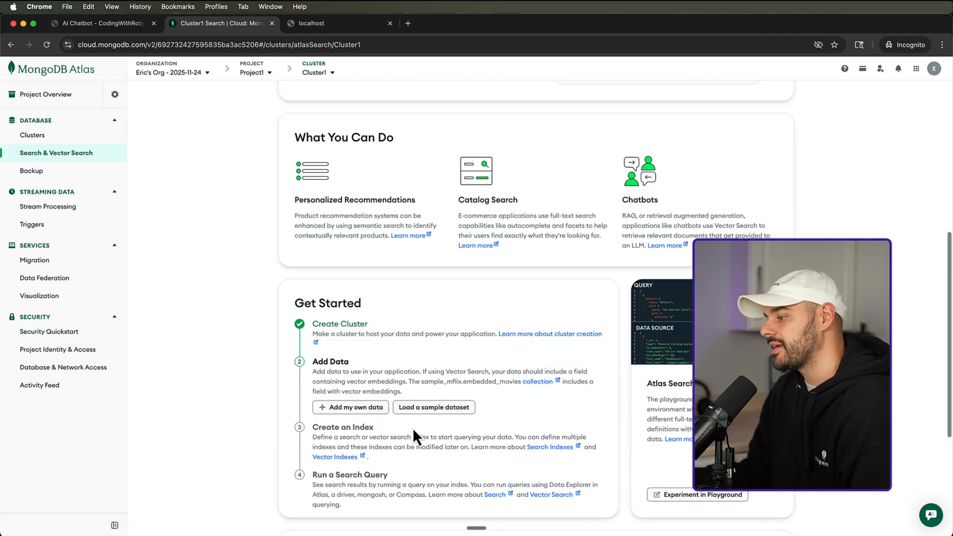
{"action": "scroll", "scroll_direction": "down", "scroll_amount": 3}
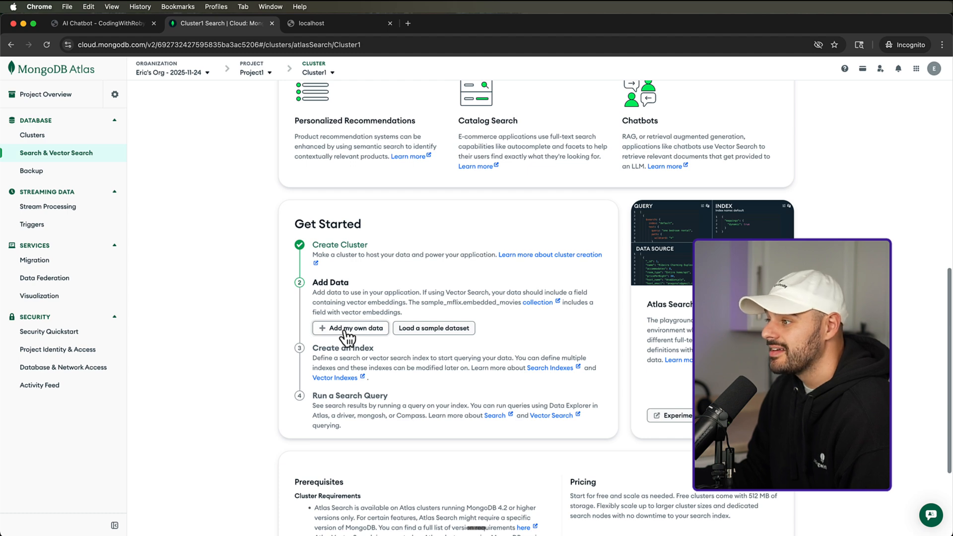
{"action": "mouse_move", "coordinate": [344, 300]}
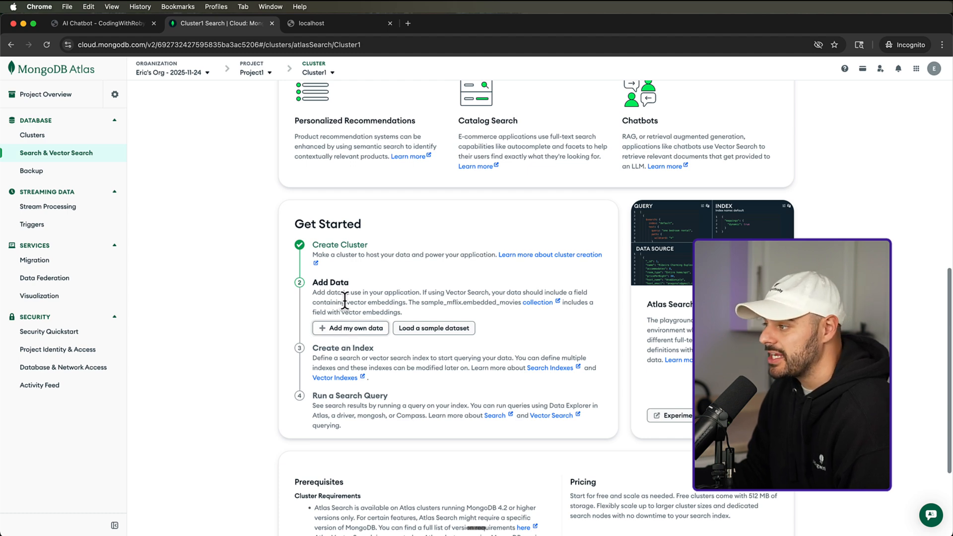
Create database ai_services_db with collection website_context via Add my own data
{"action": "left_click", "coordinate": [350, 327]}
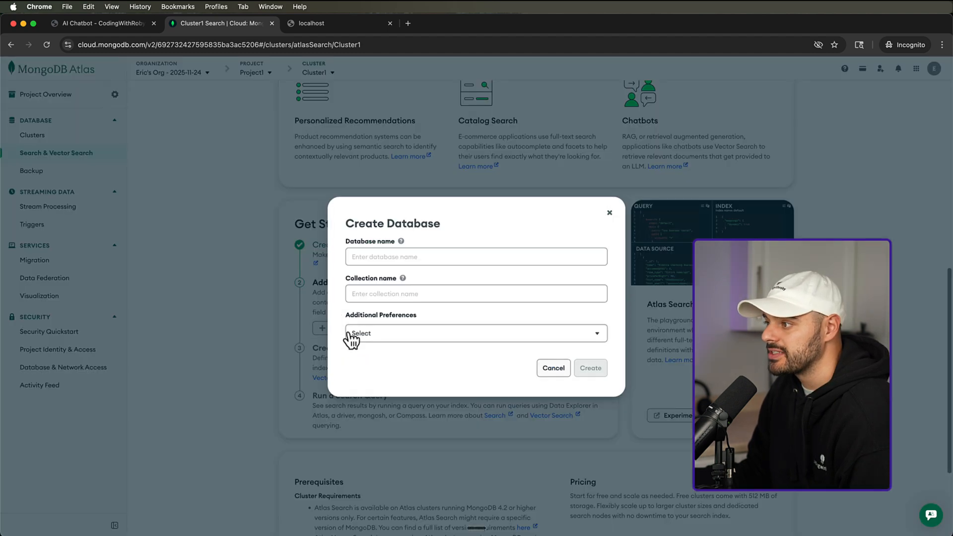
{"action": "left_click", "coordinate": [475, 256]}
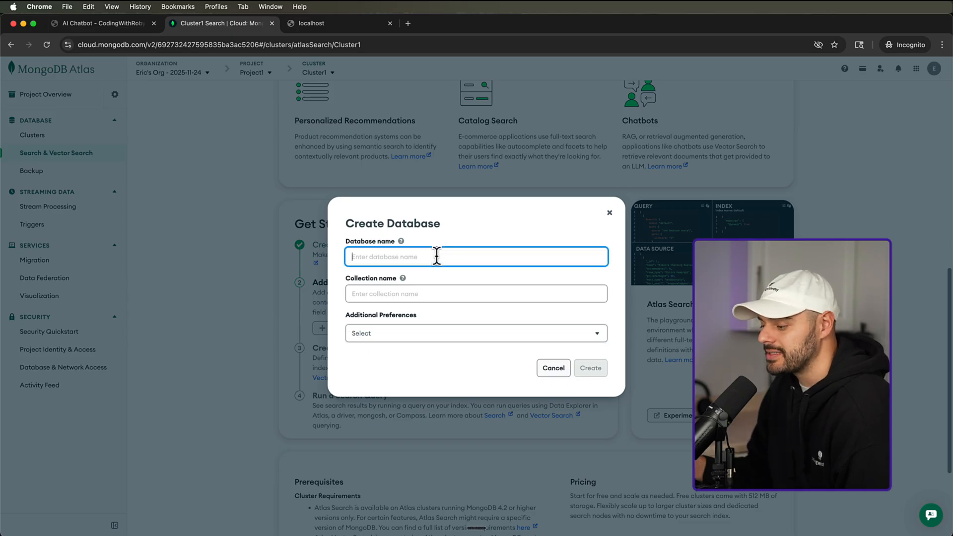
{"action": "type", "text": "c"}
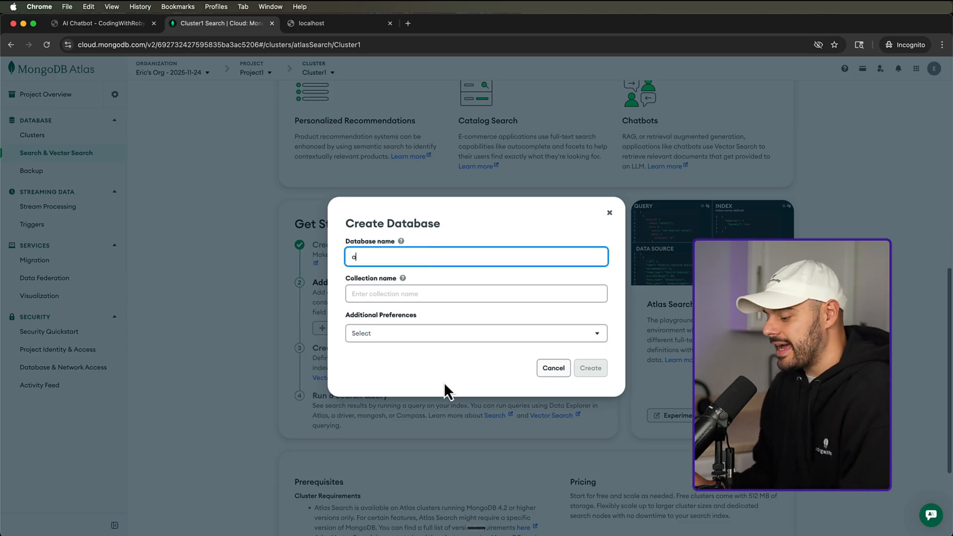
{"action": "type", "text": "i_services_db"}
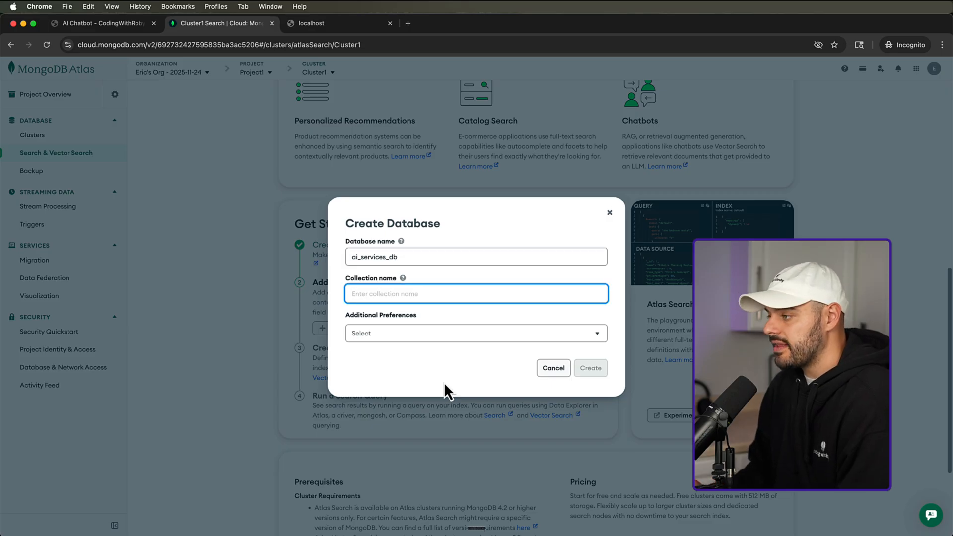
{"action": "type", "text": "website_context"}
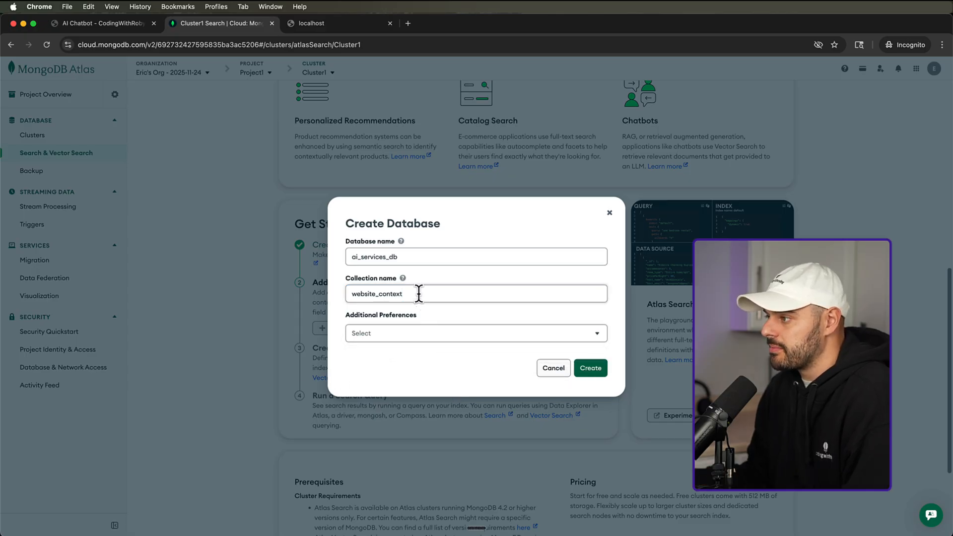
{"action": "left_click", "coordinate": [588, 367]}
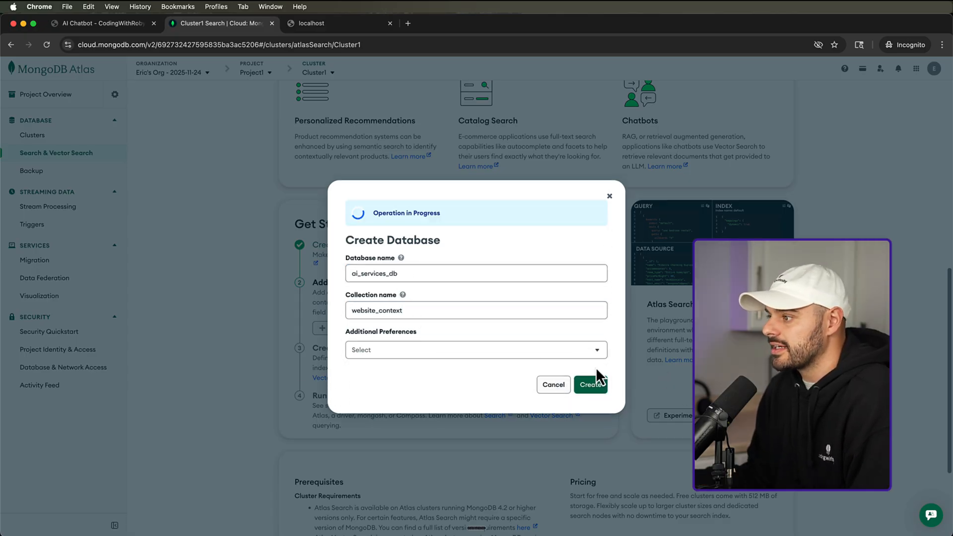
{"action": "left_click", "coordinate": [589, 384]}
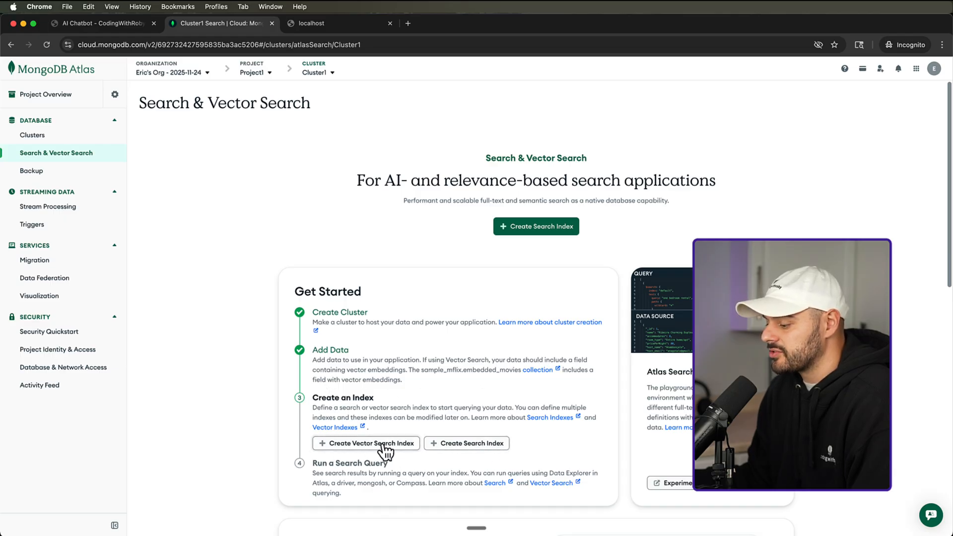
Start a Vector Search index on website_context with the JSON Editor and continue to configuration
{"action": "left_click", "coordinate": [365, 443]}
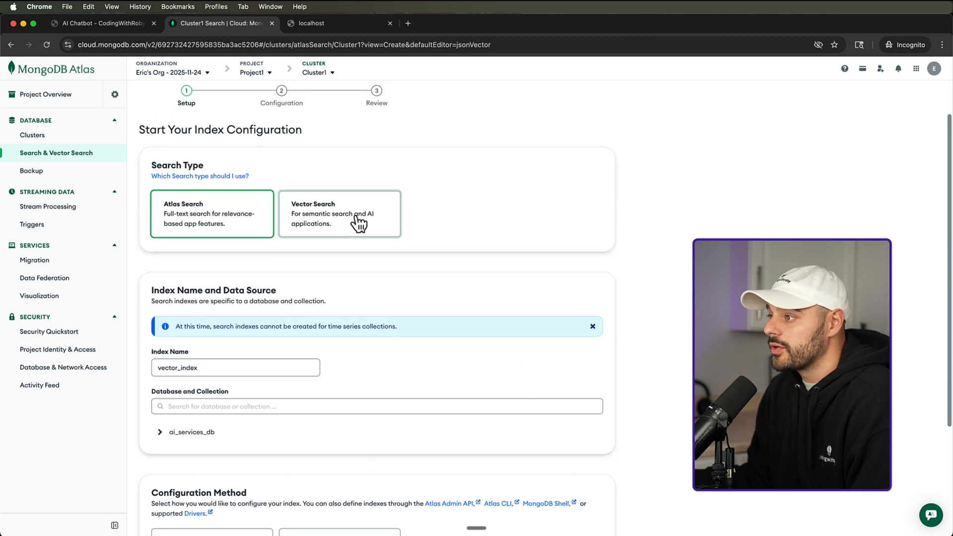
{"action": "left_click", "coordinate": [340, 214]}
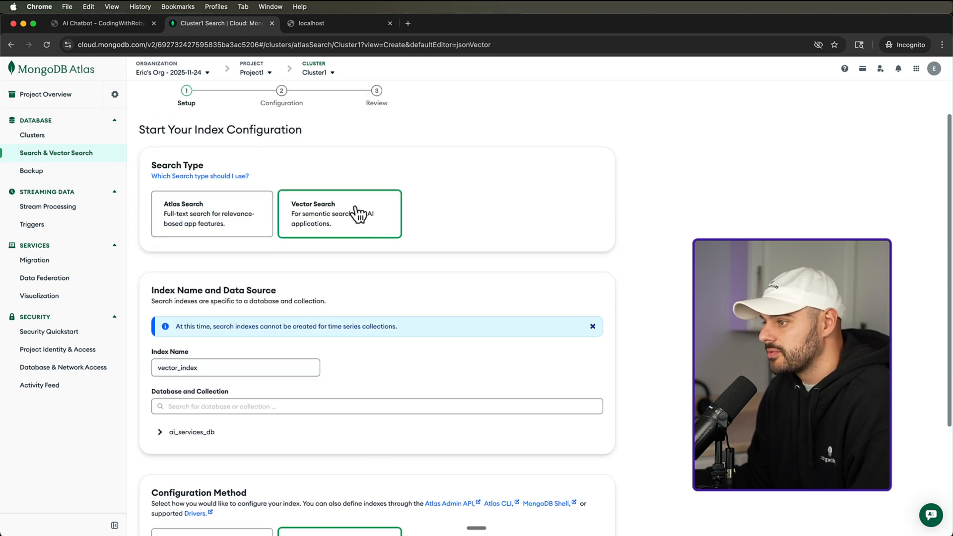
{"action": "scroll", "scroll_direction": "down", "scroll_amount": 3}
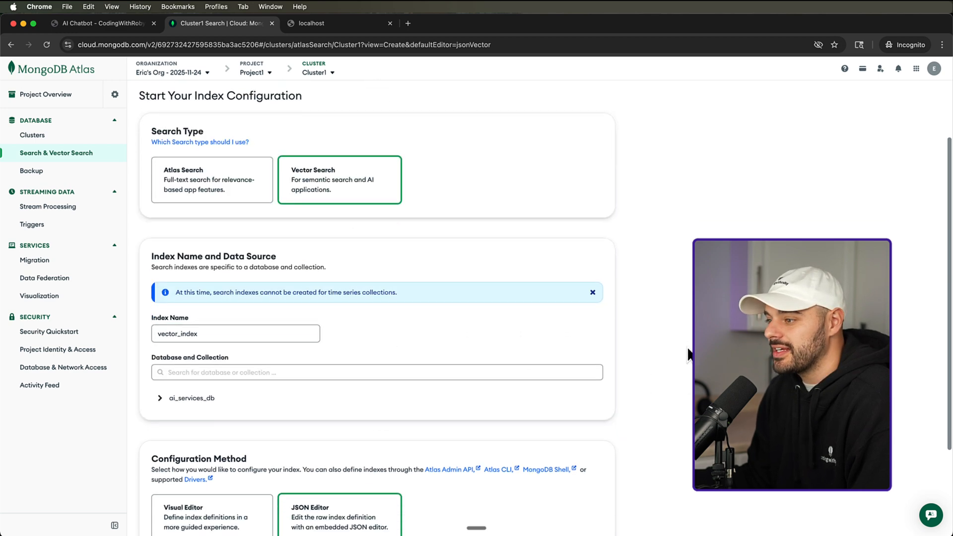
{"action": "left_click", "coordinate": [160, 398]}
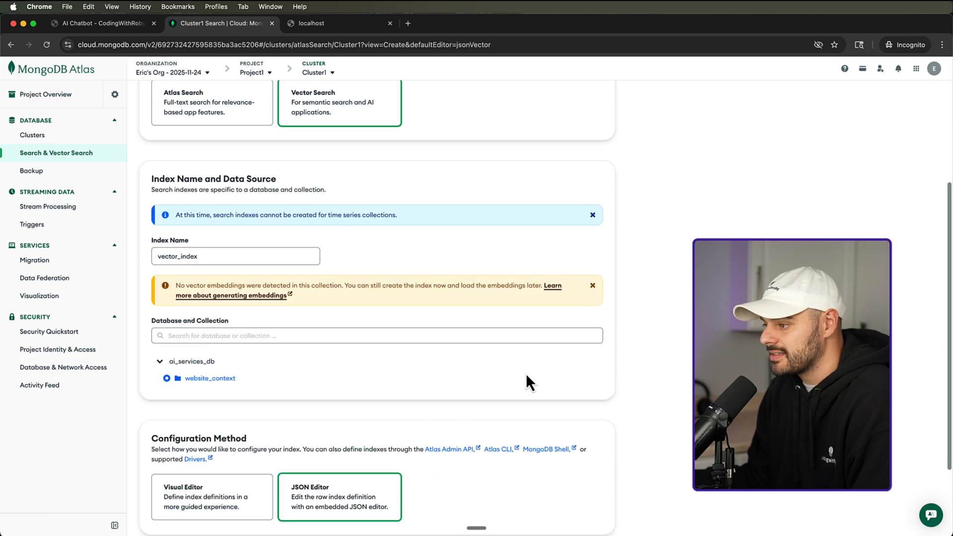
{"action": "scroll", "scroll_direction": "down", "scroll_amount": 3}
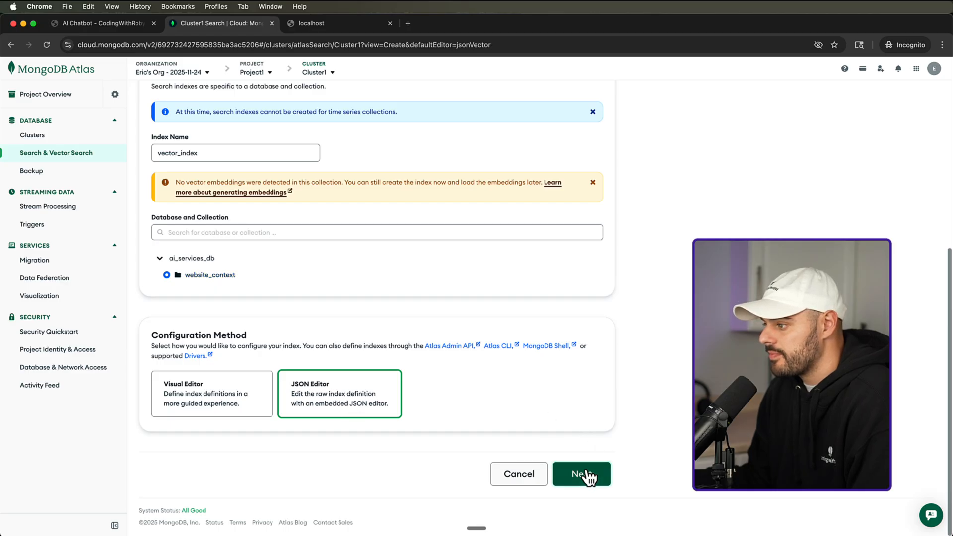
{"action": "left_click", "coordinate": [579, 474]}
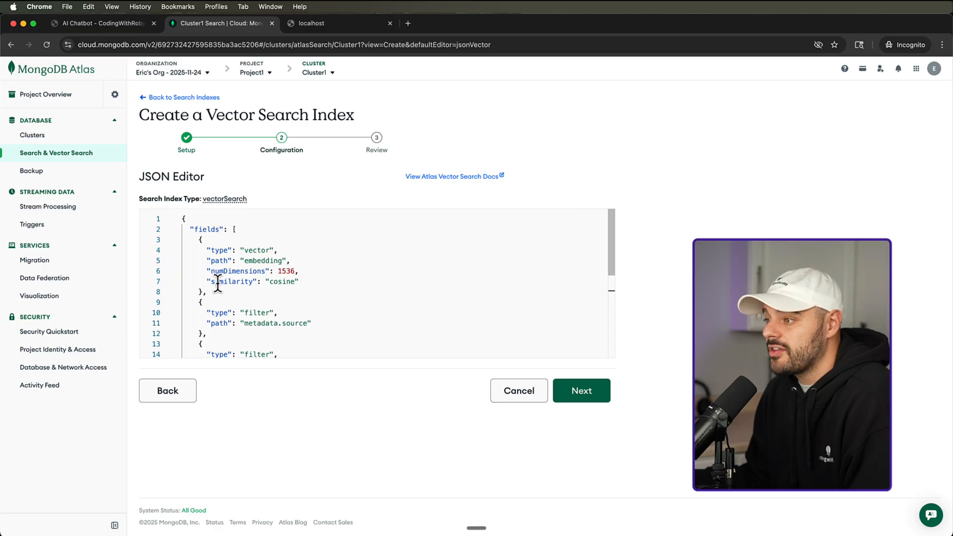
Review the vector_index JSON definition and submit the Vector Search index
{"action": "scroll", "scroll_direction": "down", "scroll_amount": 3}
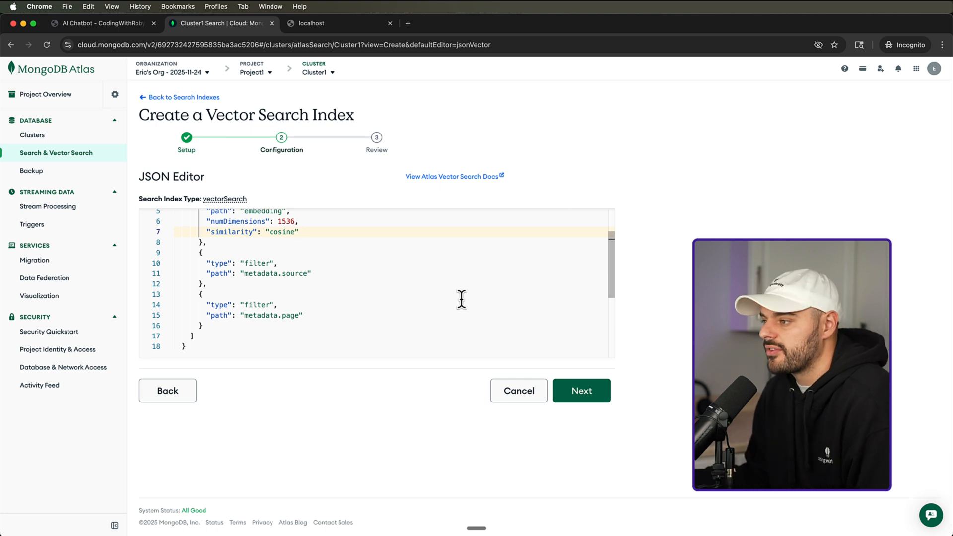
{"action": "left_click", "coordinate": [580, 390]}
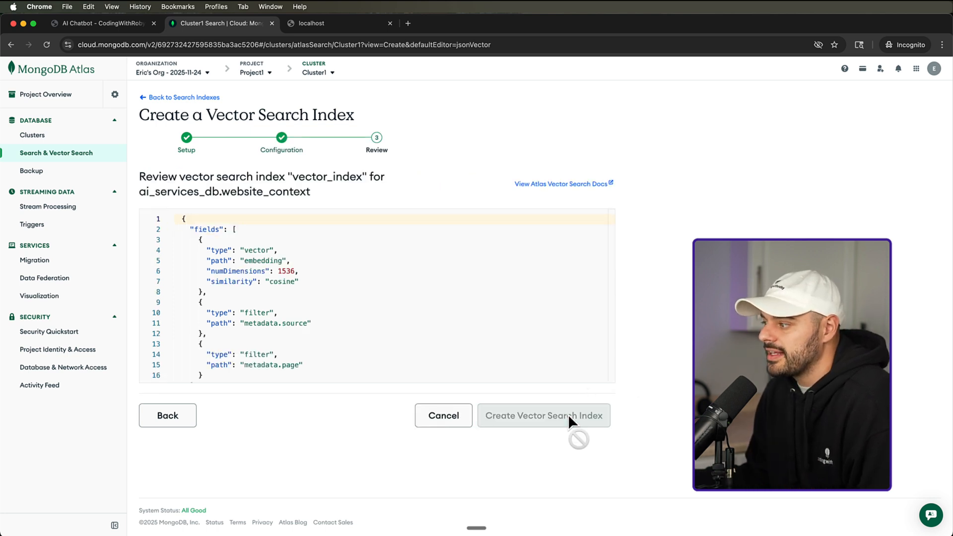
{"action": "left_click", "coordinate": [542, 415]}
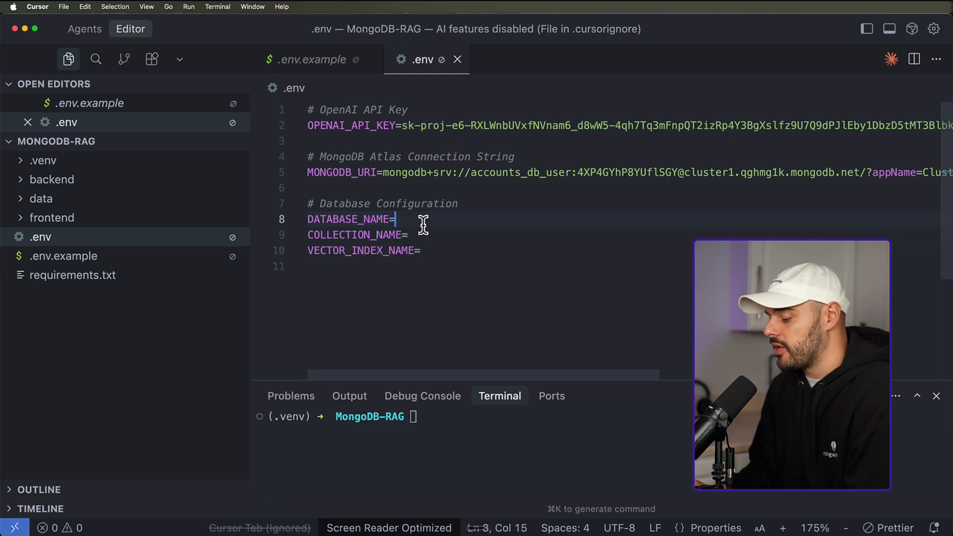
Set DATABASE_NAME=ai_services_db, COLLECTION_NAME=website_context, VECTOR_INDEX_NAME=vector_index in .env, then move to ingest_data.py
{"action": "type", "text": "ai"}
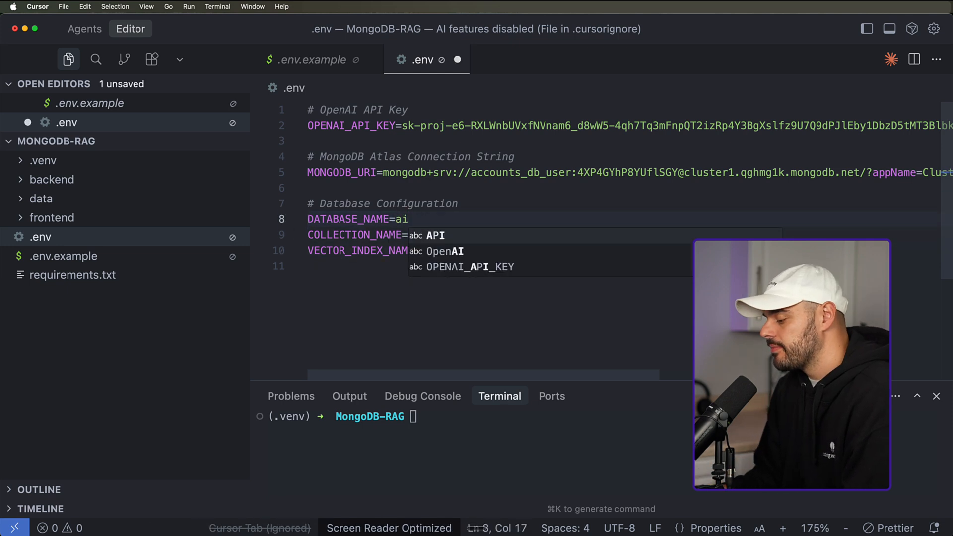
{"action": "type", "text": "_services_db"}
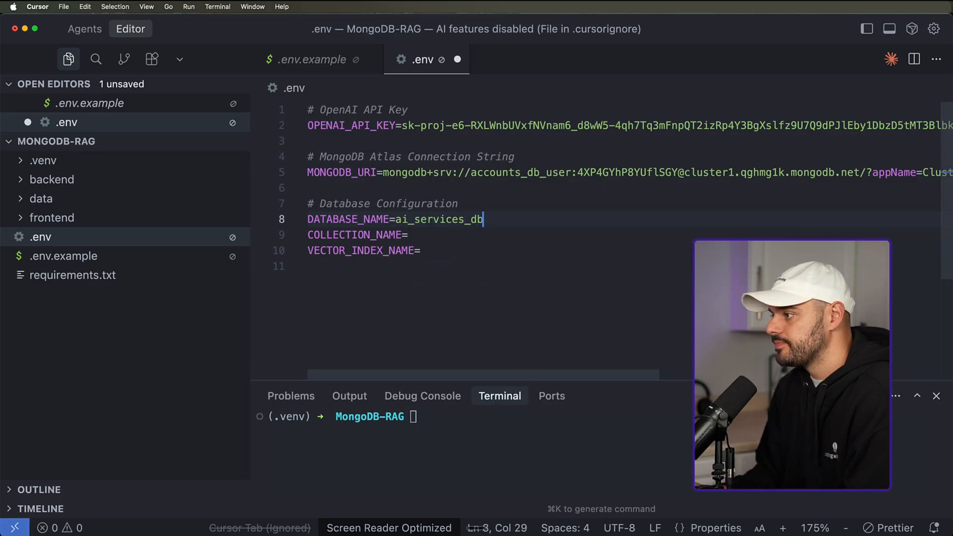
{"action": "type", "text": "web"}
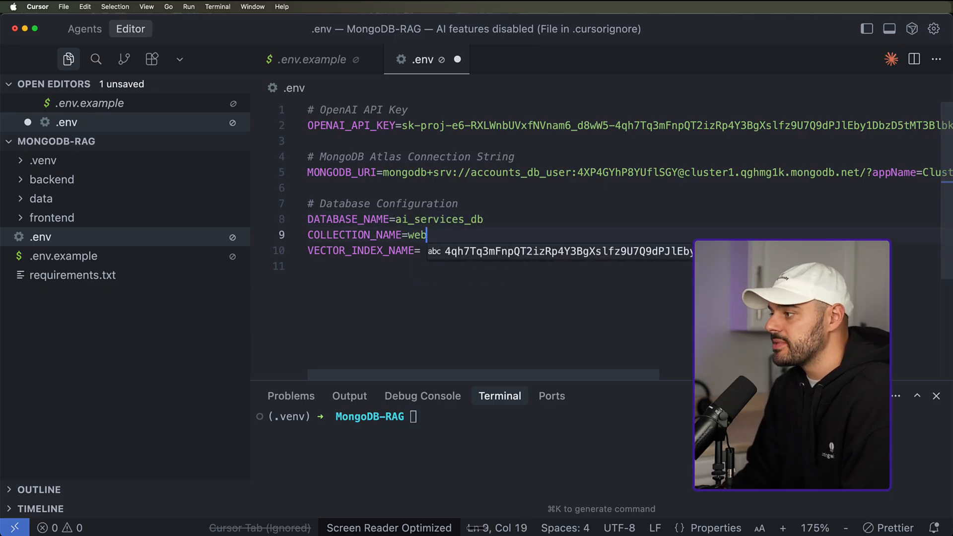
{"action": "type", "text": "site_context"}
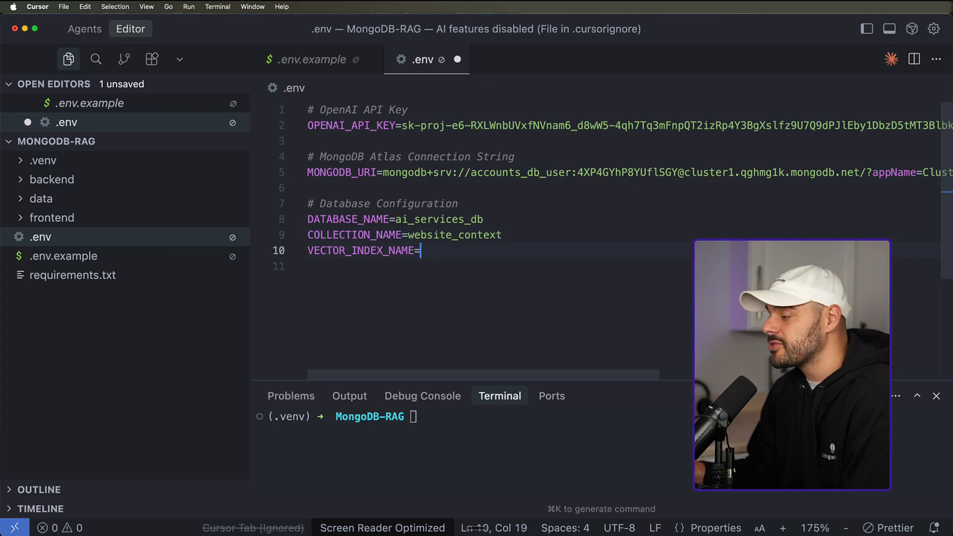
{"action": "type", "text": "vec"}
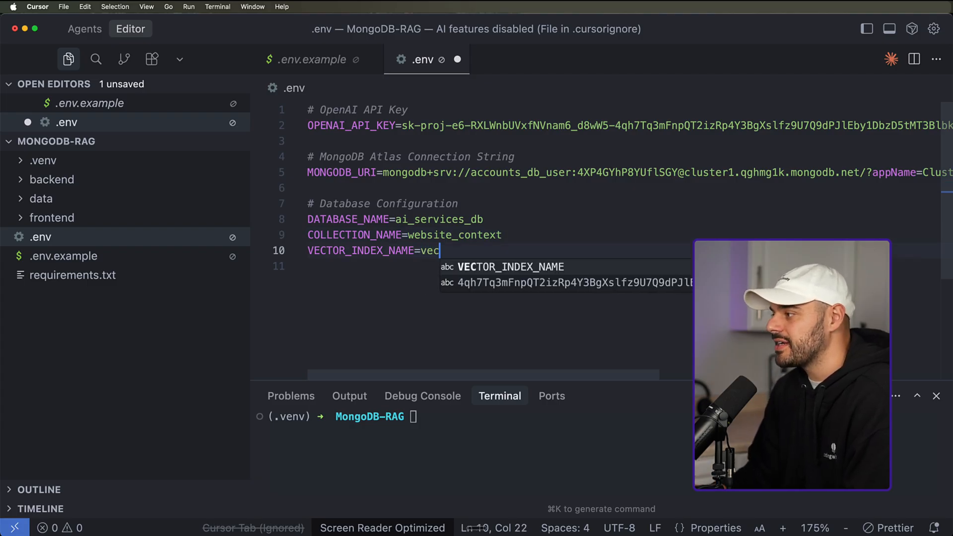
{"action": "type", "text": "tor_"}
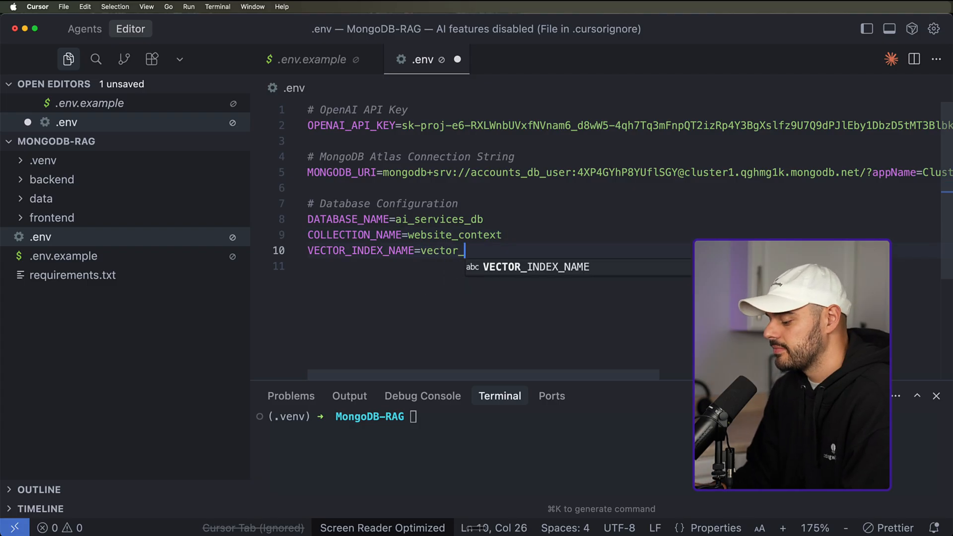
{"action": "type", "text": "index"}
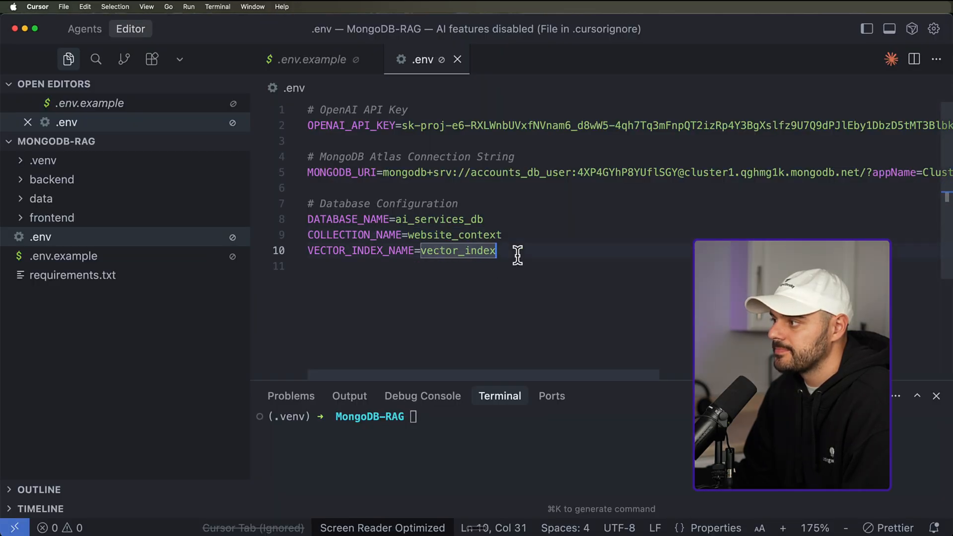
{"action": "left_click", "coordinate": [52, 141]}
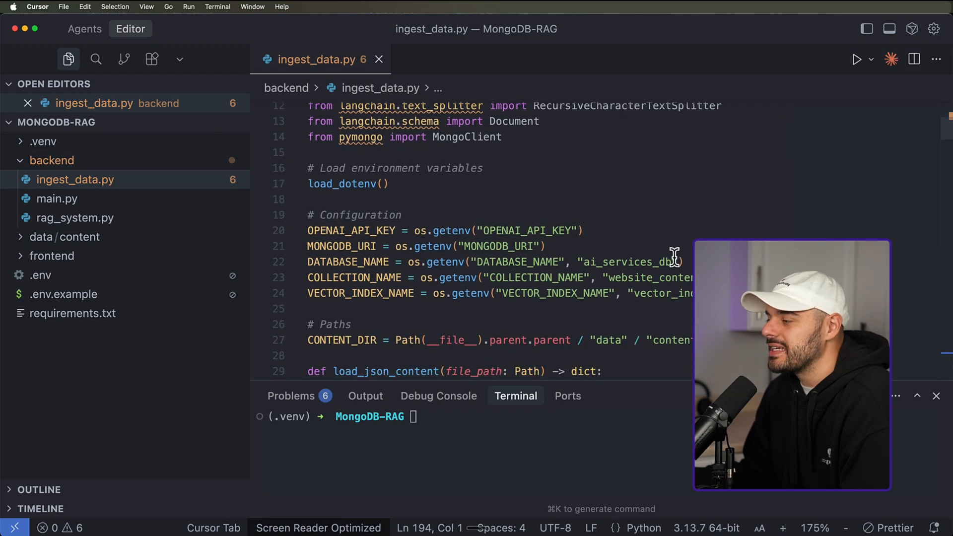
Review the About, FAQ and services JSON content files in data/content
{"action": "scroll", "scroll_direction": "down", "scroll_amount": 3}
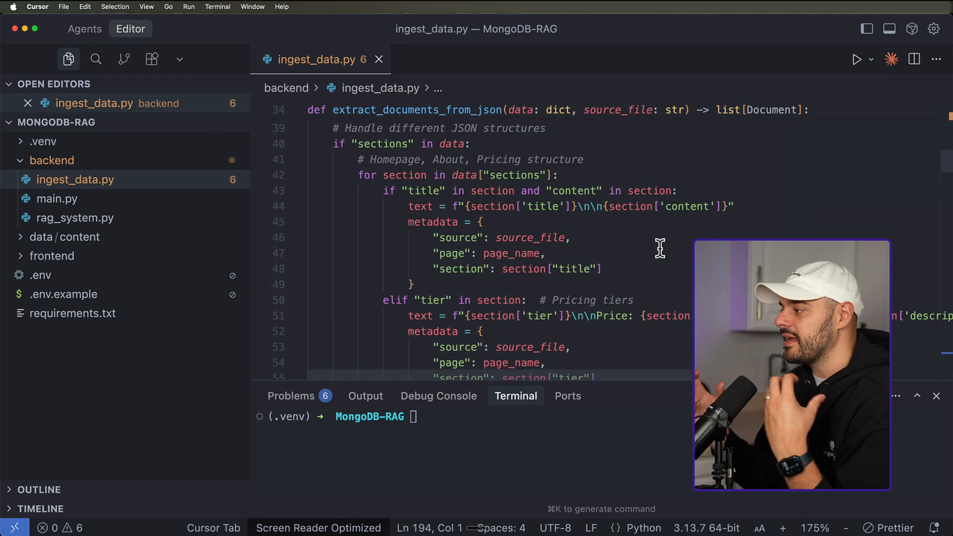
{"action": "mouse_move", "coordinate": [137, 273]}
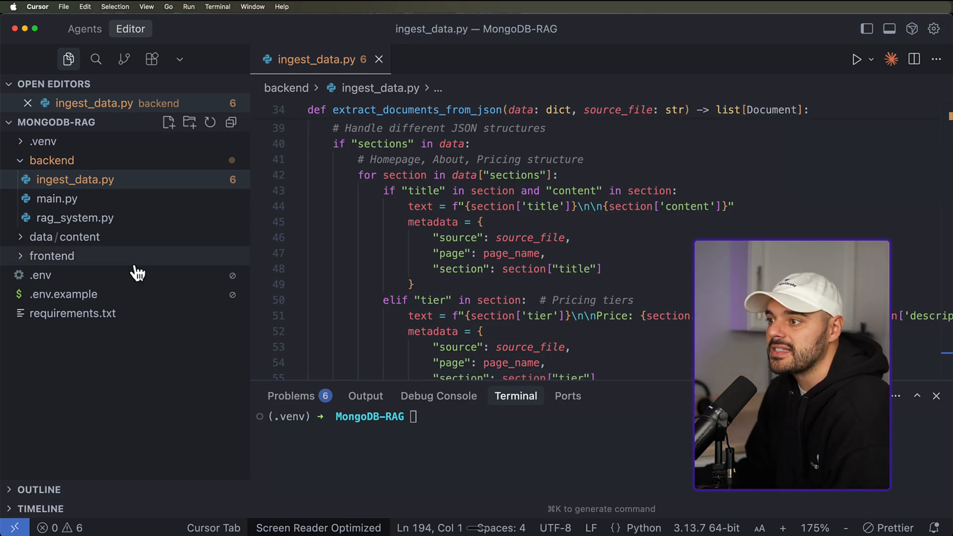
{"action": "left_click", "coordinate": [65, 236]}
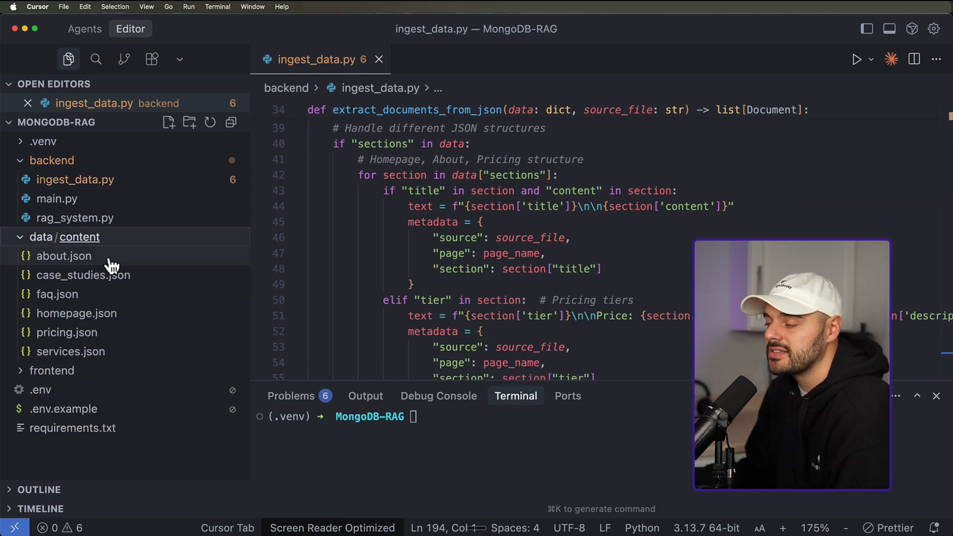
{"action": "mouse_move", "coordinate": [64, 256]}
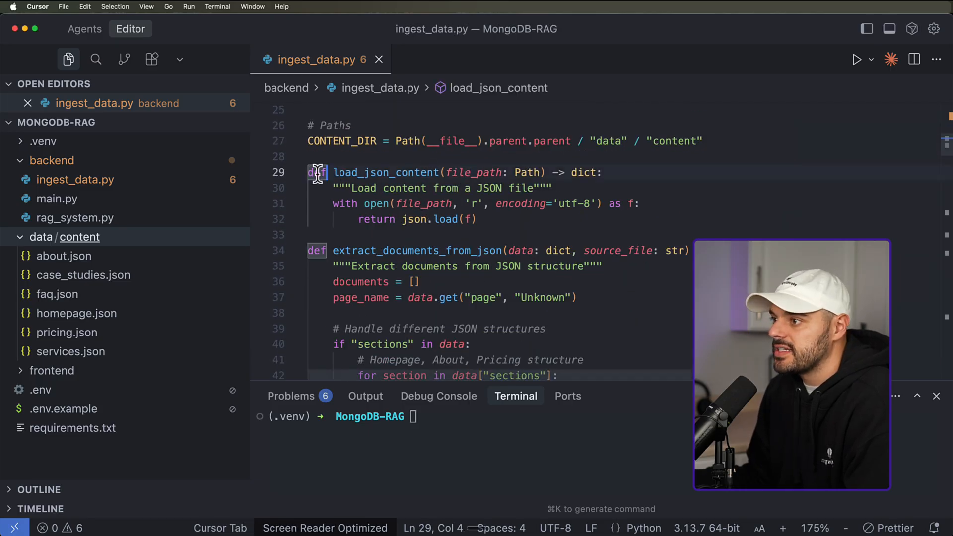
{"action": "left_click", "coordinate": [63, 256]}
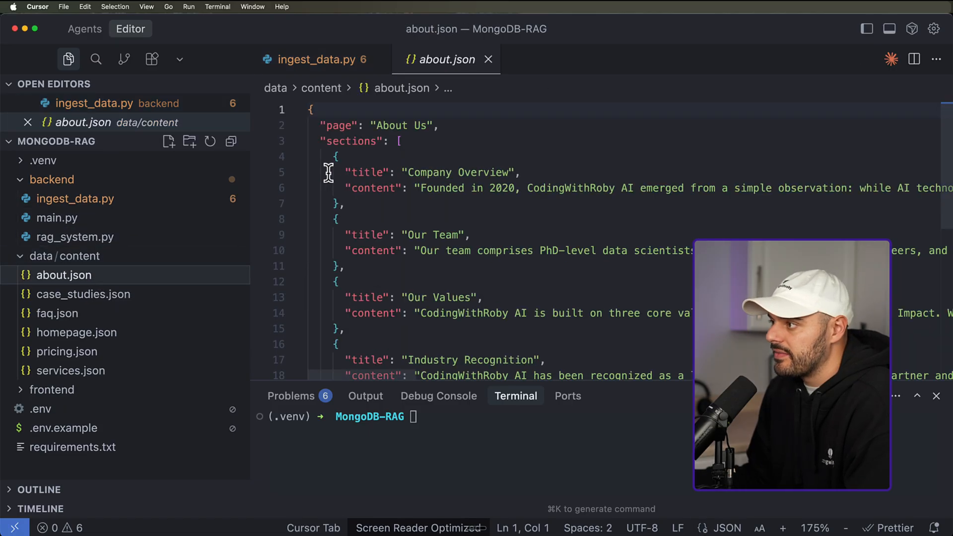
{"action": "left_click_drag", "start_coordinate": [346, 187], "coordinate": [465, 187]}
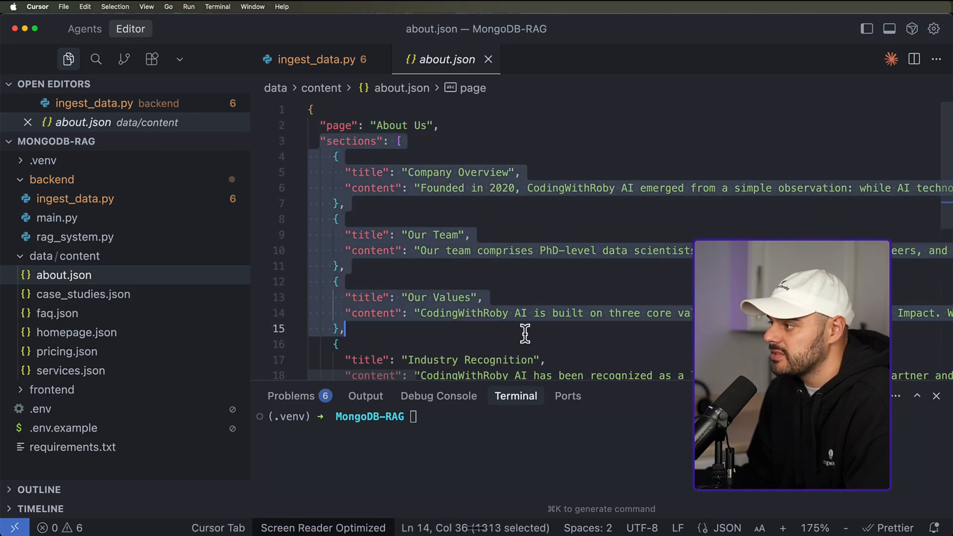
{"action": "left_click", "coordinate": [58, 313]}
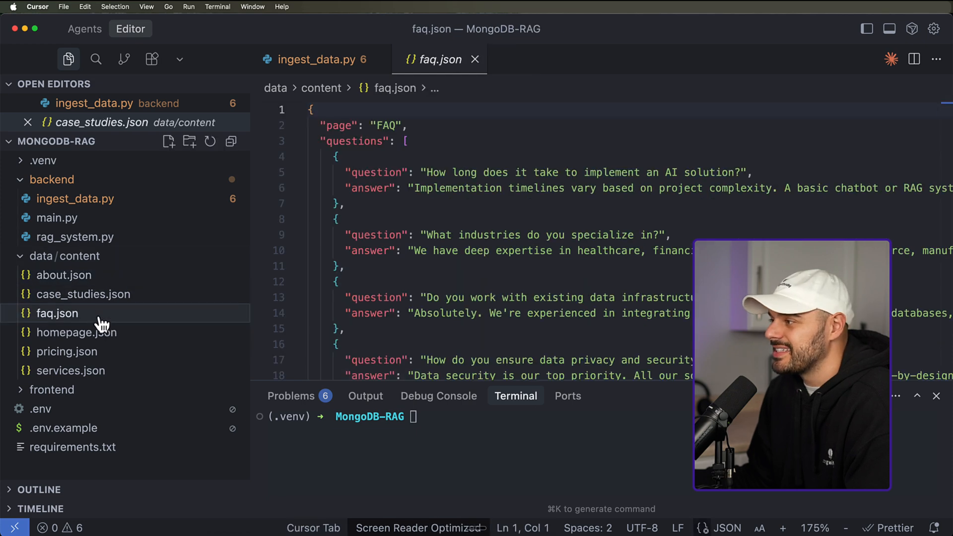
{"action": "left_click", "coordinate": [70, 370]}
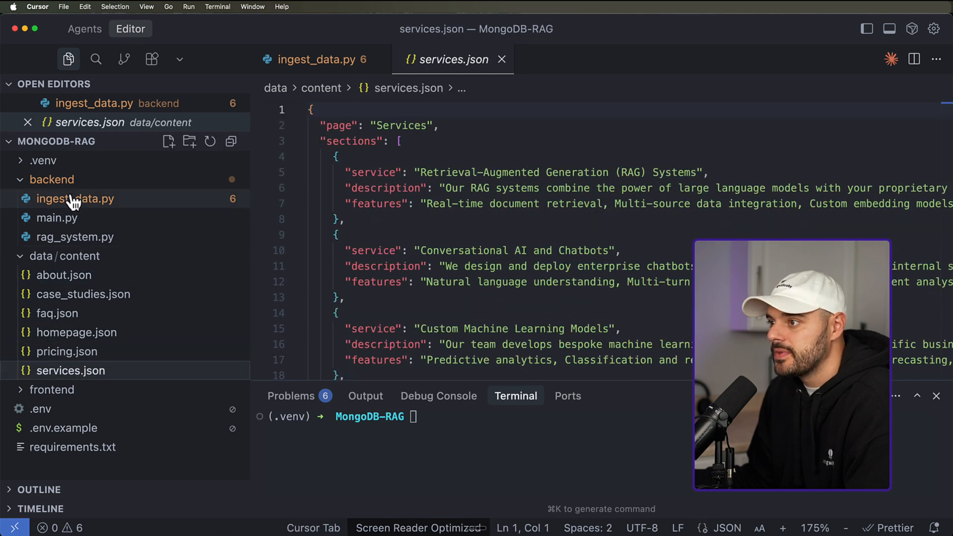
Run python backend/ingest_data.py, ingesting 28 documents into the collection
{"action": "left_click", "coordinate": [313, 58]}
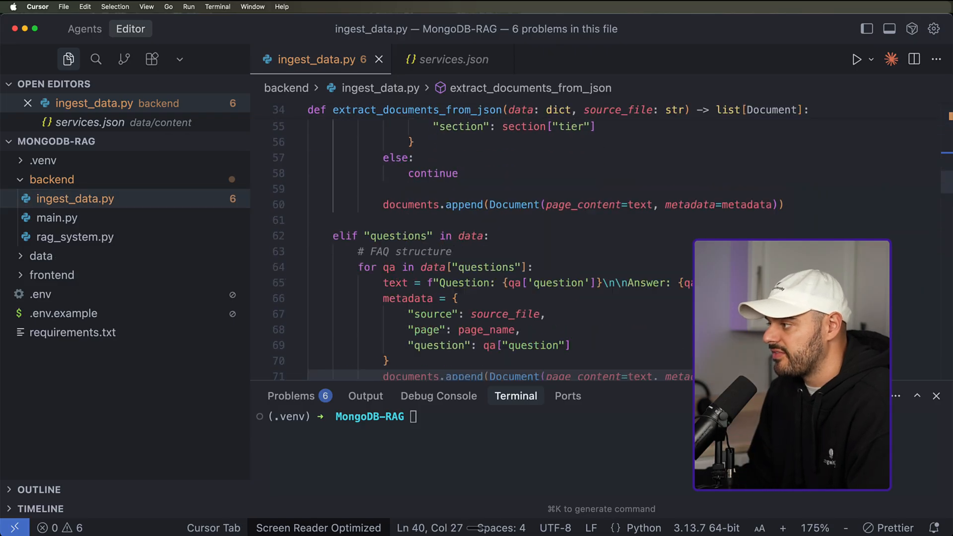
{"action": "scroll", "scroll_direction": "down", "scroll_amount": 3}
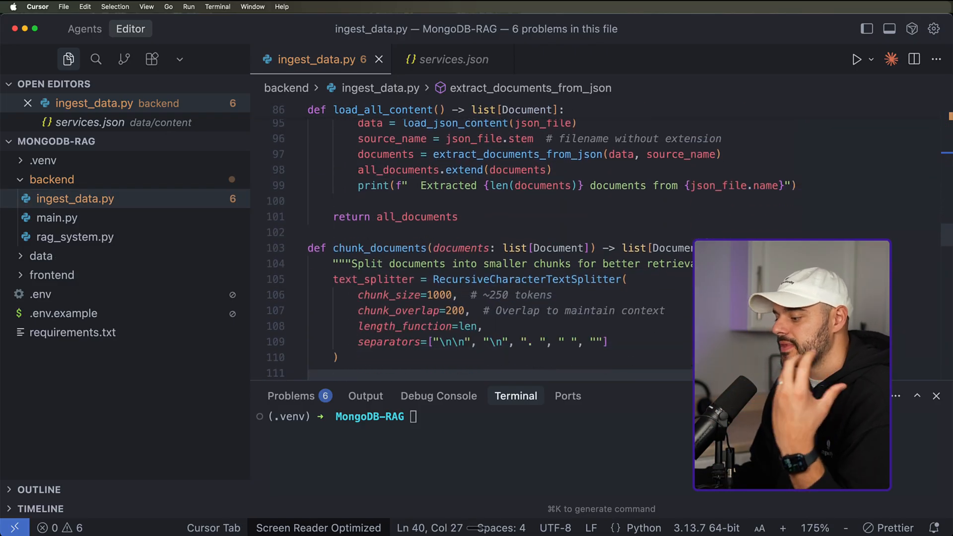
{"action": "scroll", "scroll_direction": "down", "scroll_amount": 3}
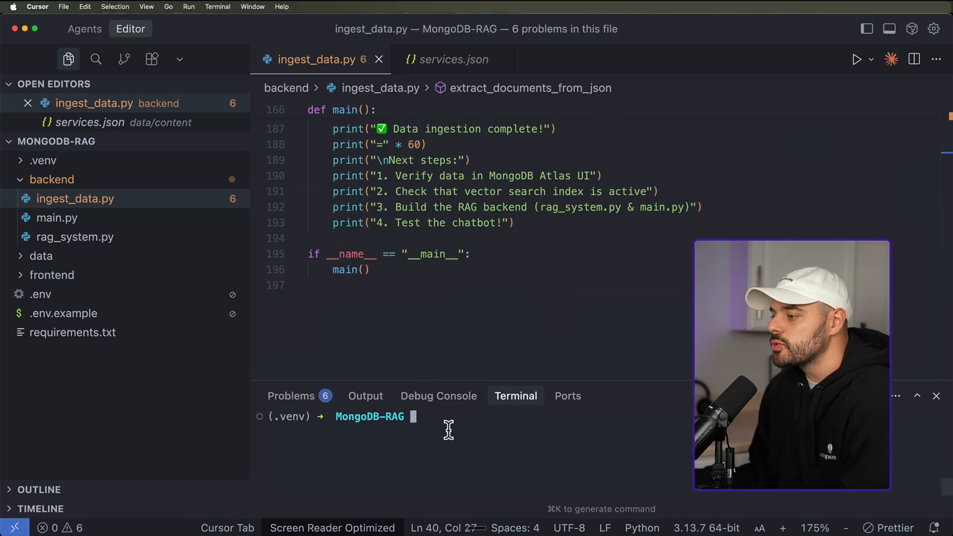
{"action": "type", "text": "python"}
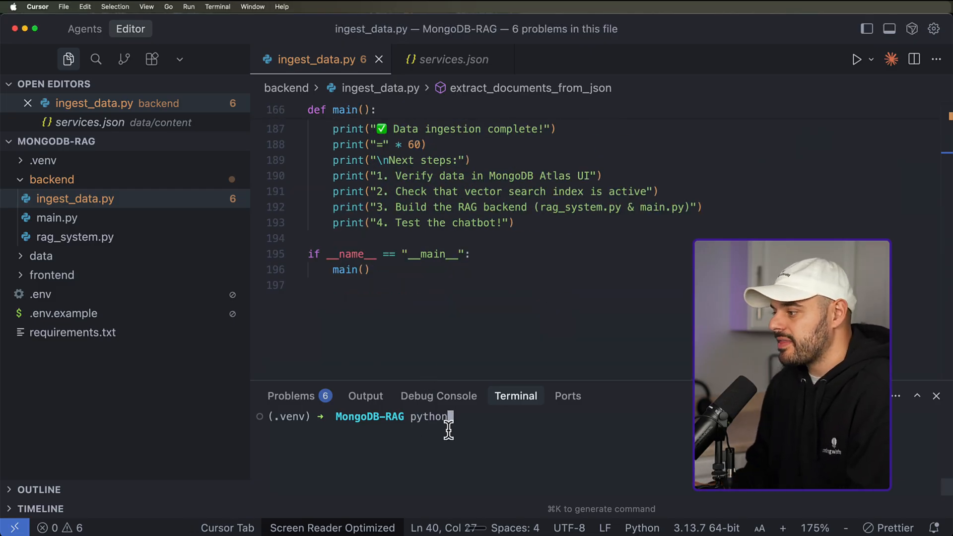
{"action": "type", "text": "backend"}
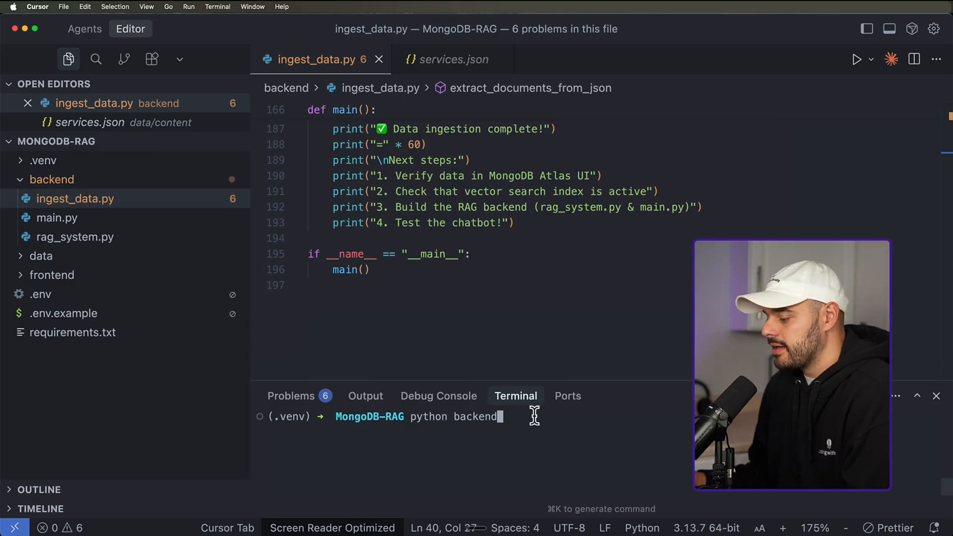
{"action": "type", "text": "/ingest"}
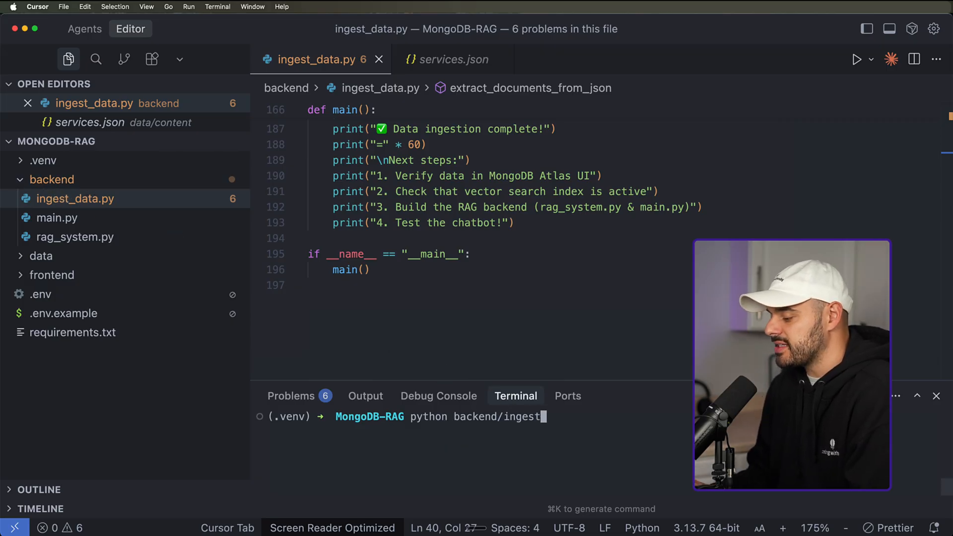
{"action": "type", "text": "_data.py"}
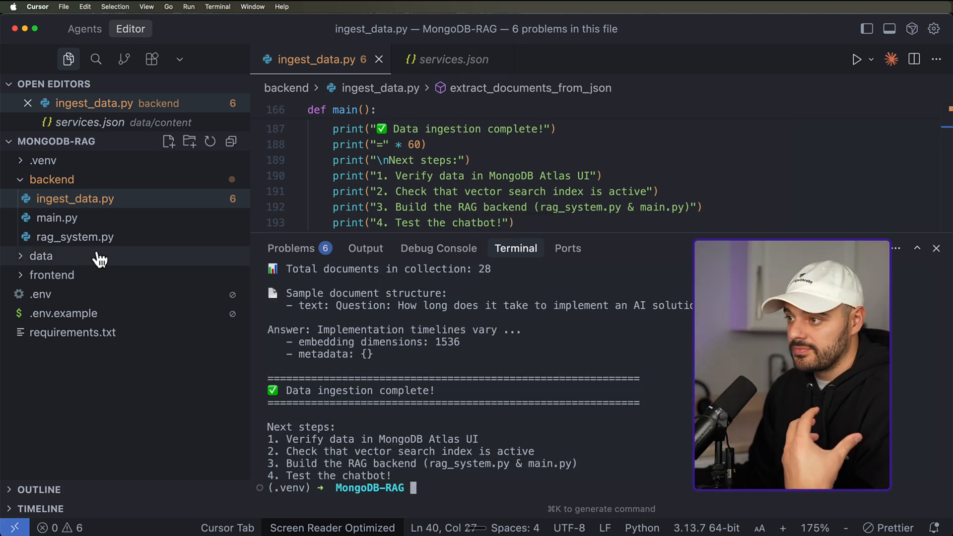
Confirm in Atlas that vector_index is READY with 28 of 28 documents, then view Clusters
{"action": "left_click", "coordinate": [41, 256]}
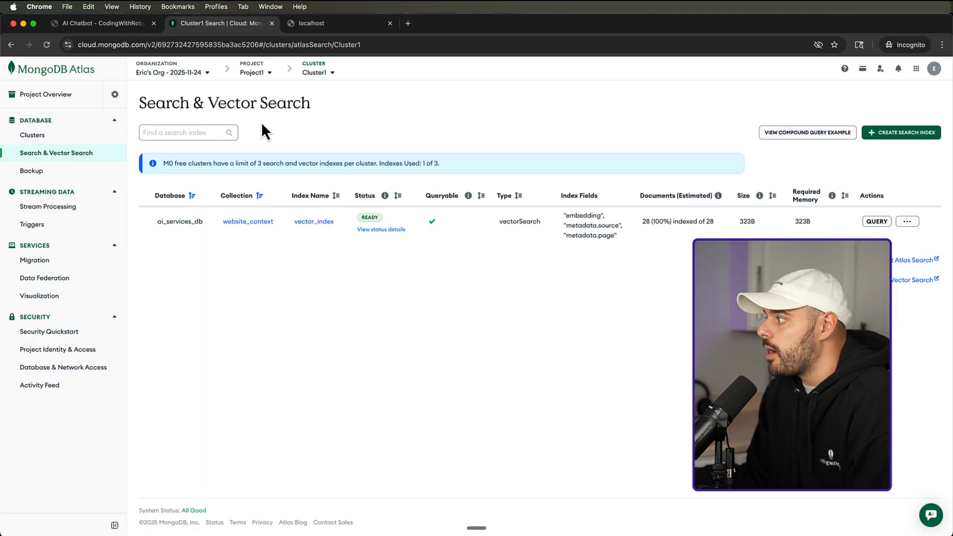
{"action": "left_click", "coordinate": [46, 44]}
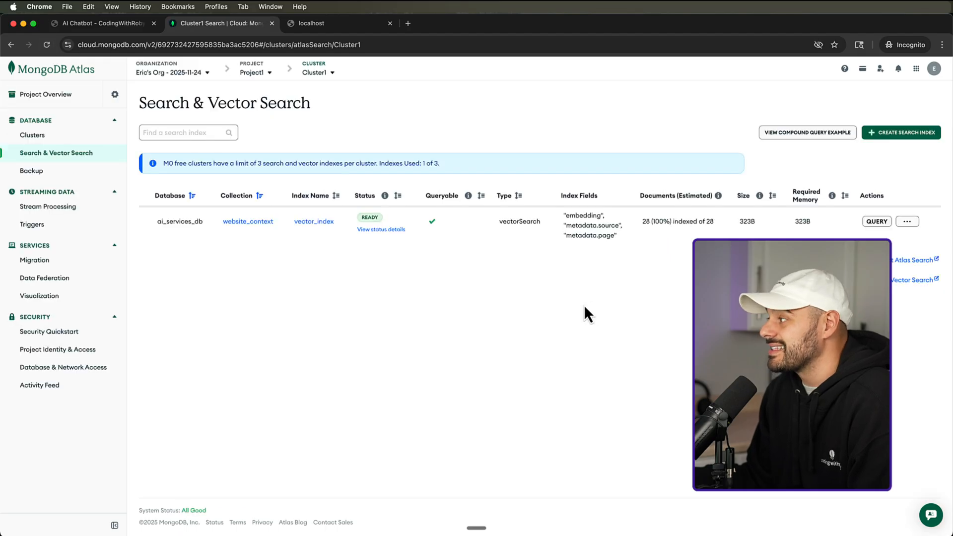
{"action": "mouse_move", "coordinate": [426, 269]}
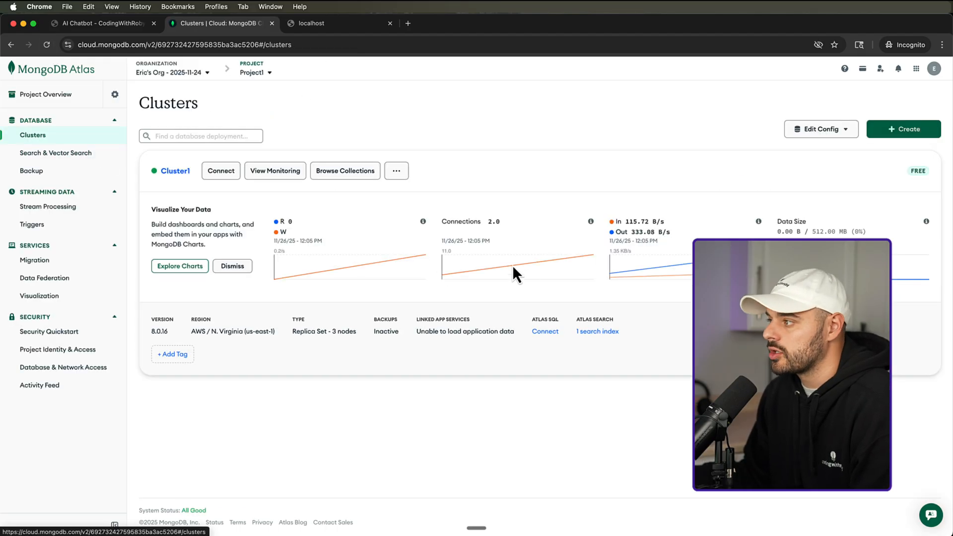
{"action": "mouse_move", "coordinate": [684, 274]}
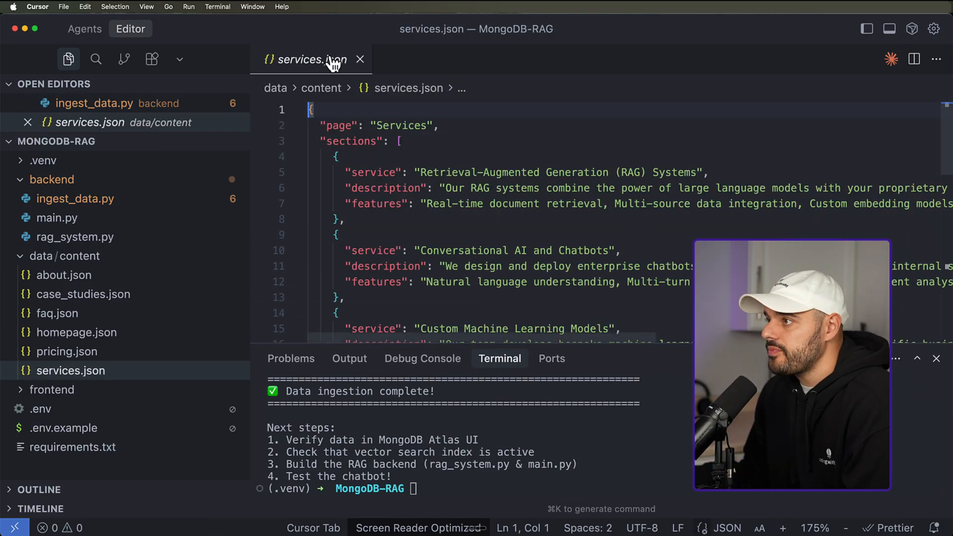
Review main.py down to the health check and /api/info endpoints, leaving room for a new route
{"action": "left_click", "coordinate": [360, 59]}
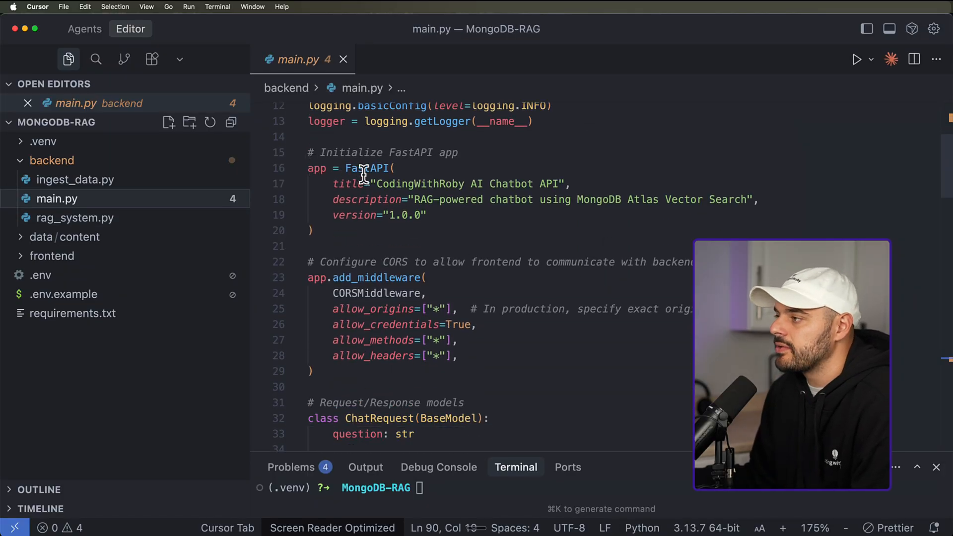
{"action": "left_click_drag", "start_coordinate": [307, 169], "coordinate": [431, 222]}
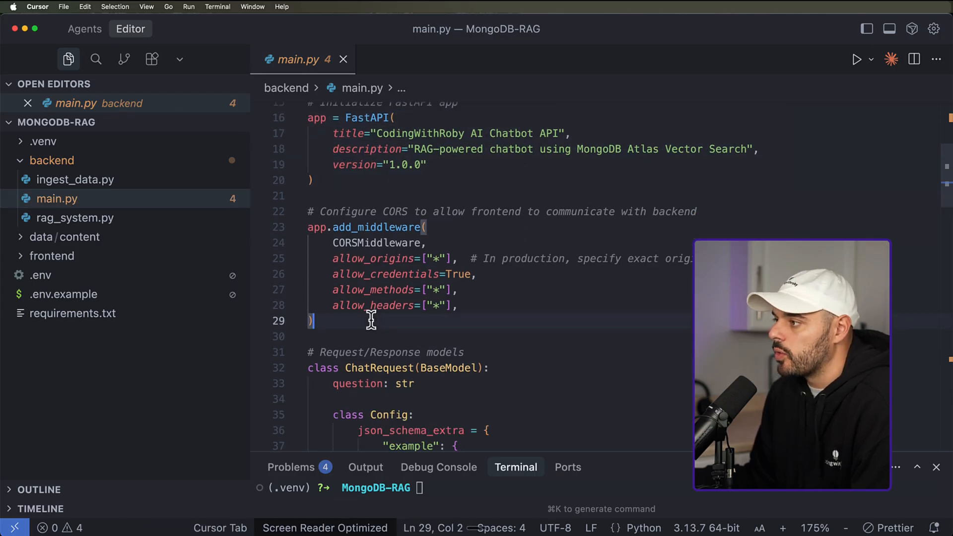
{"action": "scroll", "scroll_direction": "down", "scroll_amount": 3}
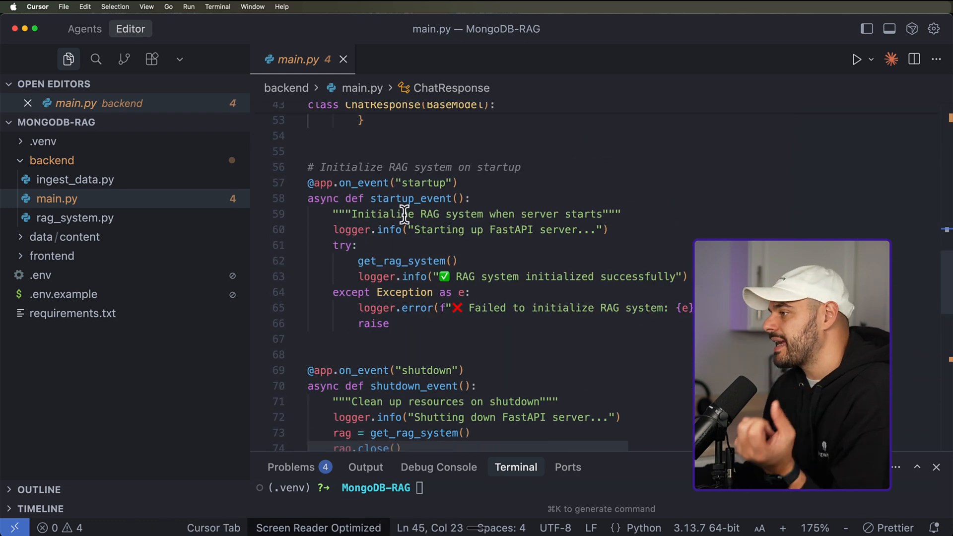
{"action": "left_click", "coordinate": [455, 261]}
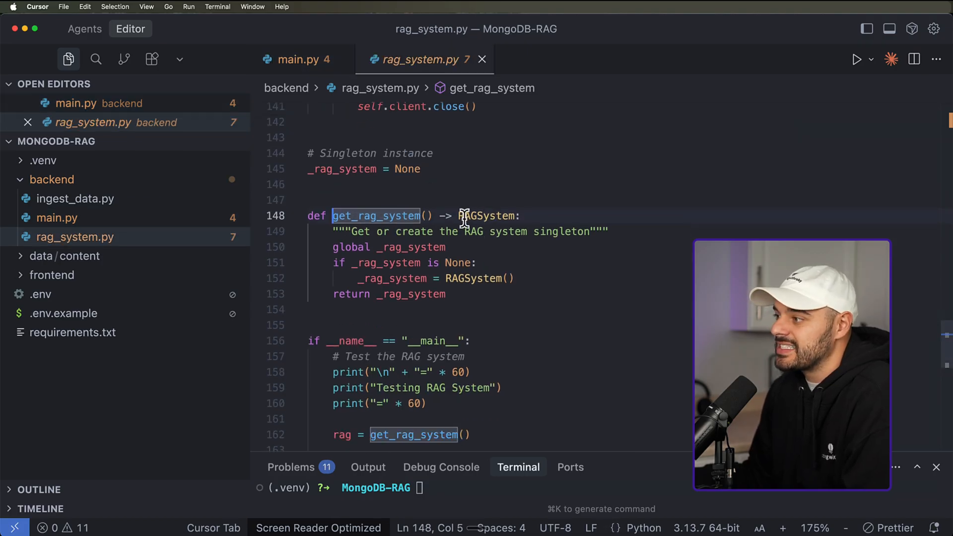
{"action": "mouse_move", "coordinate": [298, 58]}
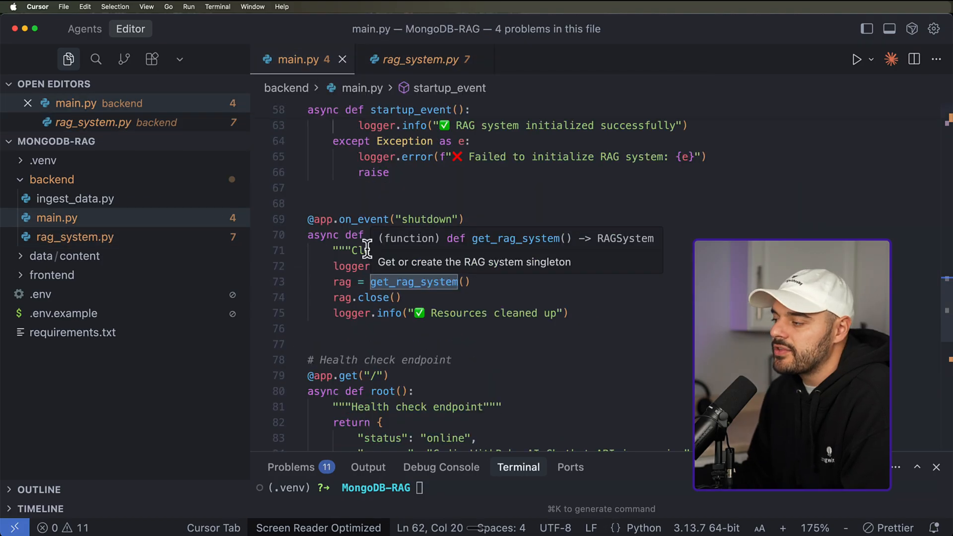
{"action": "scroll", "scroll_direction": "down", "scroll_amount": 3}
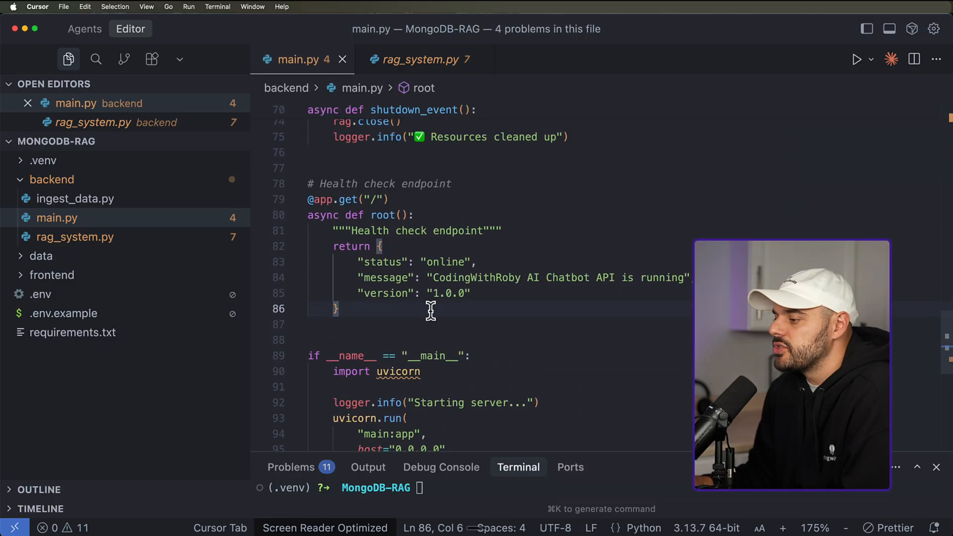
{"action": "type", "text": "@app.get(\"/api/info\")"}
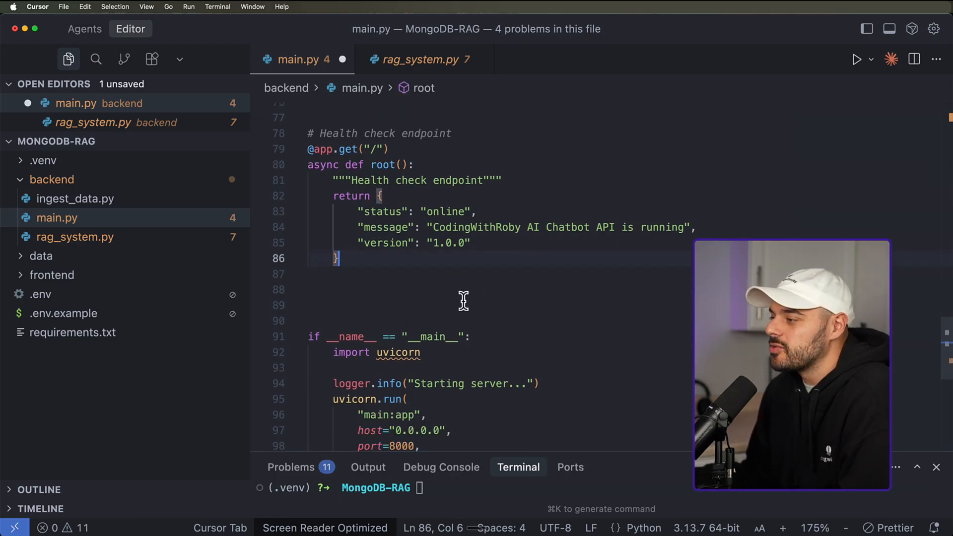
{"action": "scroll", "scroll_direction": "down", "scroll_amount": 3}
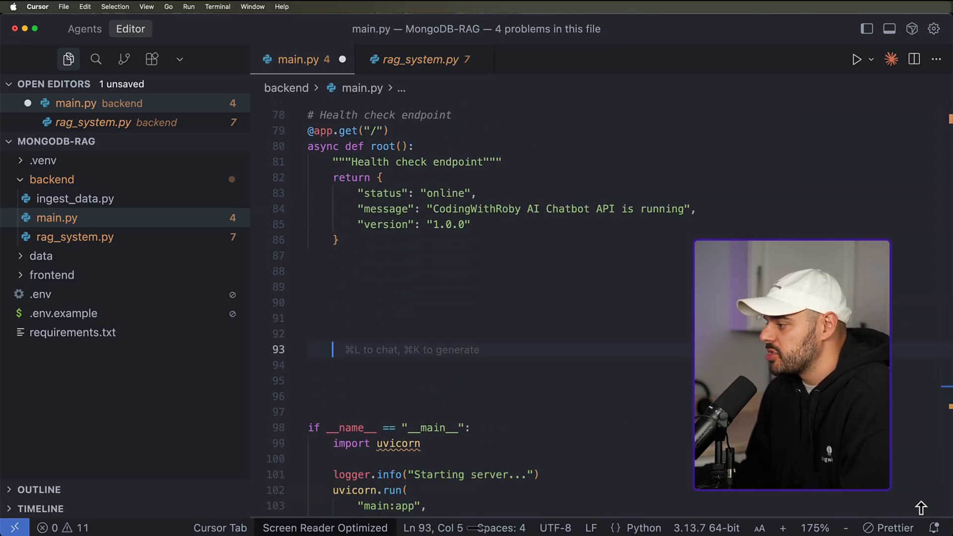
{"action": "mouse_move", "coordinate": [235, 112]}
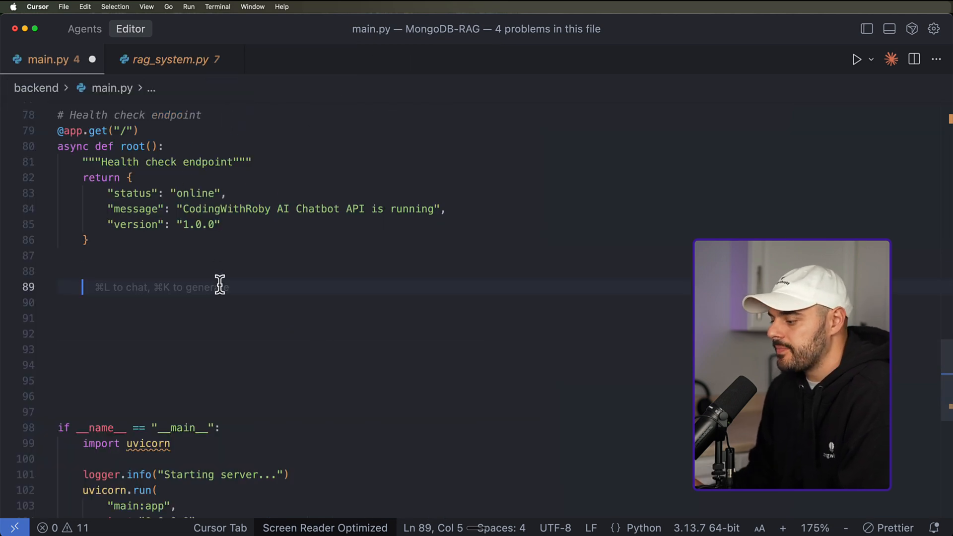
Add a POST /api/chat endpoint returning ChatResponse from get_rag_system().ask(question), and save
{"action": "type", "text": "@app.post(\"/api/chat\", response_model=ChatResponse)"}
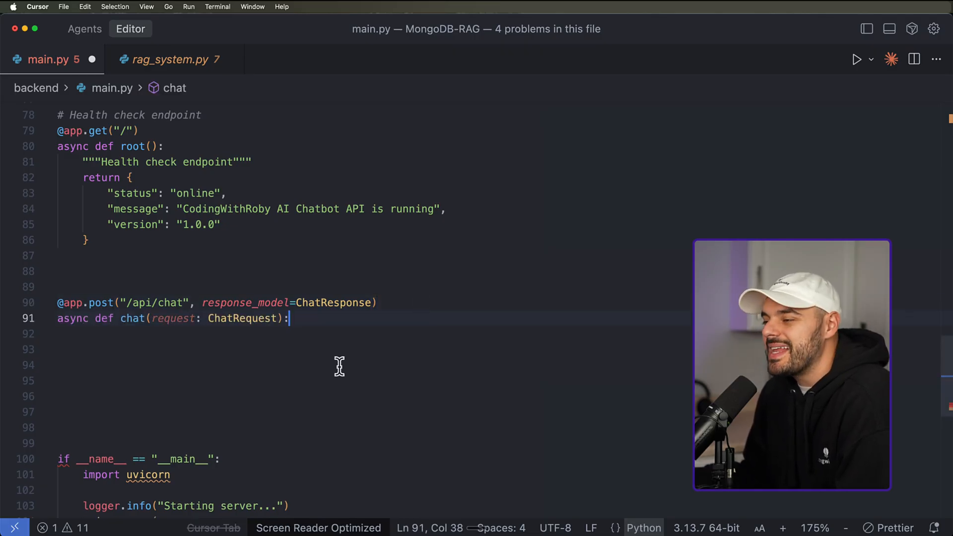
{"action": "mouse_move", "coordinate": [177, 317]}
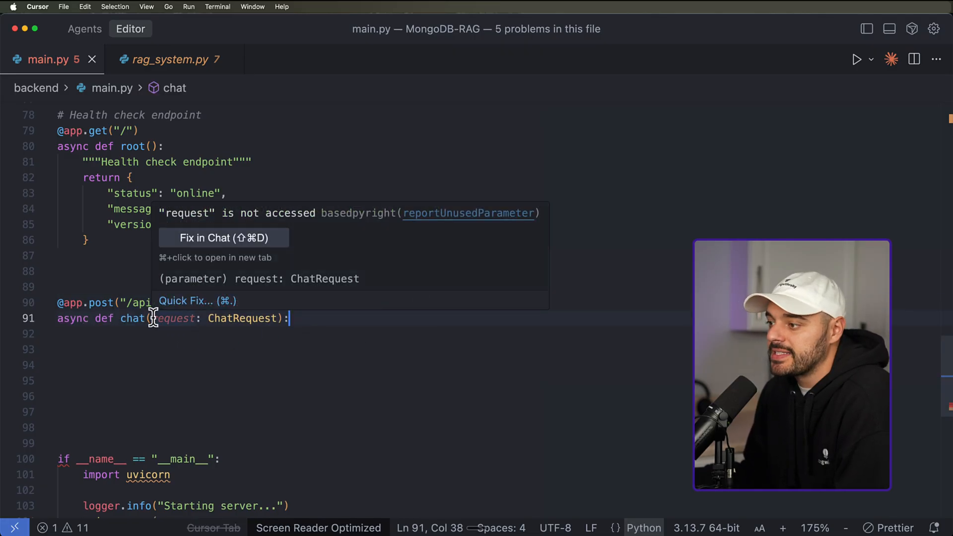
{"action": "double_click", "coordinate": [242, 317]}
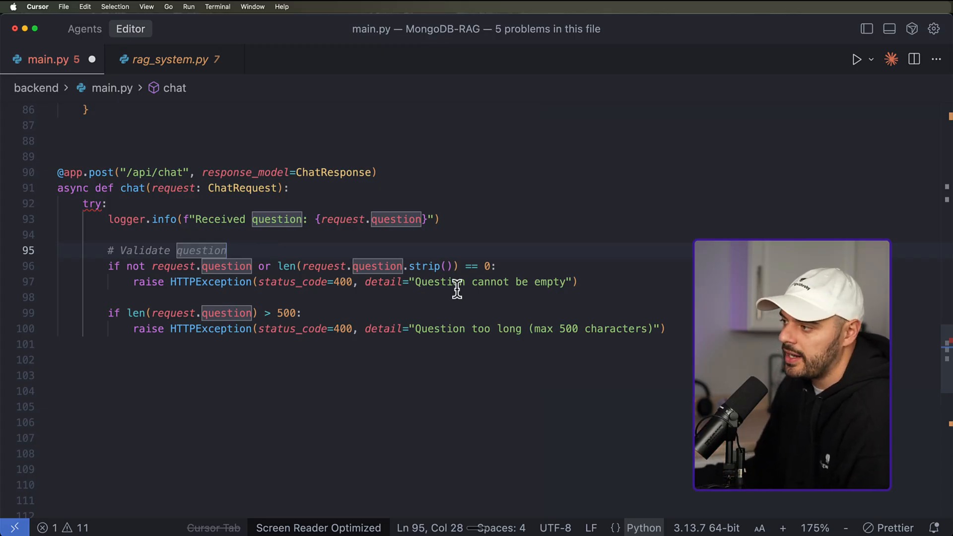
{"action": "mouse_move", "coordinate": [508, 338]}
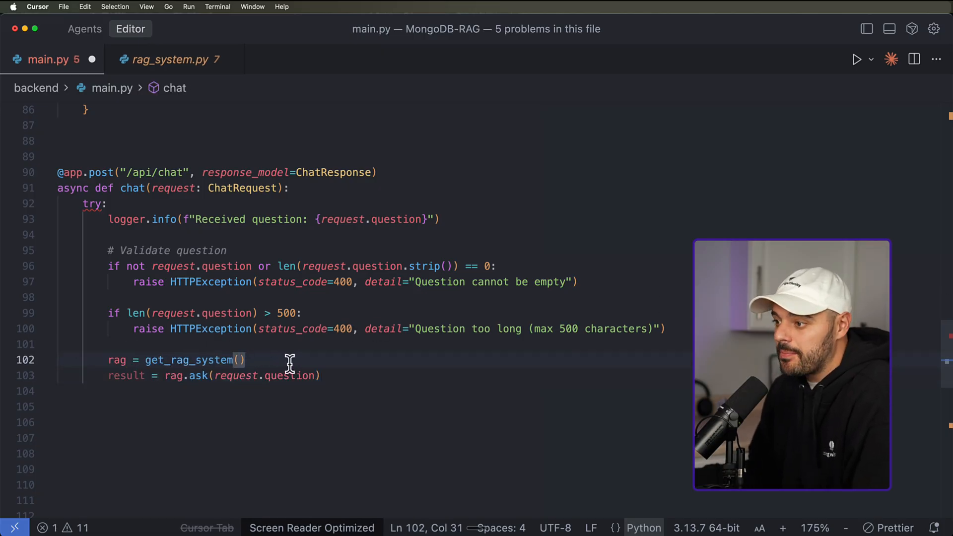
{"action": "mouse_move", "coordinate": [206, 359]}
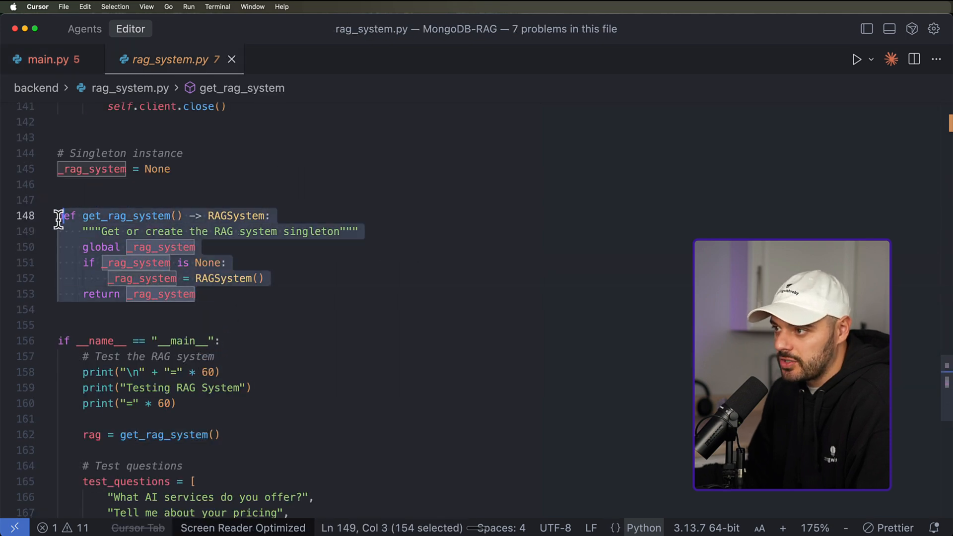
{"action": "left_click", "coordinate": [226, 262]}
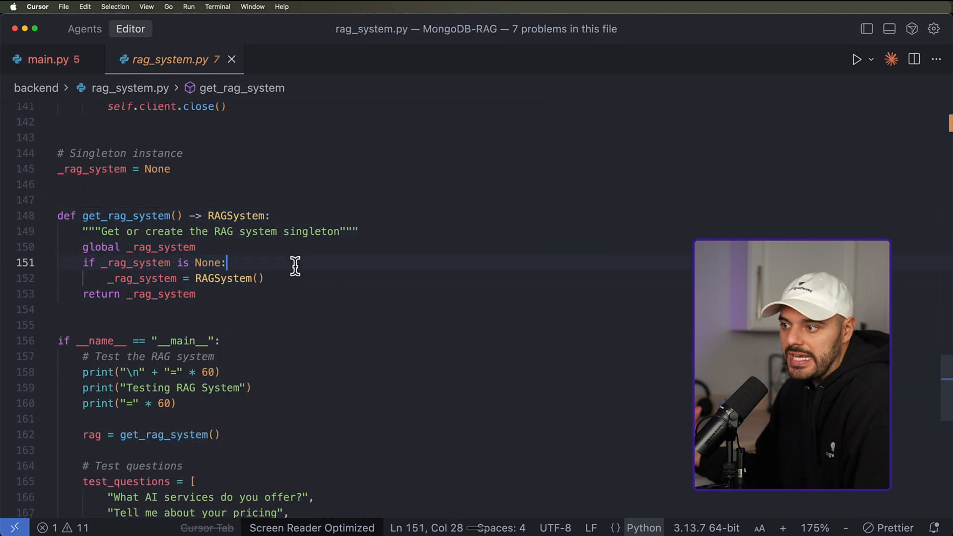
{"action": "left_click", "coordinate": [45, 60]}
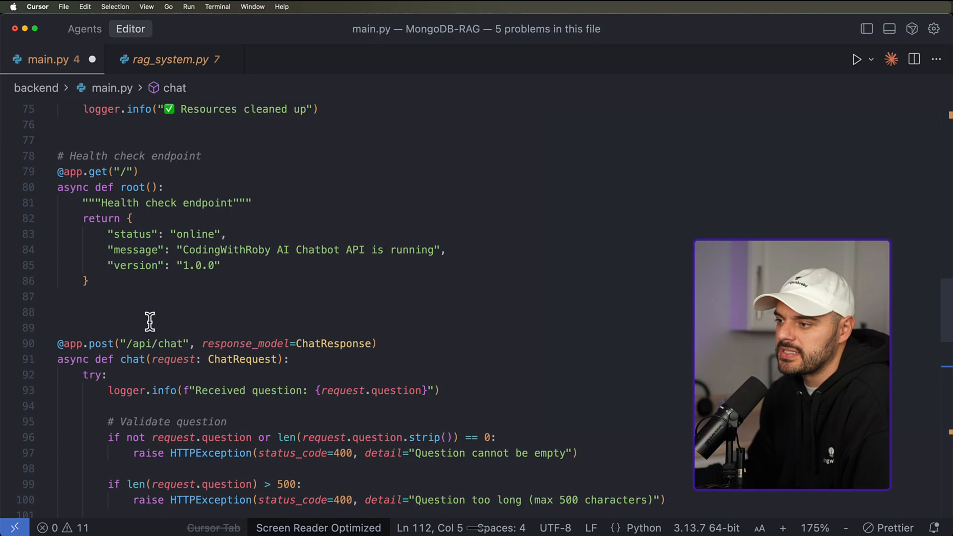
{"action": "scroll", "scroll_direction": "down", "scroll_amount": 3}
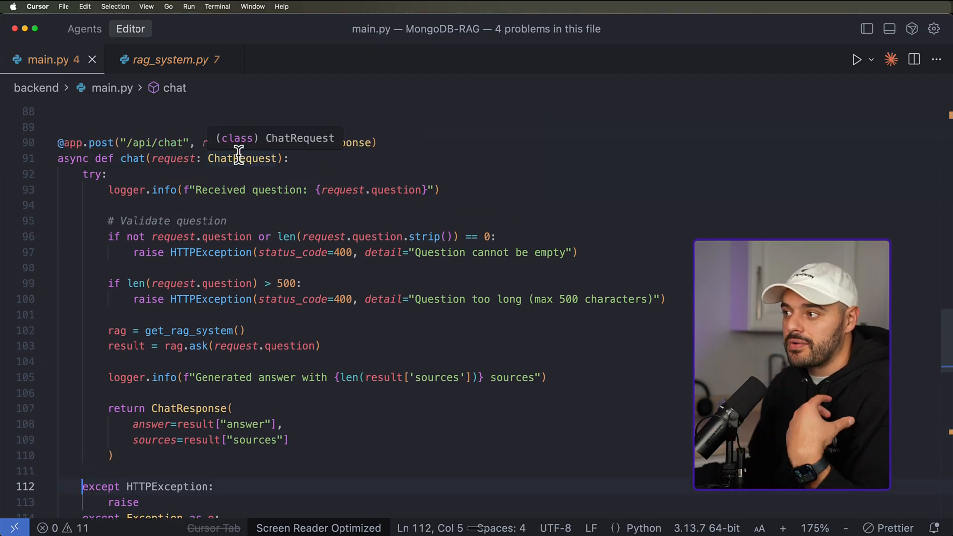
{"action": "mouse_move", "coordinate": [288, 283]}
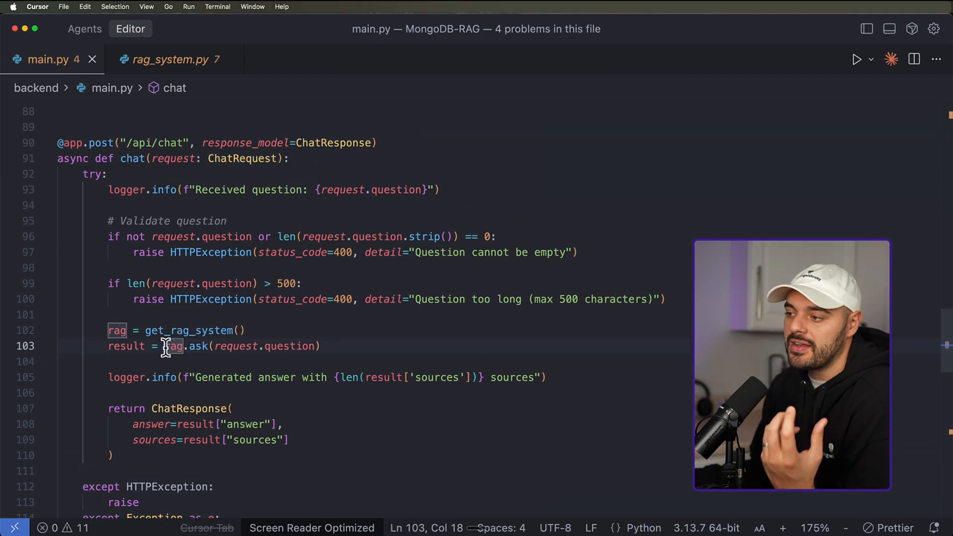
{"action": "double_click", "coordinate": [291, 345]}
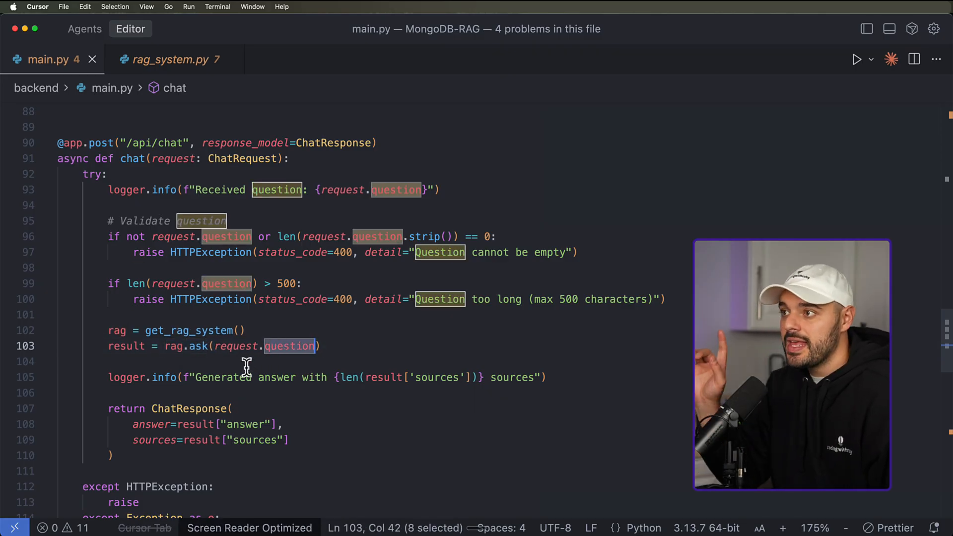
{"action": "mouse_move", "coordinate": [169, 60]}
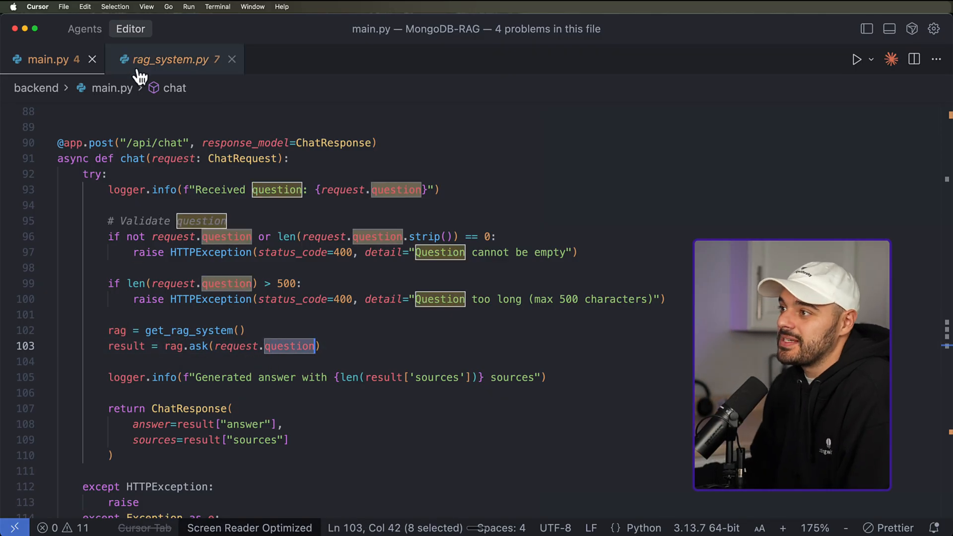
{"action": "left_click", "coordinate": [172, 59]}
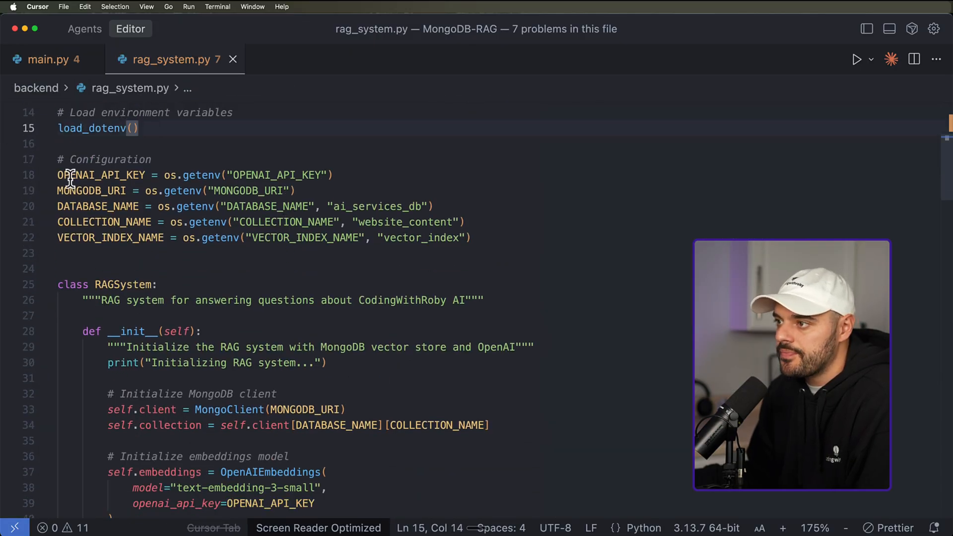
{"action": "left_click", "coordinate": [295, 191]}
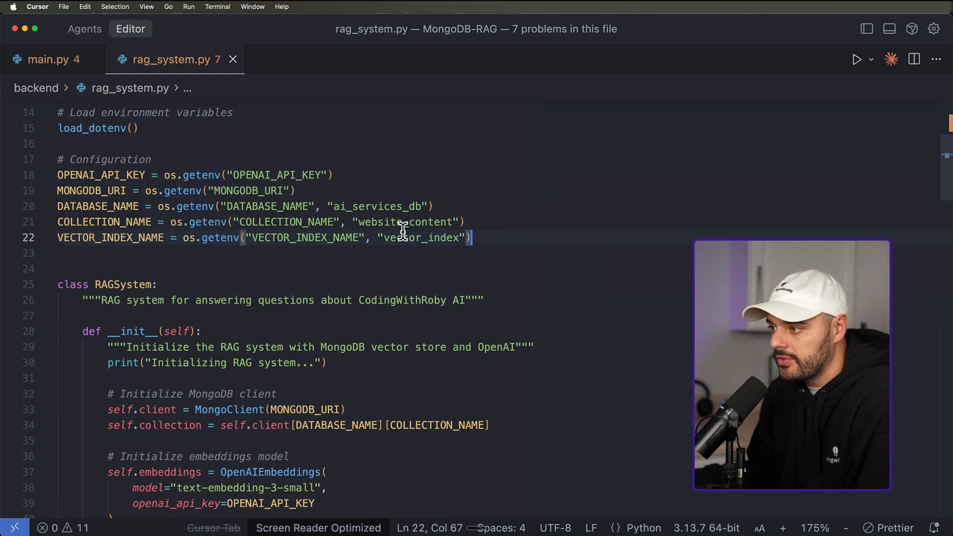
{"action": "scroll", "scroll_direction": "down", "scroll_amount": 3}
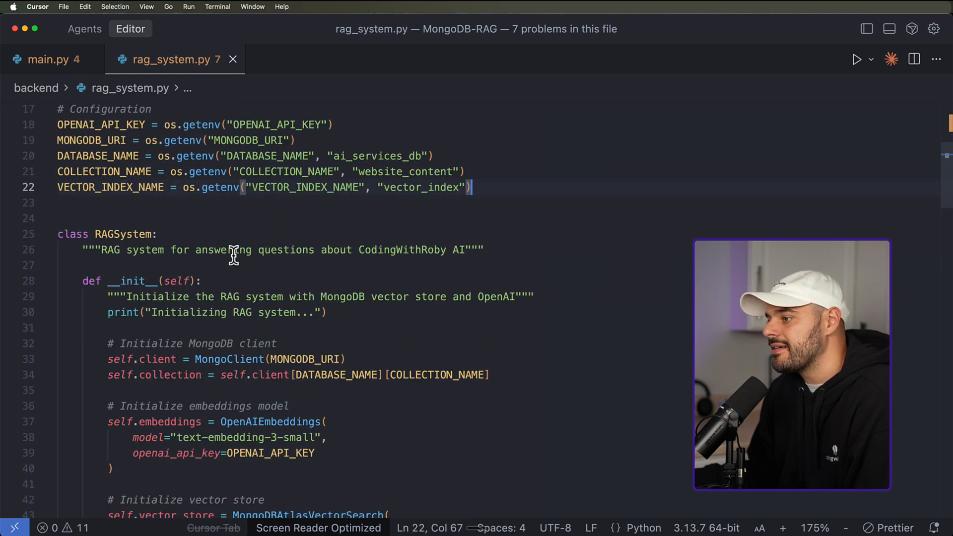
{"action": "scroll", "scroll_direction": "down", "scroll_amount": 3}
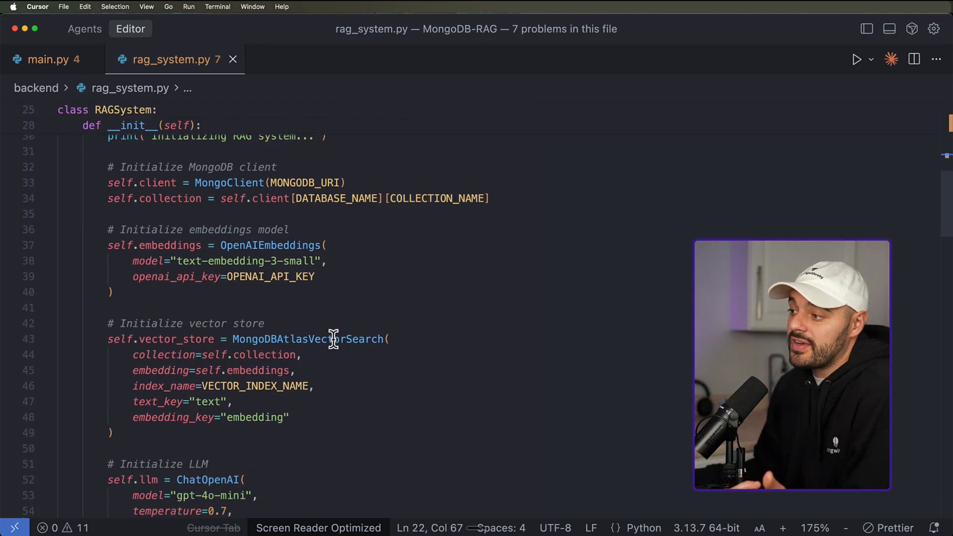
{"action": "scroll", "scroll_direction": "down", "scroll_amount": 3}
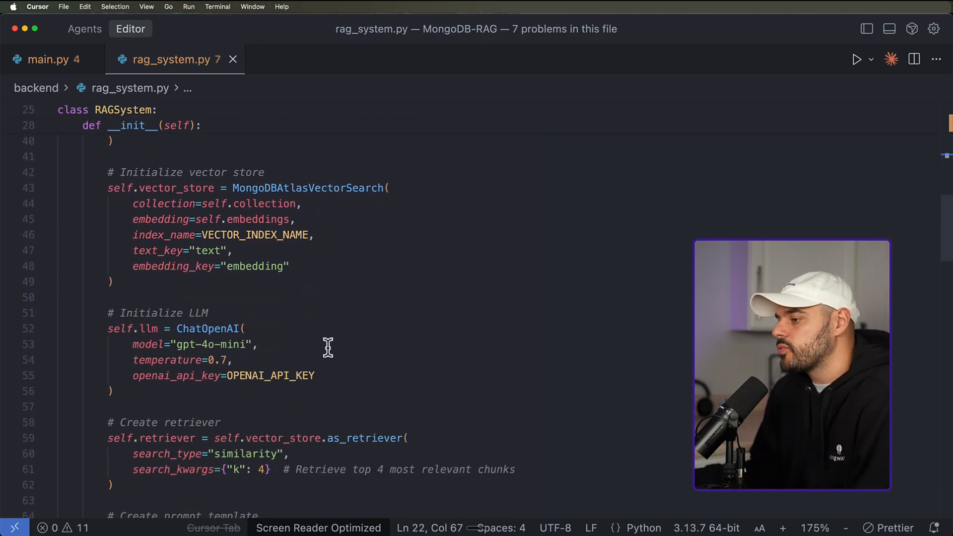
{"action": "scroll", "scroll_direction": "down", "scroll_amount": 3}
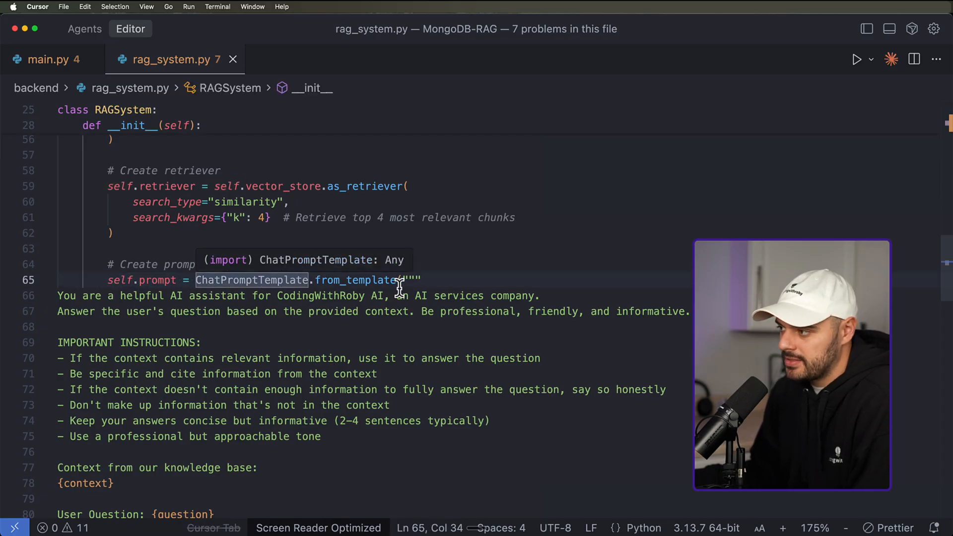
{"action": "scroll", "scroll_direction": "down", "scroll_amount": 3}
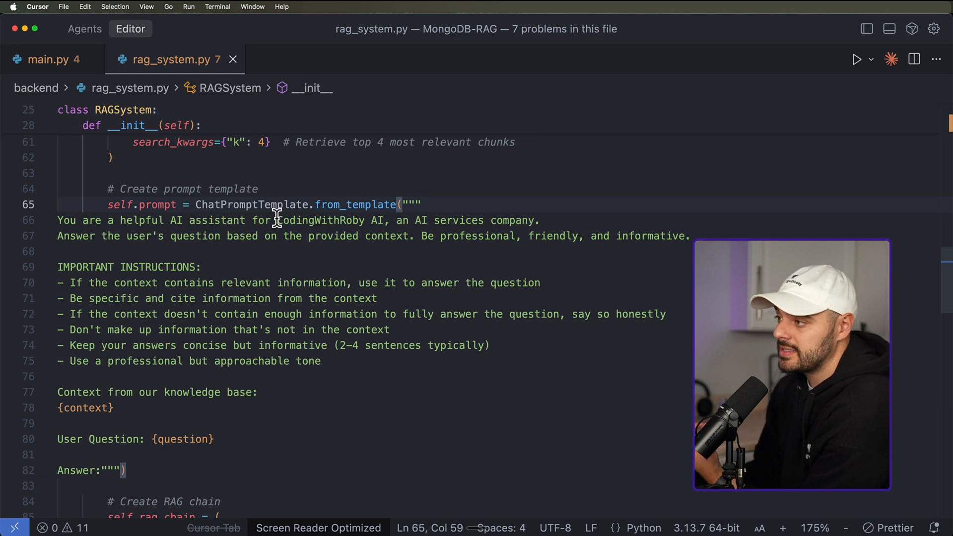
{"action": "mouse_move", "coordinate": [355, 220]}
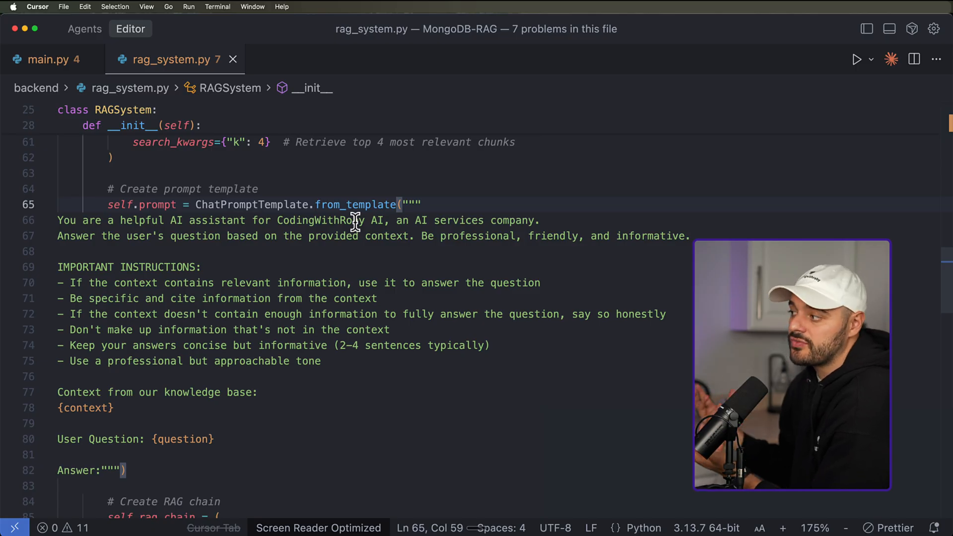
{"action": "mouse_move", "coordinate": [285, 334]}
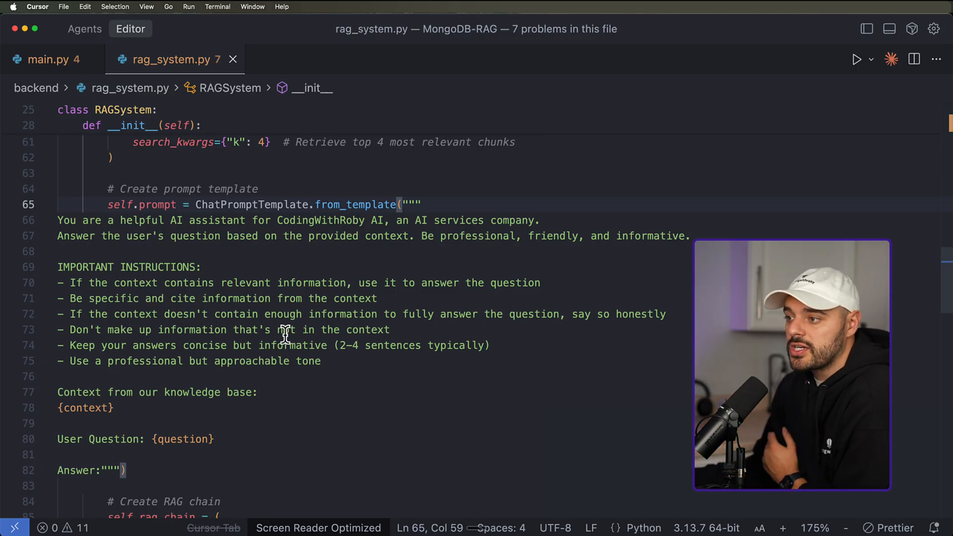
{"action": "left_click_drag", "start_coordinate": [69, 282], "coordinate": [255, 283]}
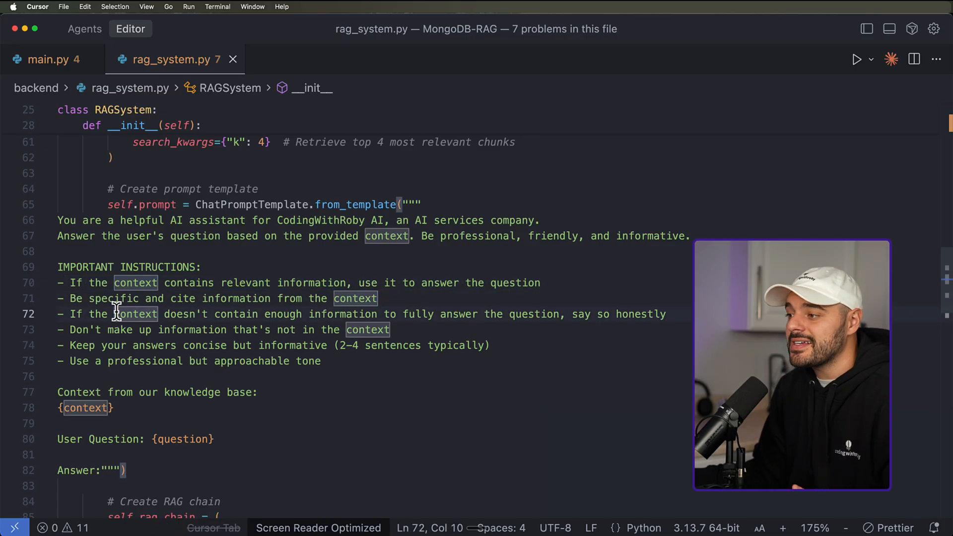
{"action": "mouse_move", "coordinate": [523, 322]}
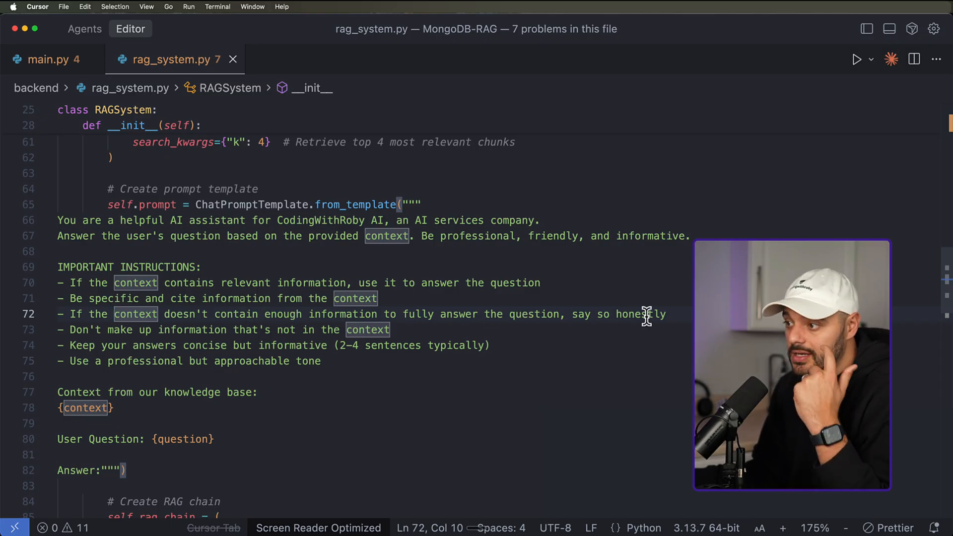
{"action": "left_click", "coordinate": [416, 330]}
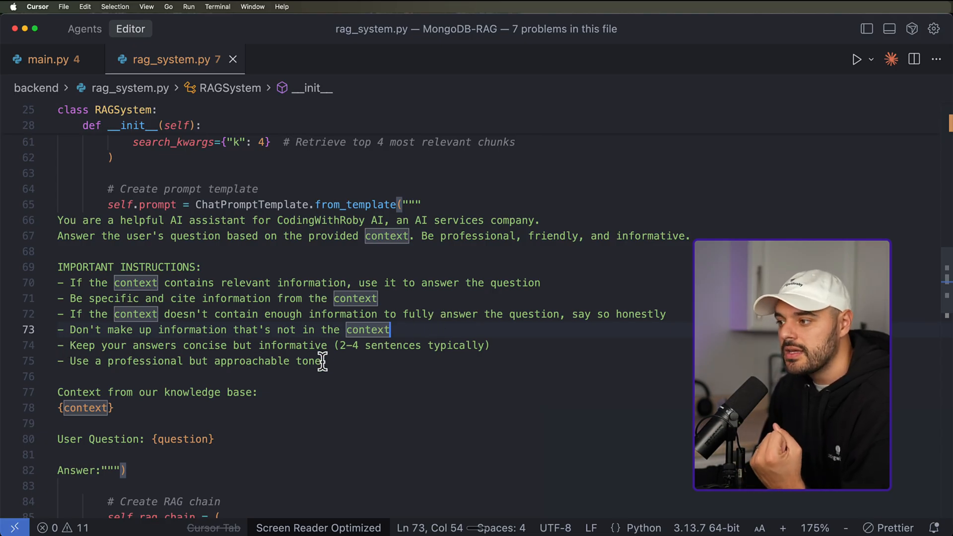
{"action": "left_click", "coordinate": [258, 392]}
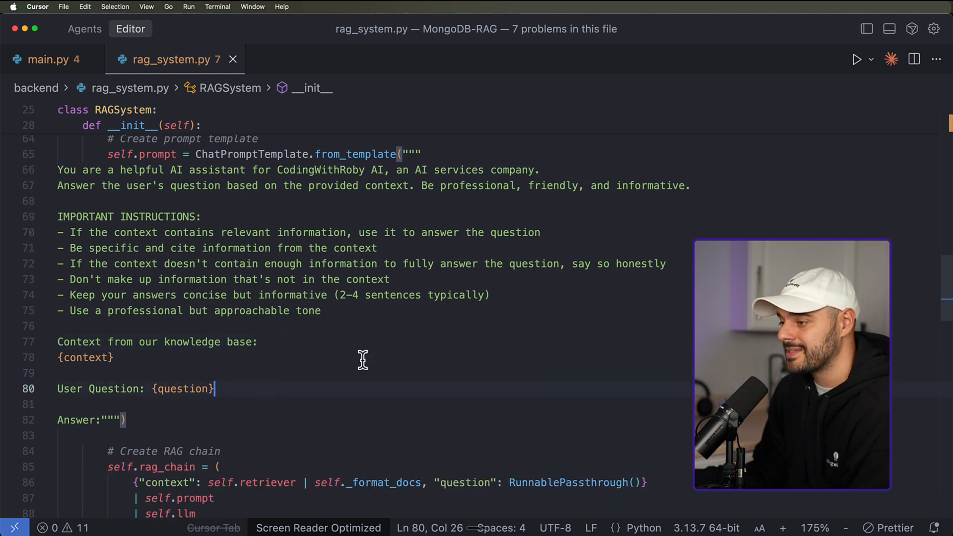
{"action": "double_click", "coordinate": [155, 204]}
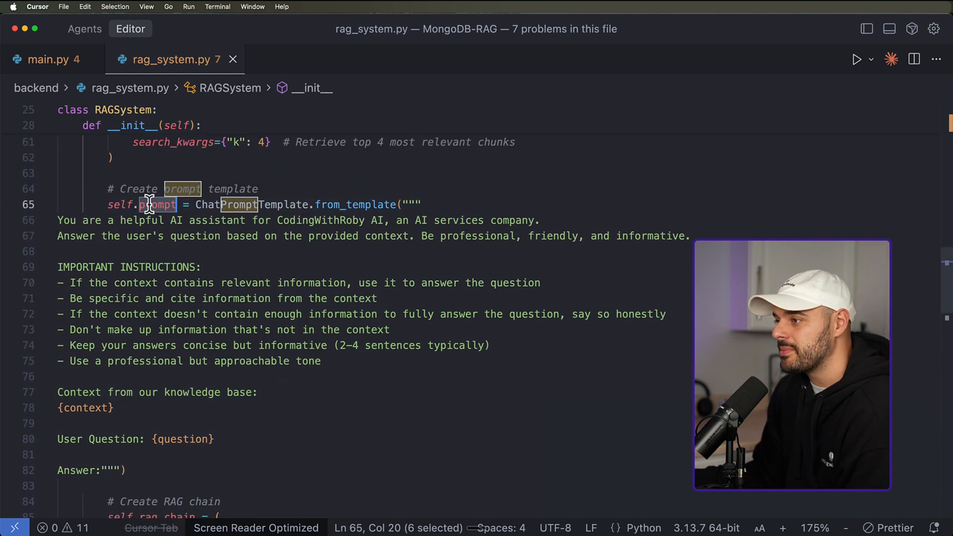
{"action": "scroll", "scroll_direction": "down", "scroll_amount": 3}
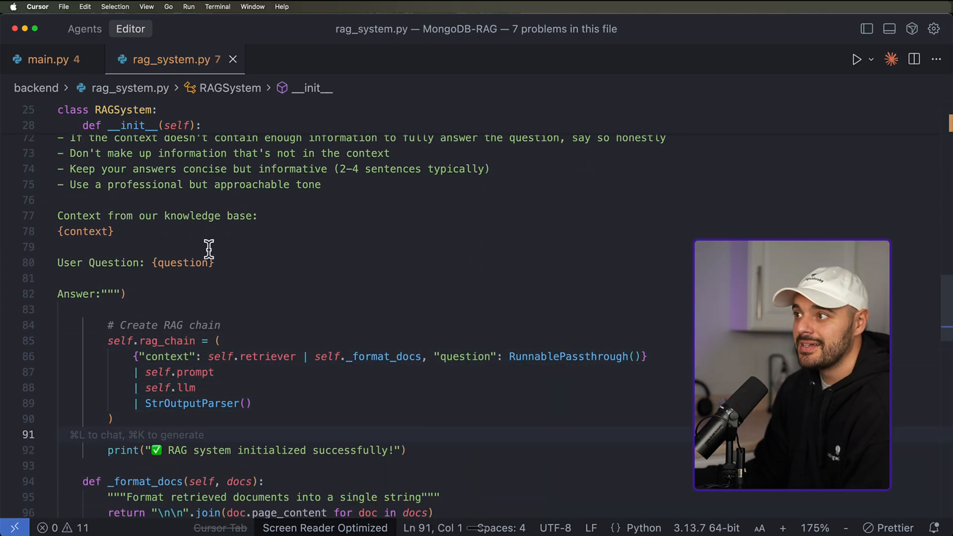
{"action": "left_click", "coordinate": [46, 58]}
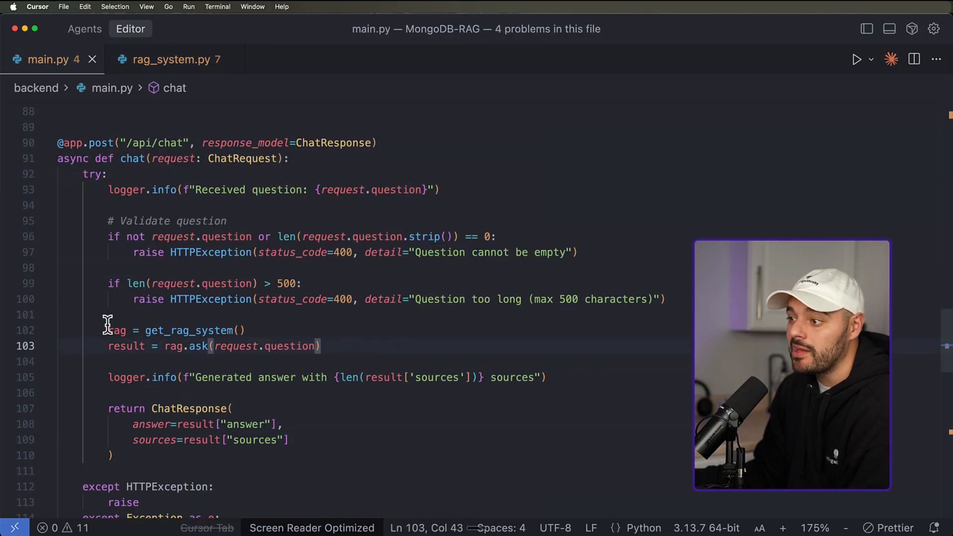
{"action": "left_click", "coordinate": [171, 60]}
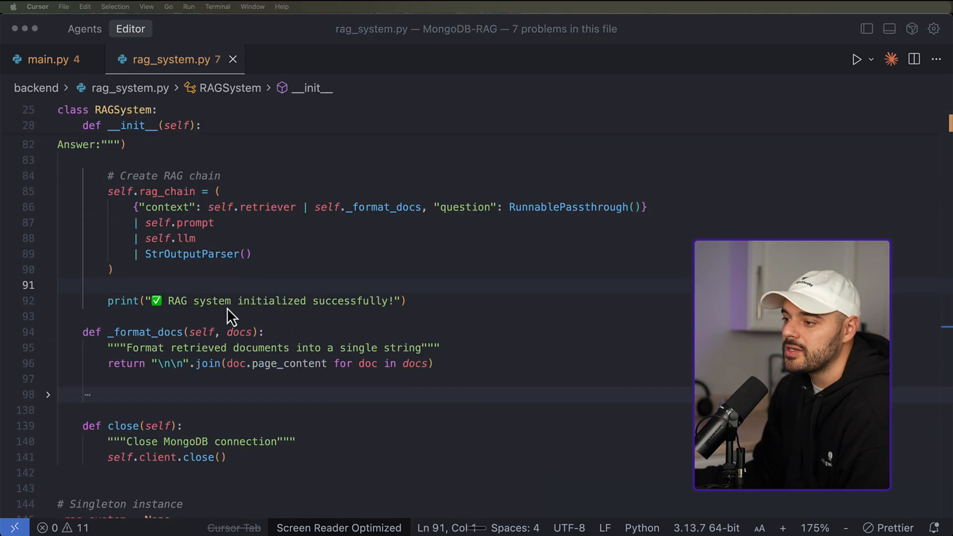
Add def ask(self, question: str) -> dict below _format_docs, retrieving documents and generating an answer
{"action": "left_click", "coordinate": [434, 363]}
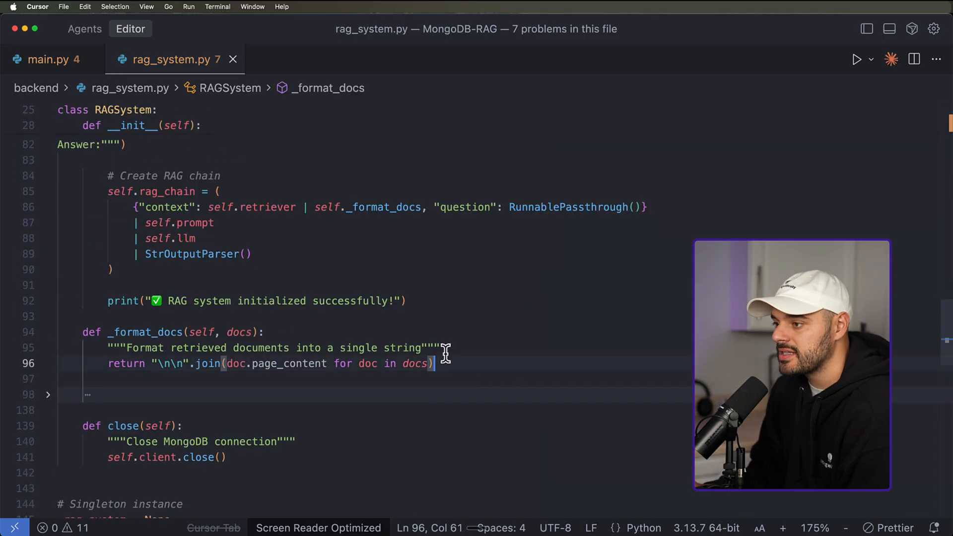
{"action": "key", "text": "enter"}
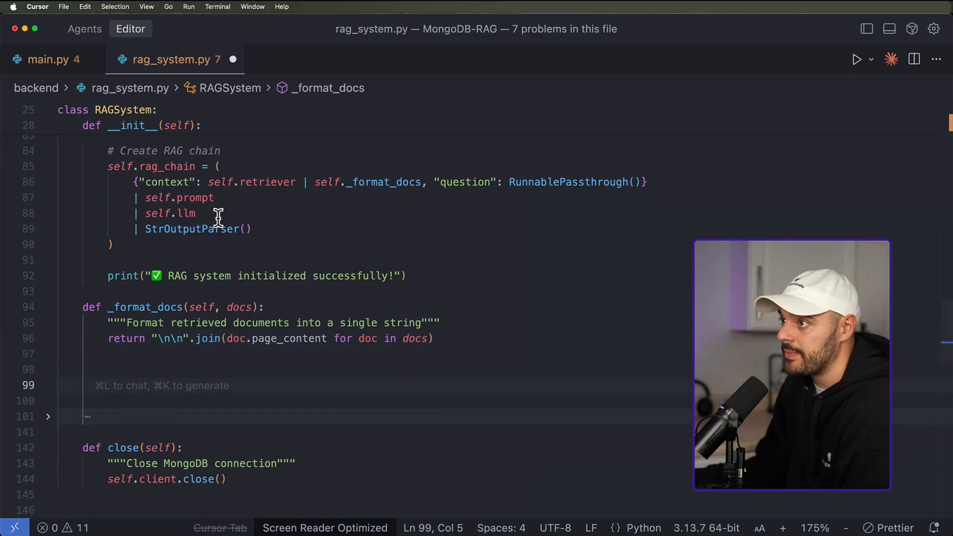
{"action": "left_click", "coordinate": [46, 59]}
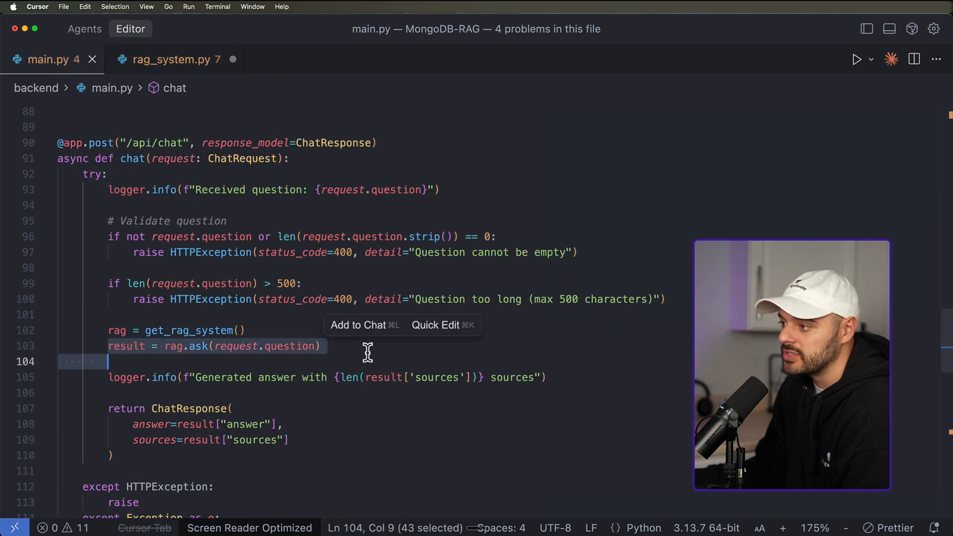
{"action": "left_click", "coordinate": [169, 58]}
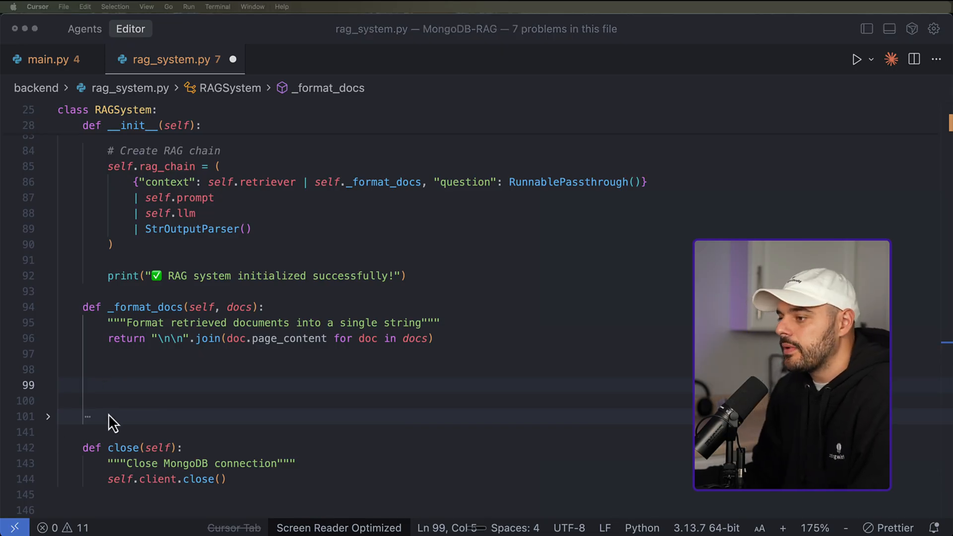
{"action": "type", "text": "def ask(self, question: str) -> dict:"}
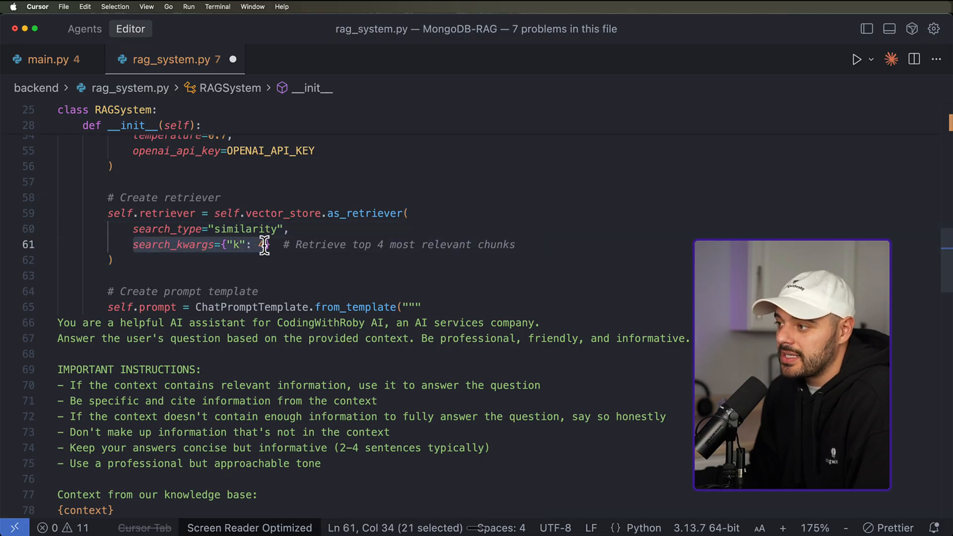
{"action": "type", "text": "4"}
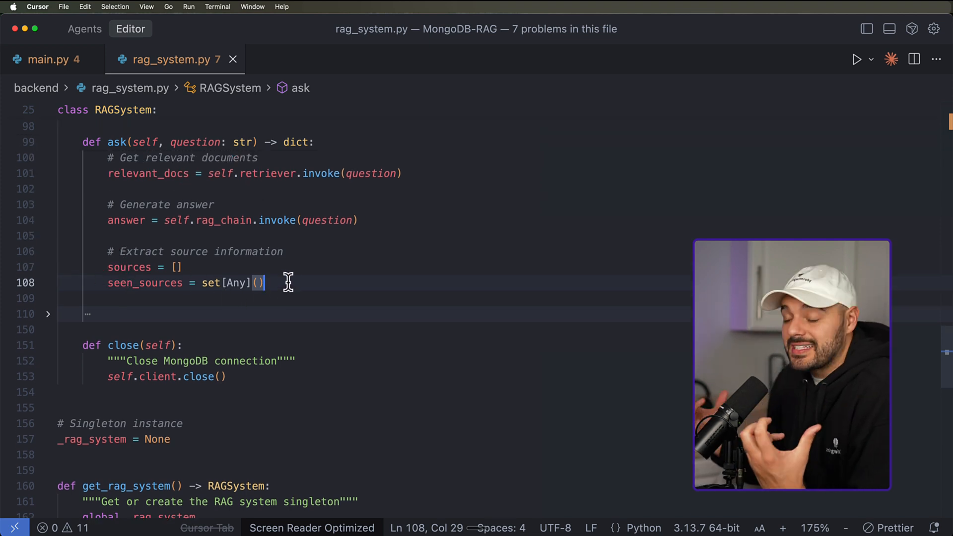
Complete ask() to return the answer, top three deduplicated sources and source count
{"action": "key", "text": "enter"}
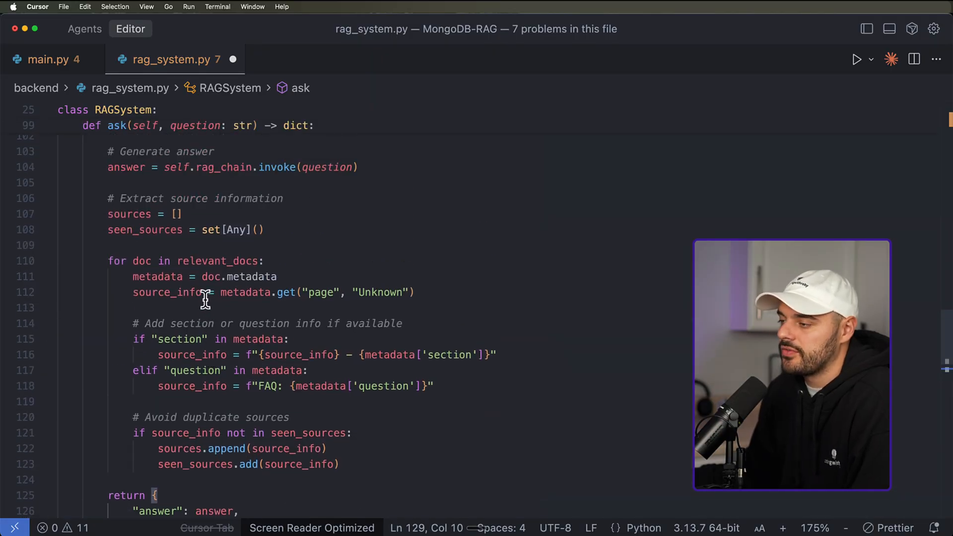
{"action": "scroll", "scroll_direction": "down", "scroll_amount": 3}
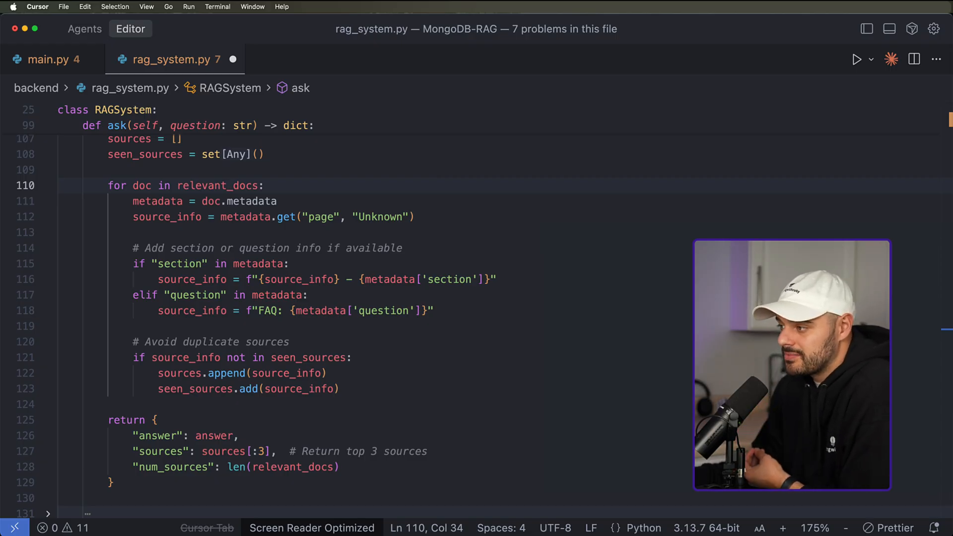
{"action": "scroll", "scroll_direction": "down", "scroll_amount": 3}
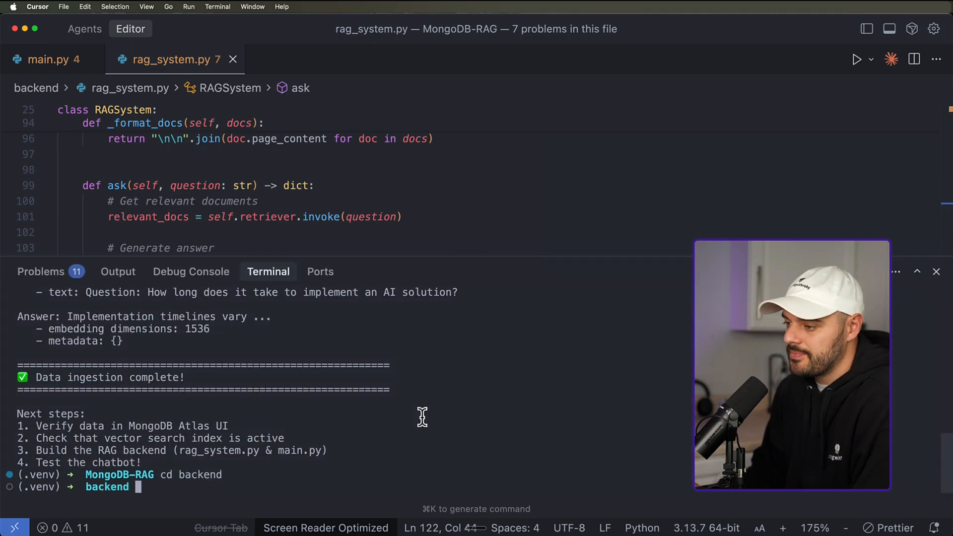
Start the FastAPI server with uvicorn main:app --reload in the backend terminal
{"action": "type", "text": "b"}
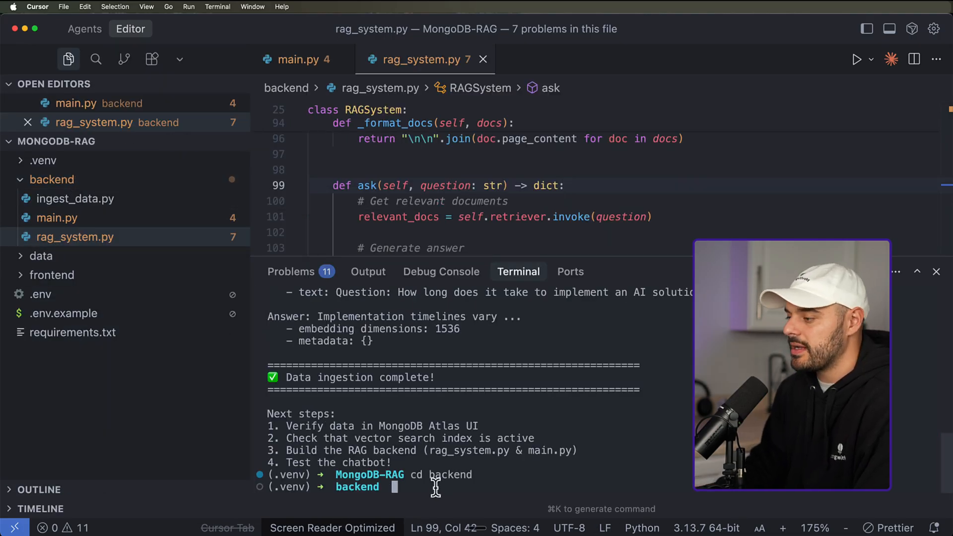
{"action": "type", "text": "uvicorn"}
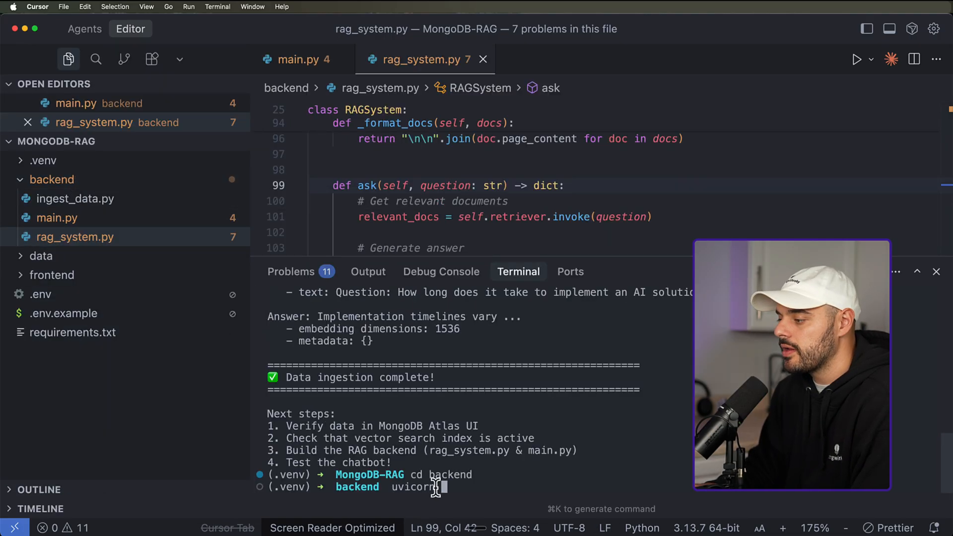
{"action": "type", "text": "main:app --reloa"}
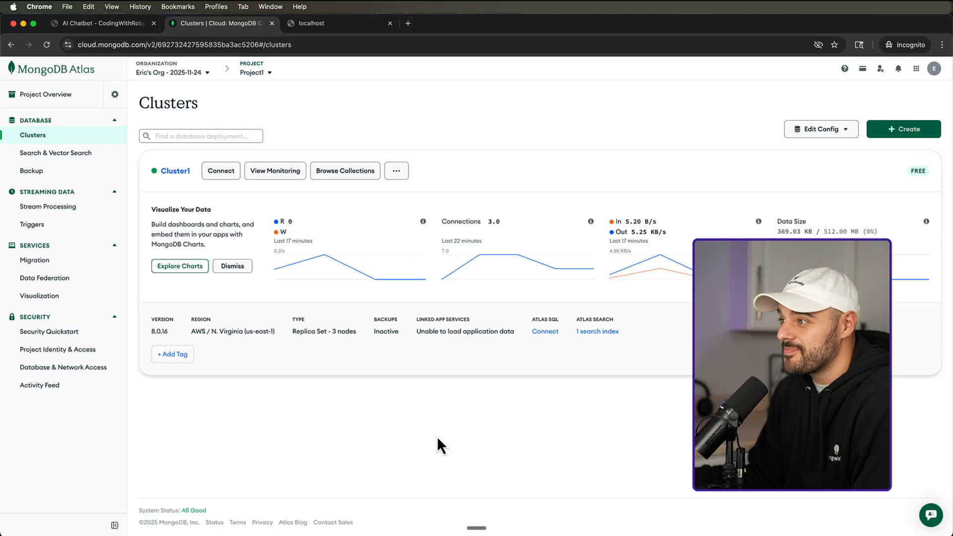
Ask the chatbot 'What AI services do you offer?' and get a cited answer
{"action": "left_click", "coordinate": [101, 23]}
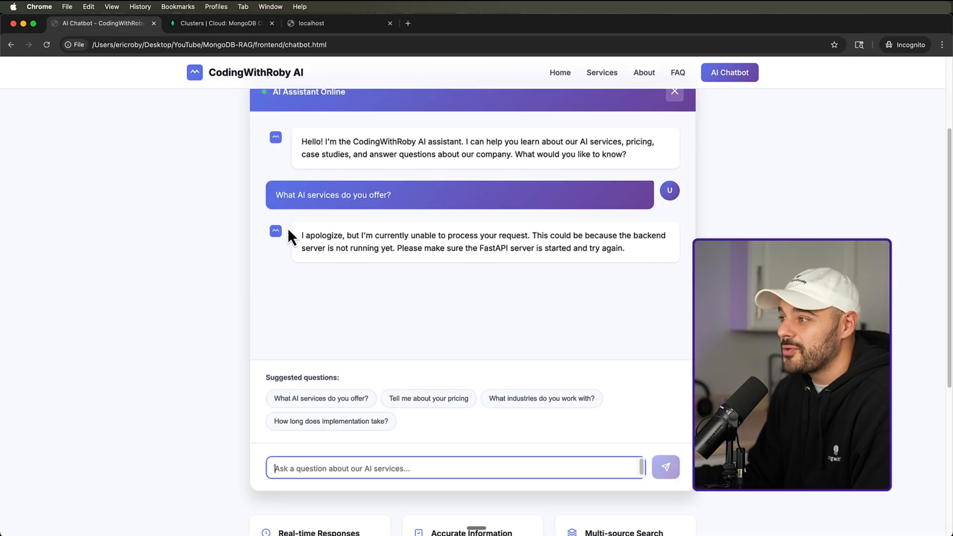
{"action": "mouse_move", "coordinate": [406, 206]}
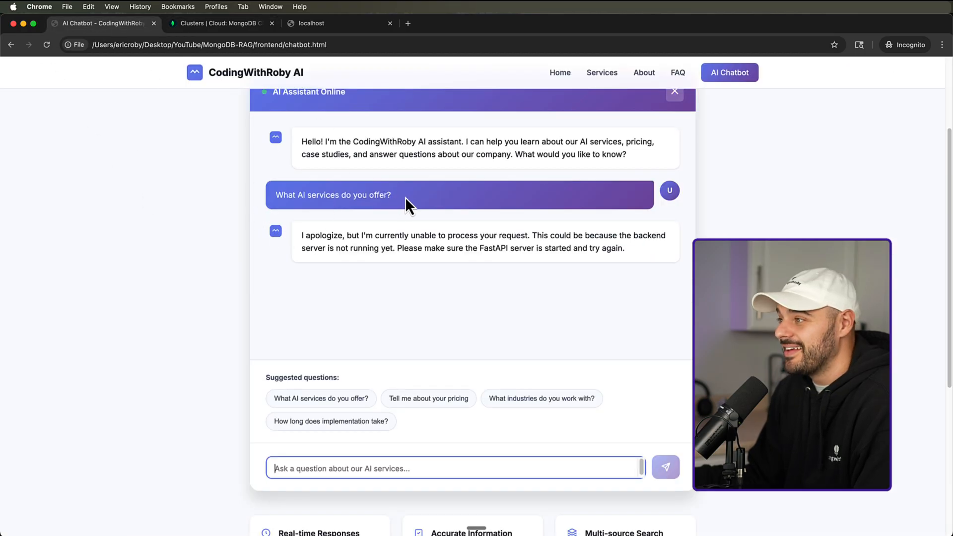
{"action": "type", "text": "What AI services do you offer?"}
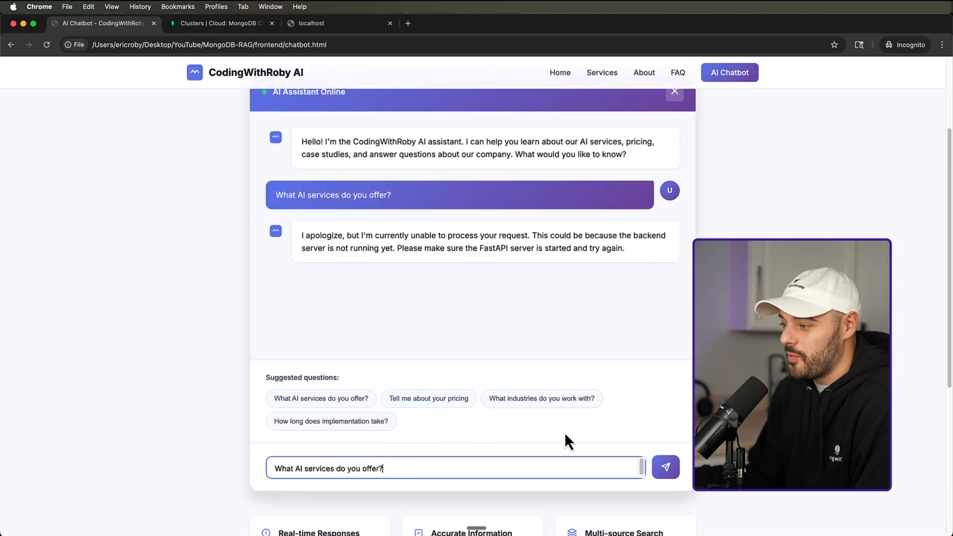
{"action": "left_click", "coordinate": [665, 466]}
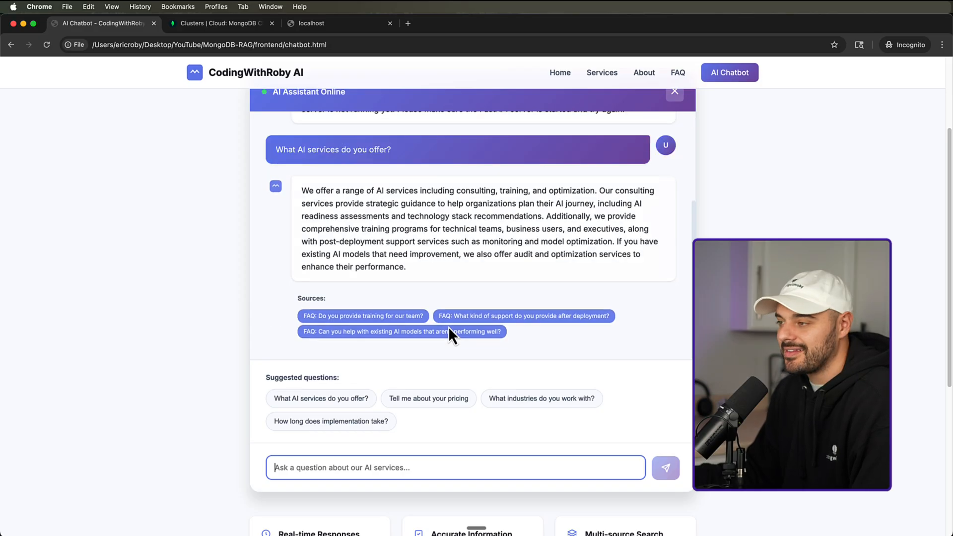
{"action": "mouse_move", "coordinate": [292, 312]}
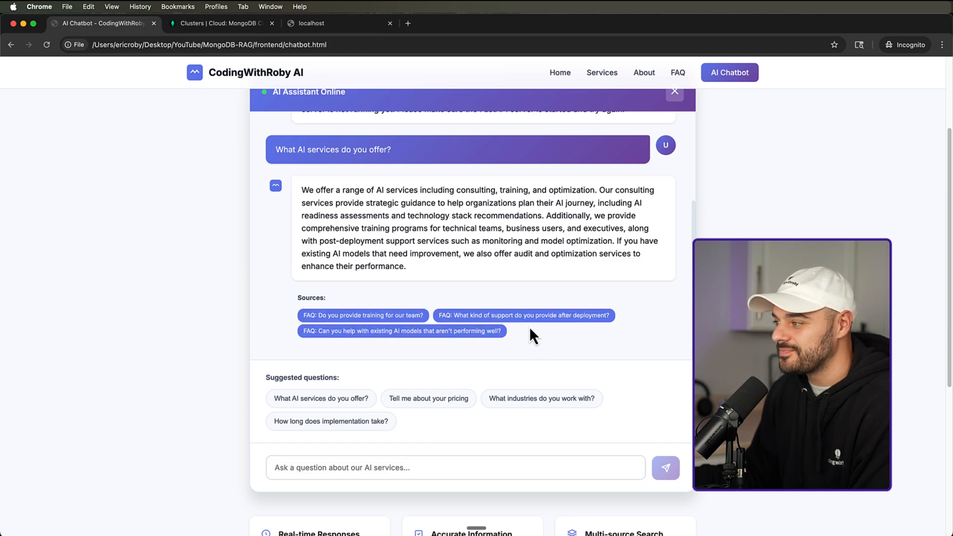
Ask the suggested pricing question, then 'Do you ever lower the cost?'
{"action": "left_click", "coordinate": [428, 398]}
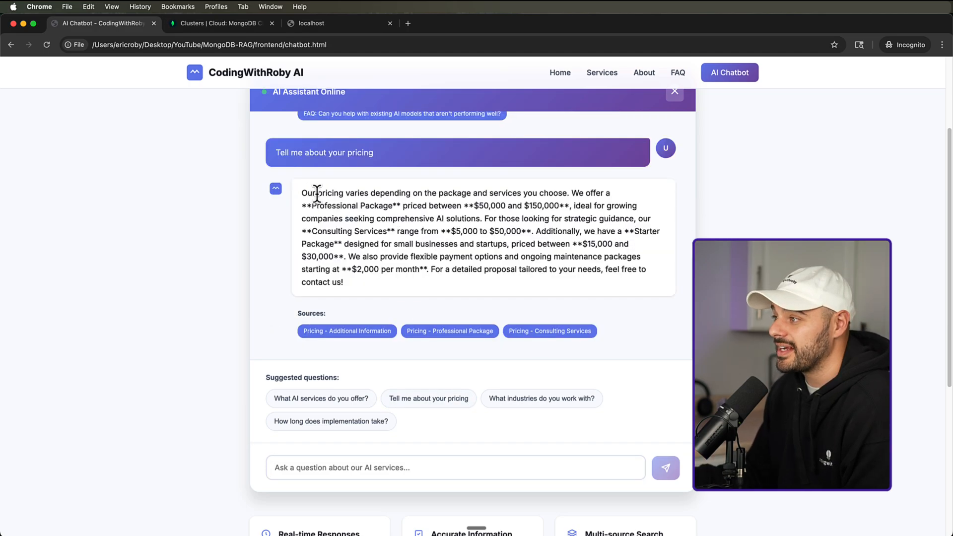
{"action": "left_click_drag", "start_coordinate": [315, 193], "coordinate": [584, 193]}
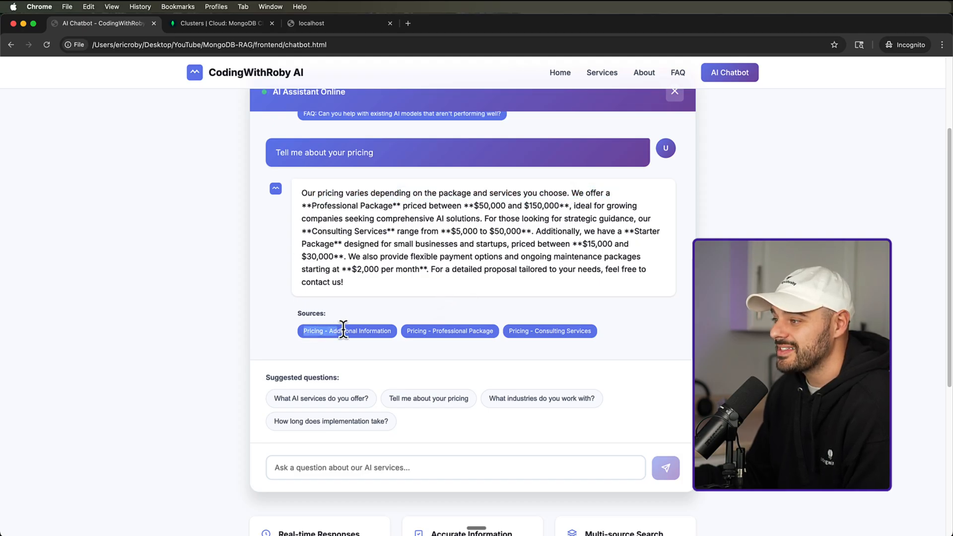
{"action": "left_click", "coordinate": [455, 467]}
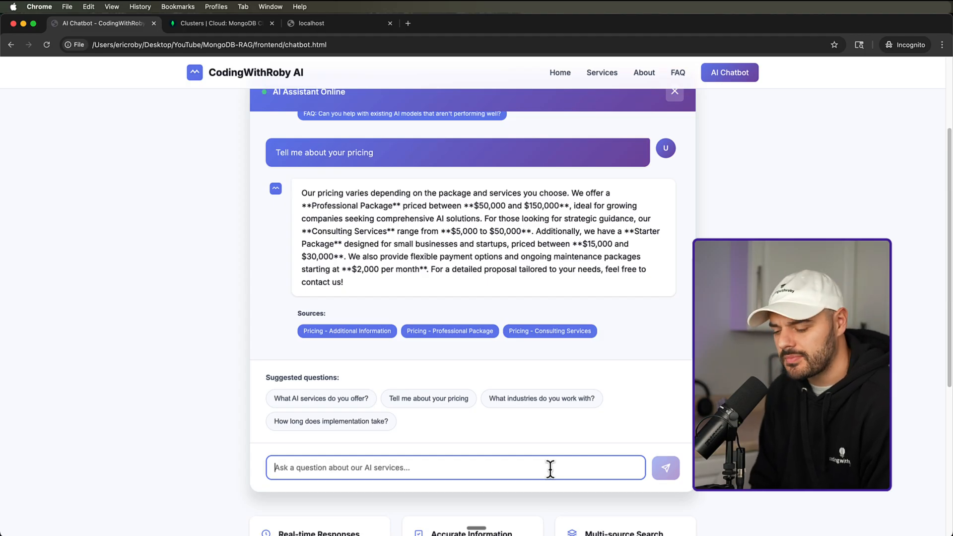
{"action": "type", "text": "Do you ever"}
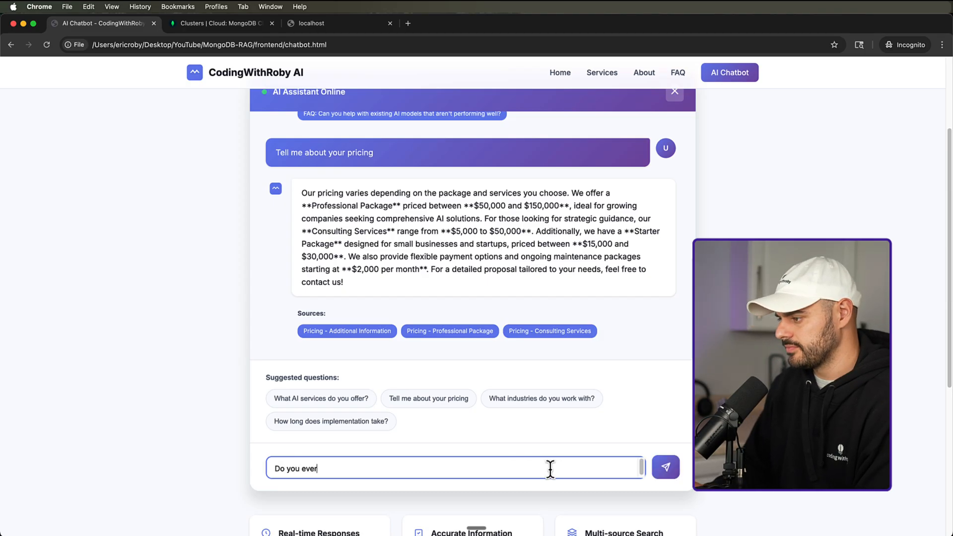
{"action": "type", "text": "lower the co"}
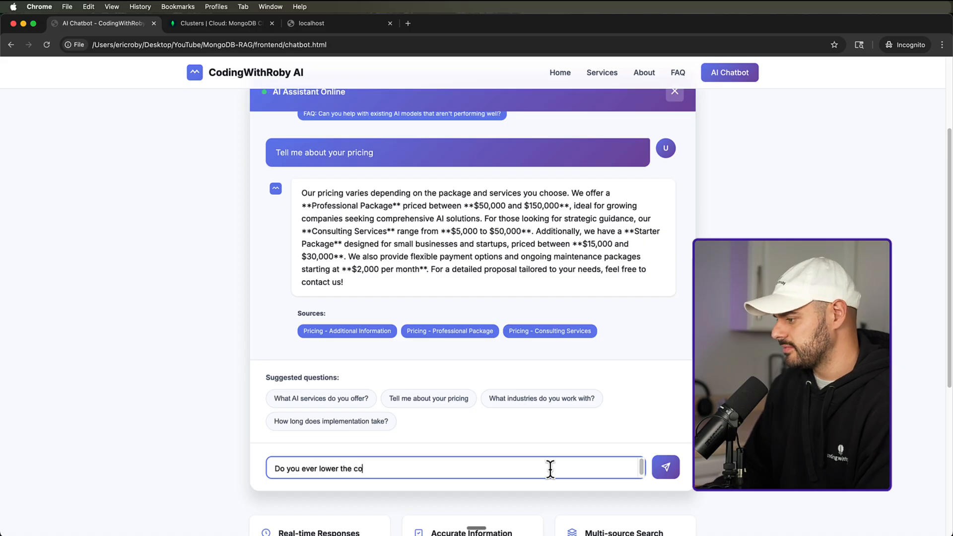
{"action": "left_click", "coordinate": [664, 468]}
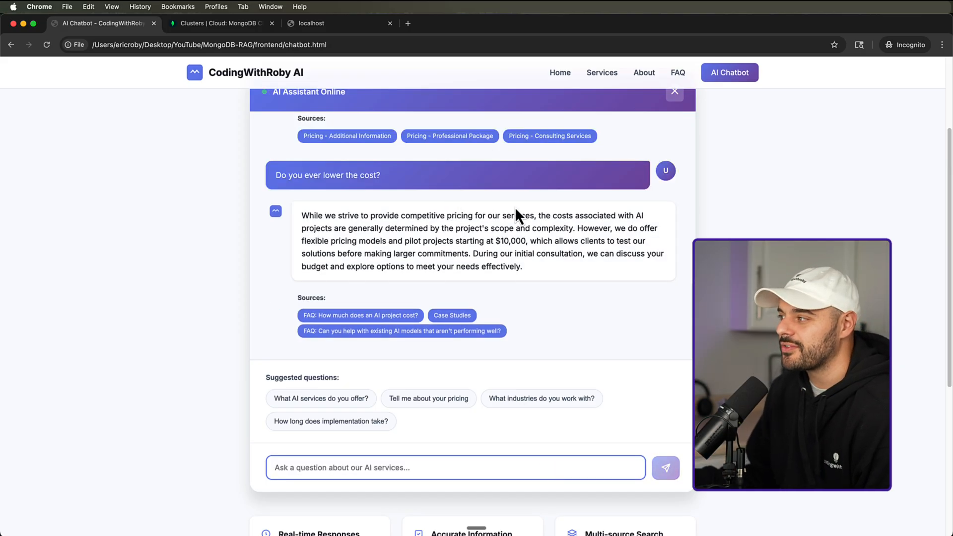
Highlight the flexible pricing answer, then ask about the best Black Friday deals for a new PC
{"action": "left_click_drag", "start_coordinate": [545, 215], "coordinate": [482, 228]}
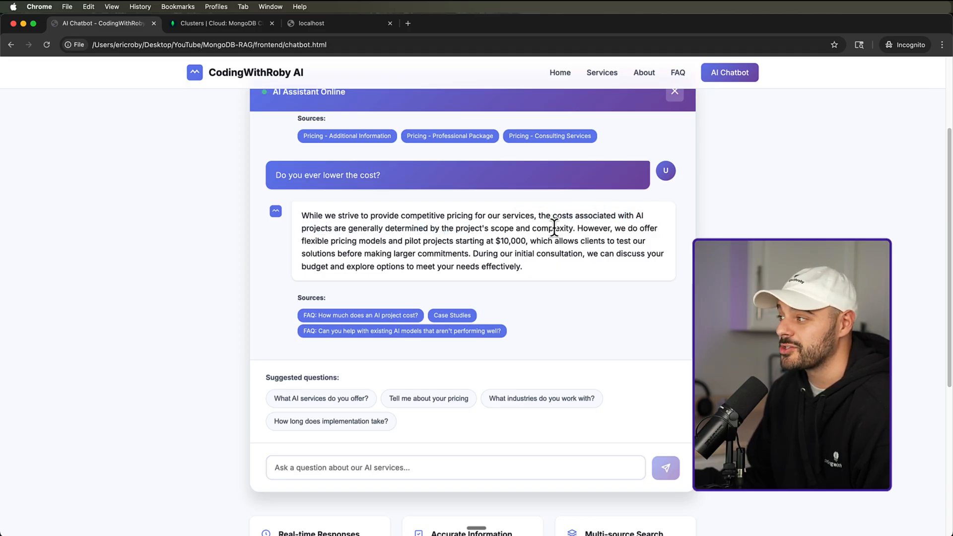
{"action": "left_click_drag", "start_coordinate": [560, 228], "coordinate": [332, 240]}
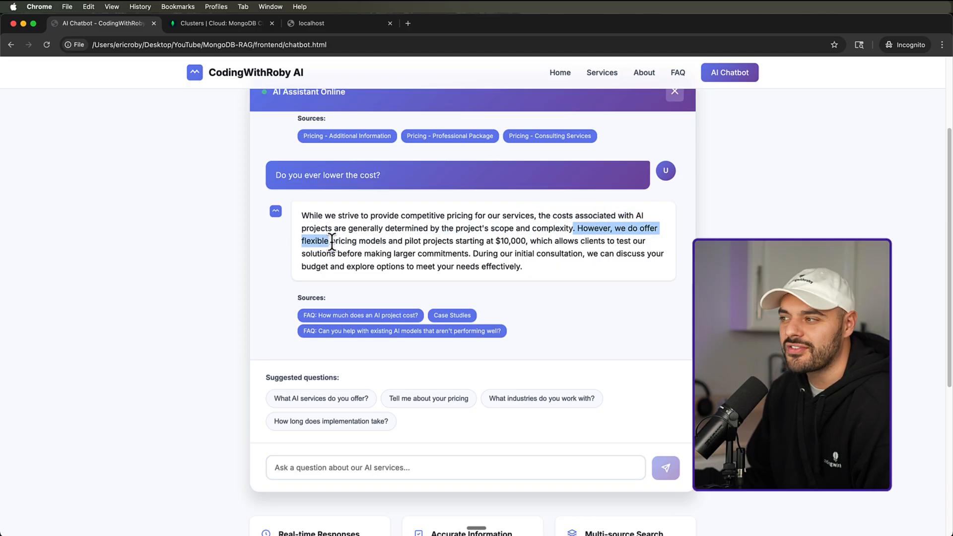
{"action": "left_click_drag", "start_coordinate": [332, 240], "coordinate": [468, 241]}
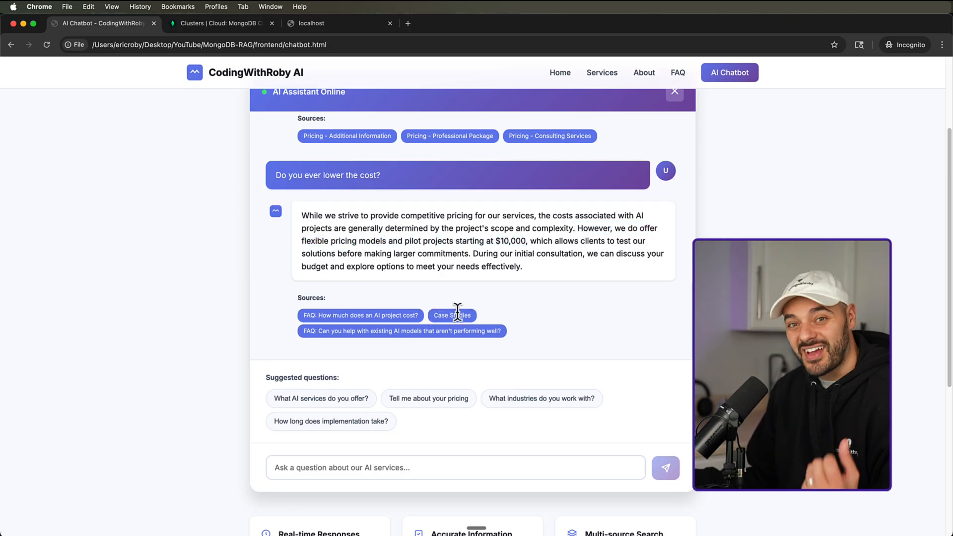
{"action": "left_click", "coordinate": [455, 468]}
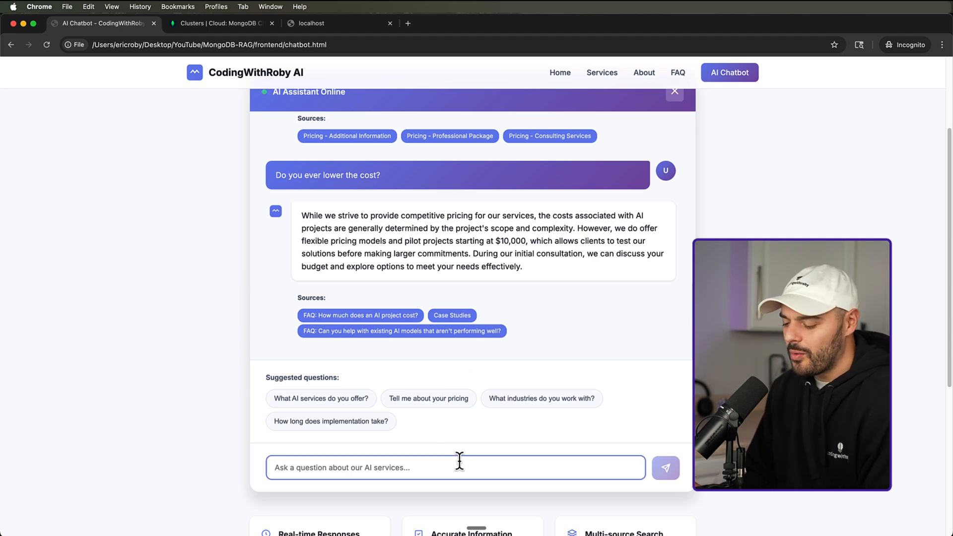
{"action": "type", "text": "What is the best black friday"}
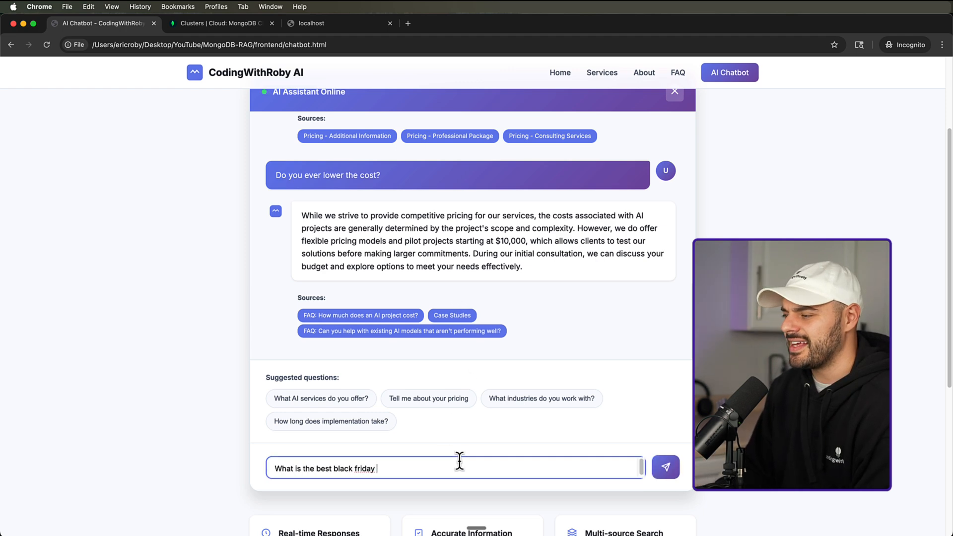
{"action": "type", "text": "deals for a"}
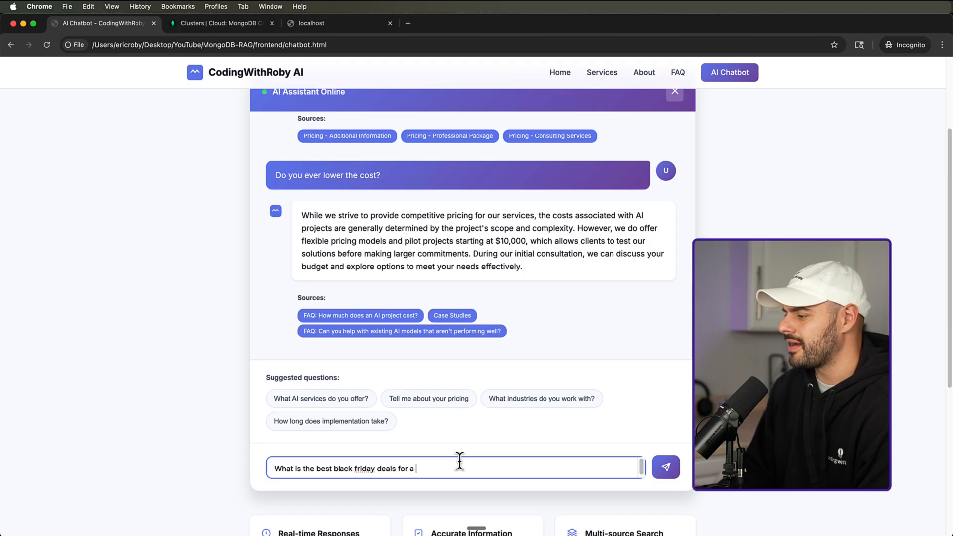
{"action": "left_click", "coordinate": [665, 467]}
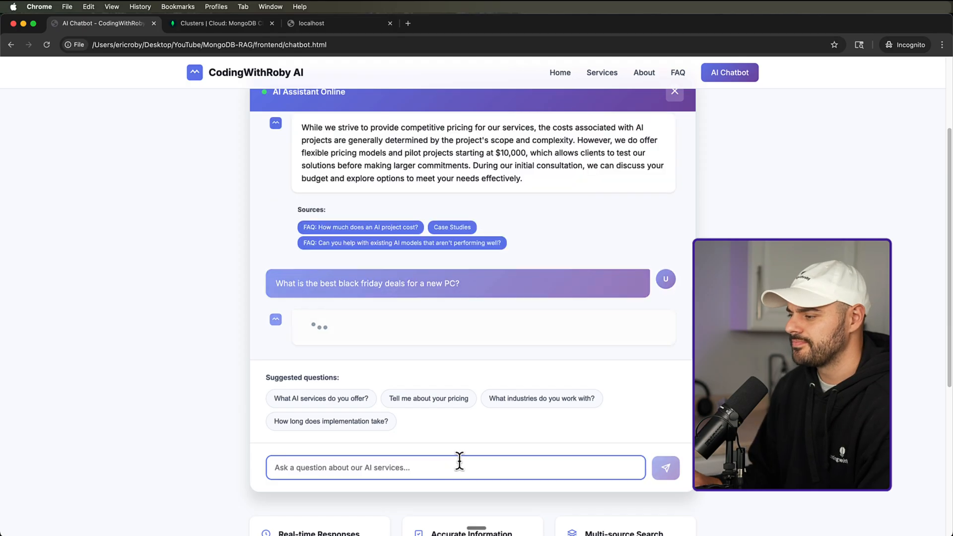